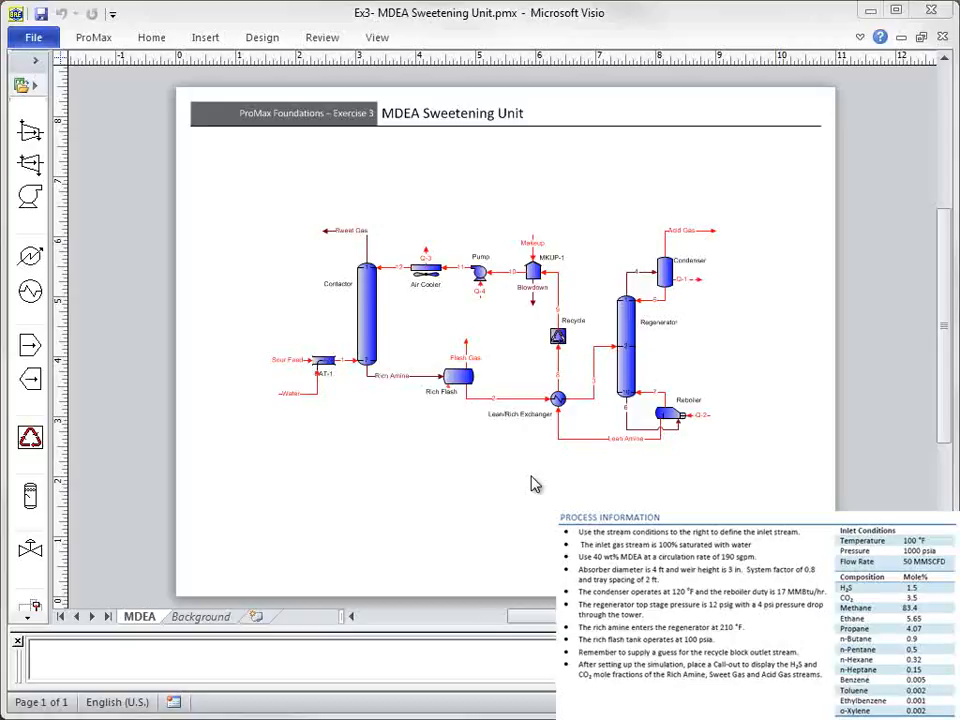
mouse_move(164, 170)
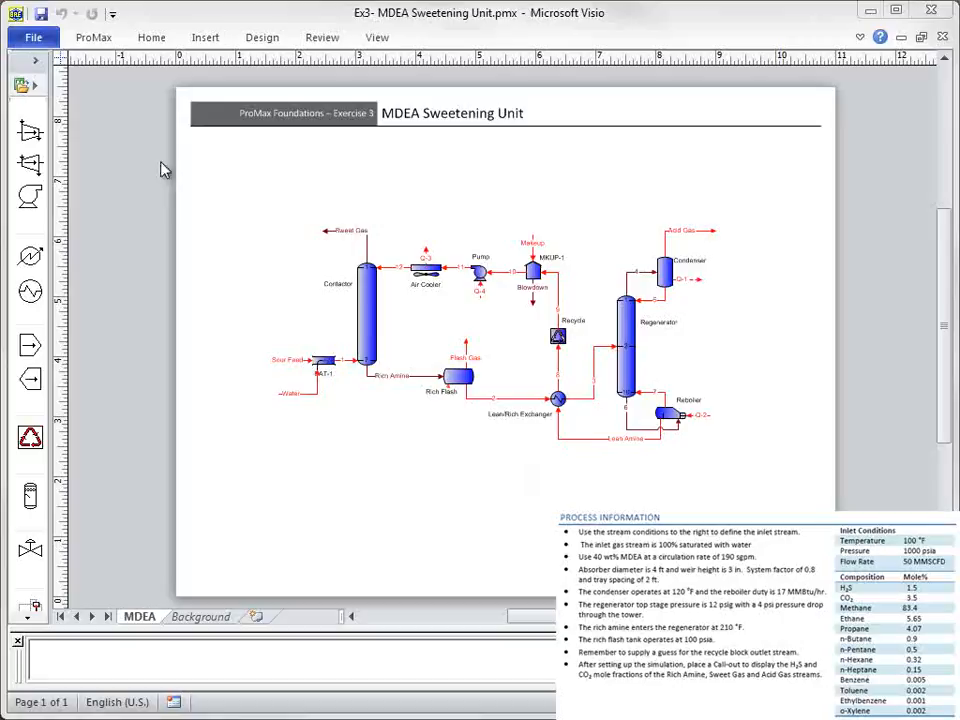
- Show the ProMax ribbon commands and point at Active Environment
click(92, 36)
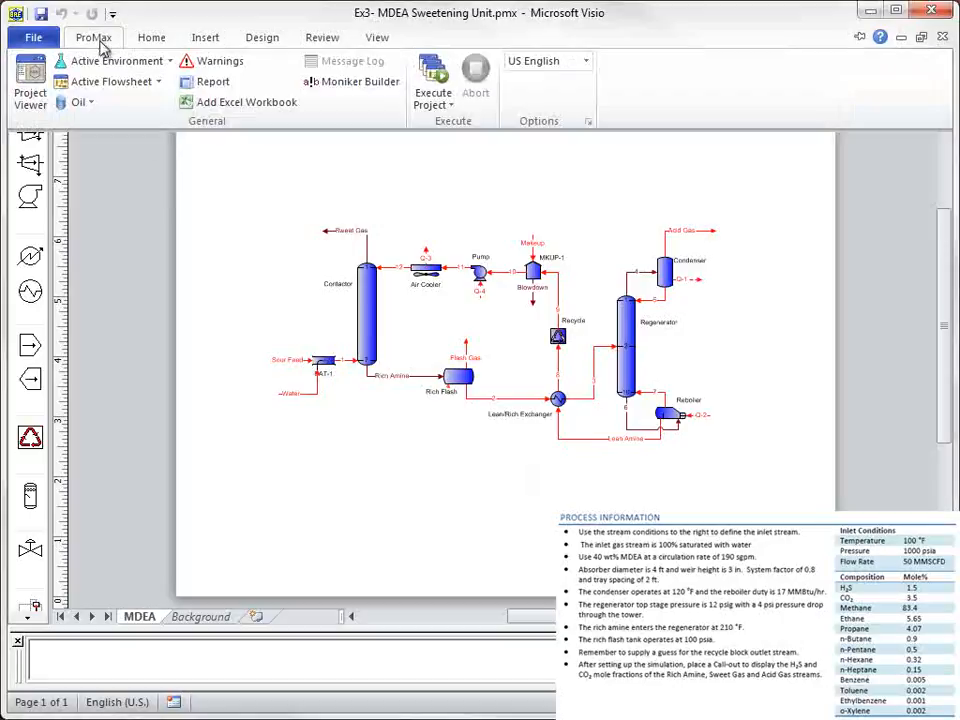
click(116, 60)
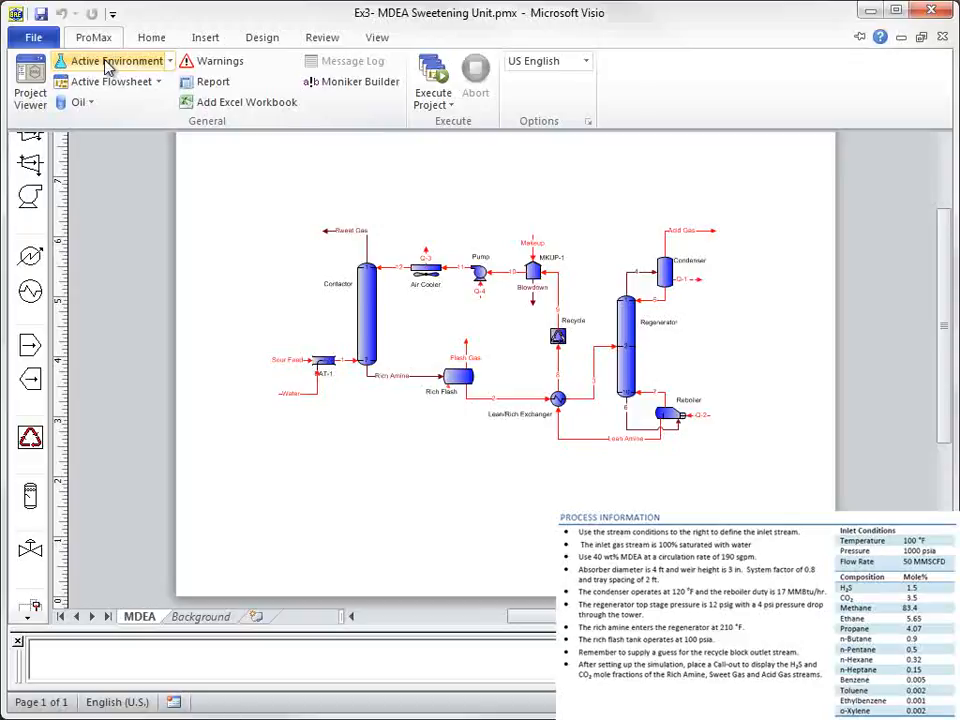
- Bring up Environment1's property package settings to choose Amine Sweetening - PR
click(92, 36)
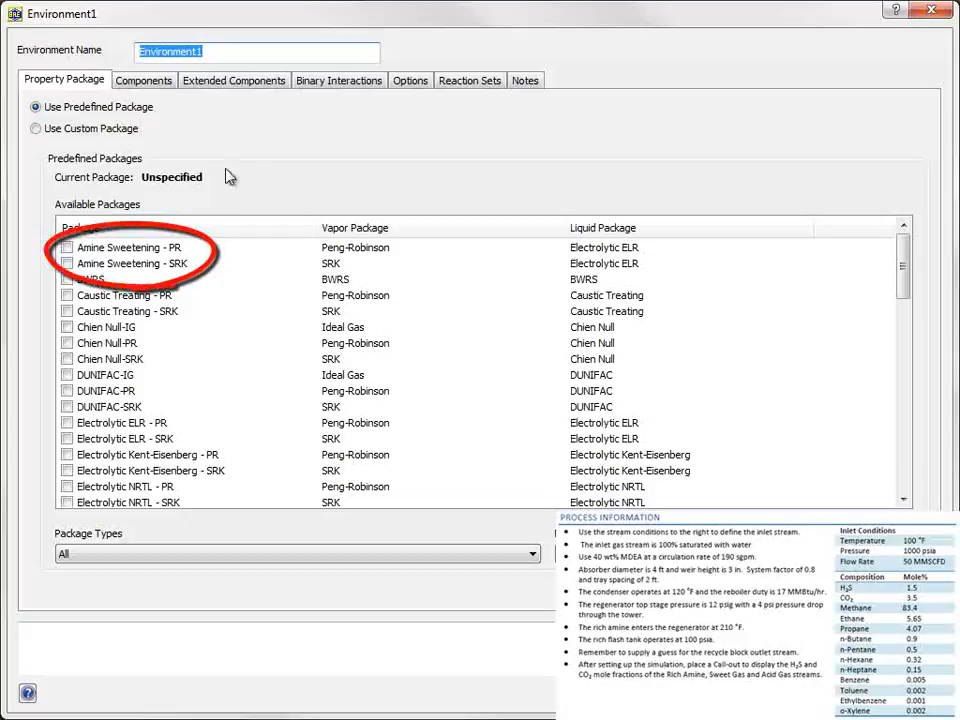
mouse_move(260, 194)
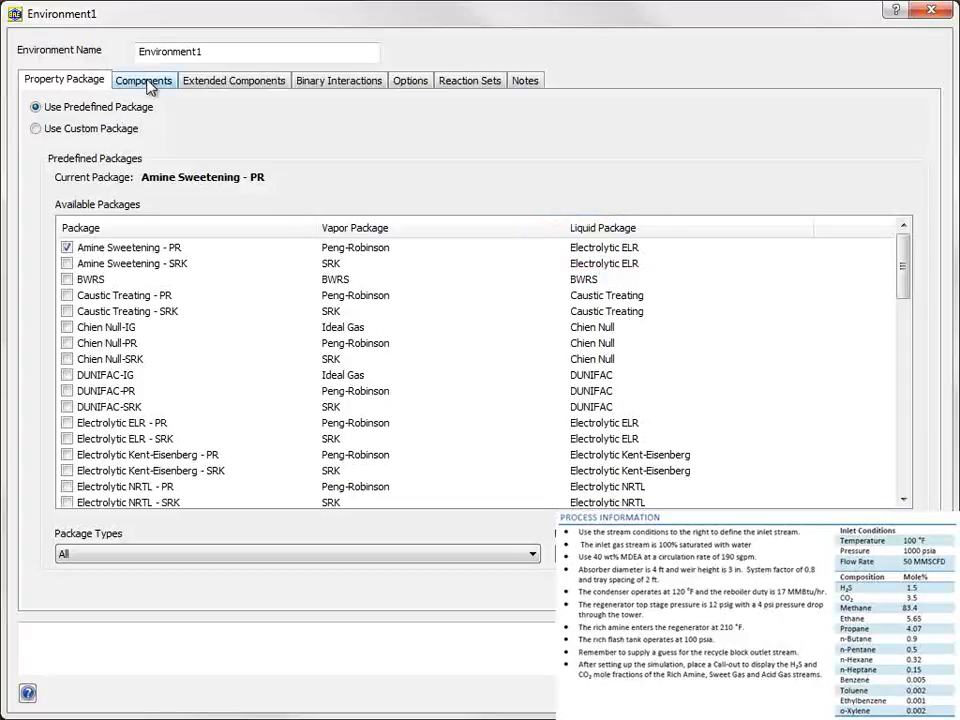
- Install H2S, CO2, methane through n-heptane as pure components by filtering each name
click(144, 80)
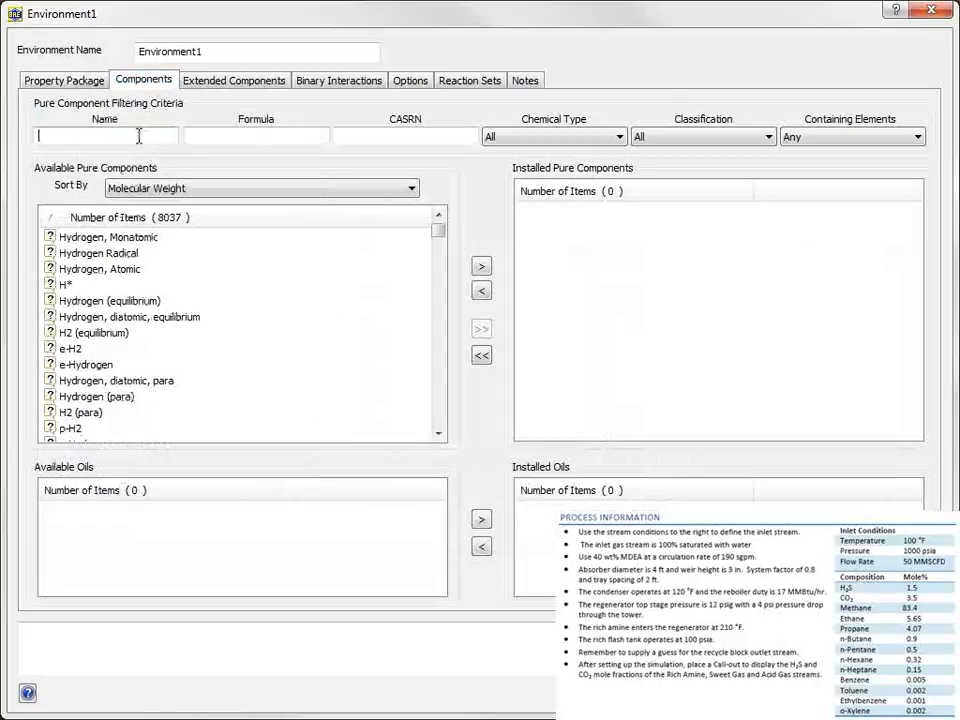
text(h)
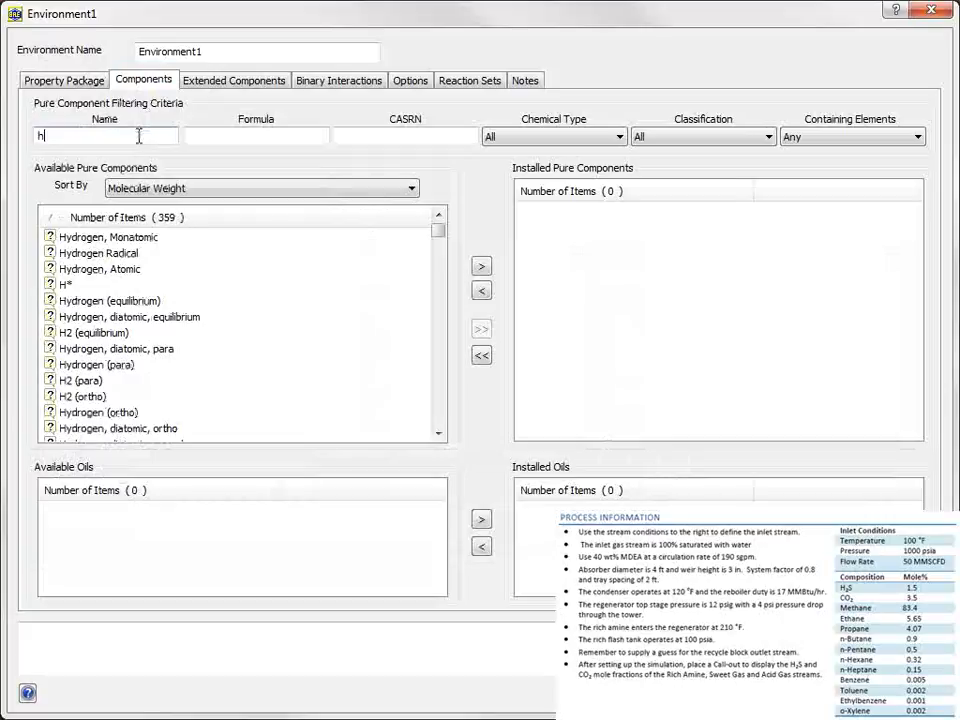
text(m)
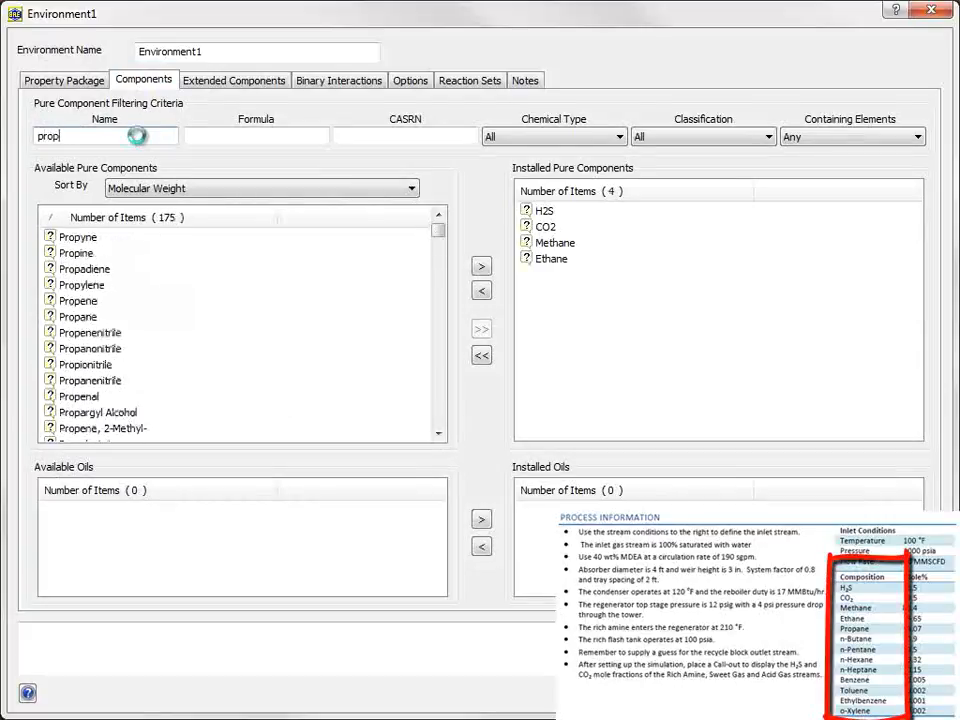
text(n)
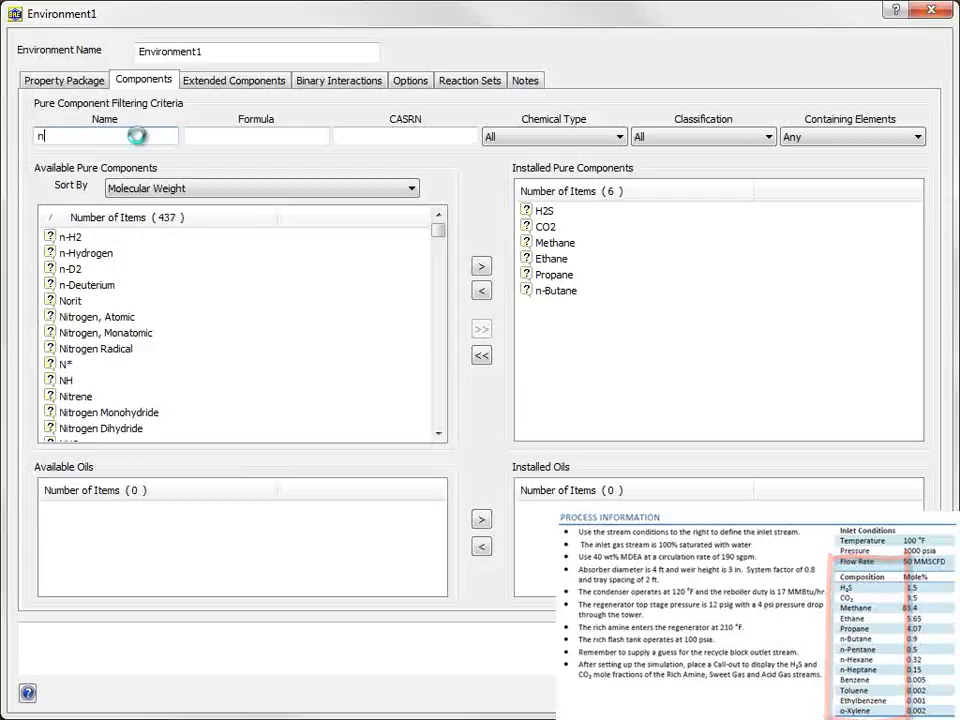
text(-hexa)
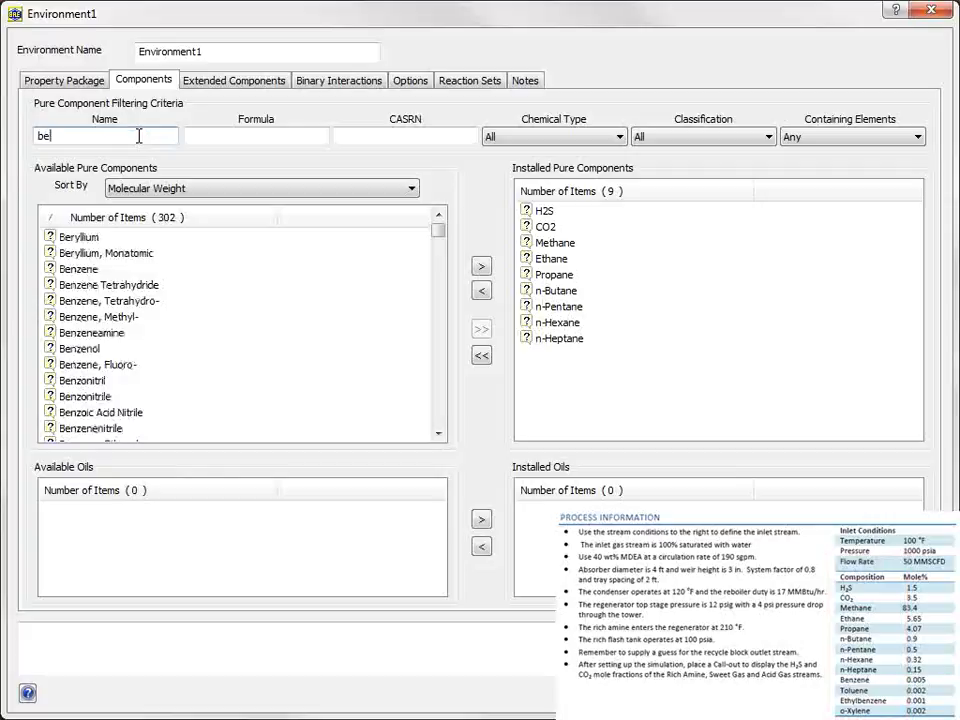
text(eth)
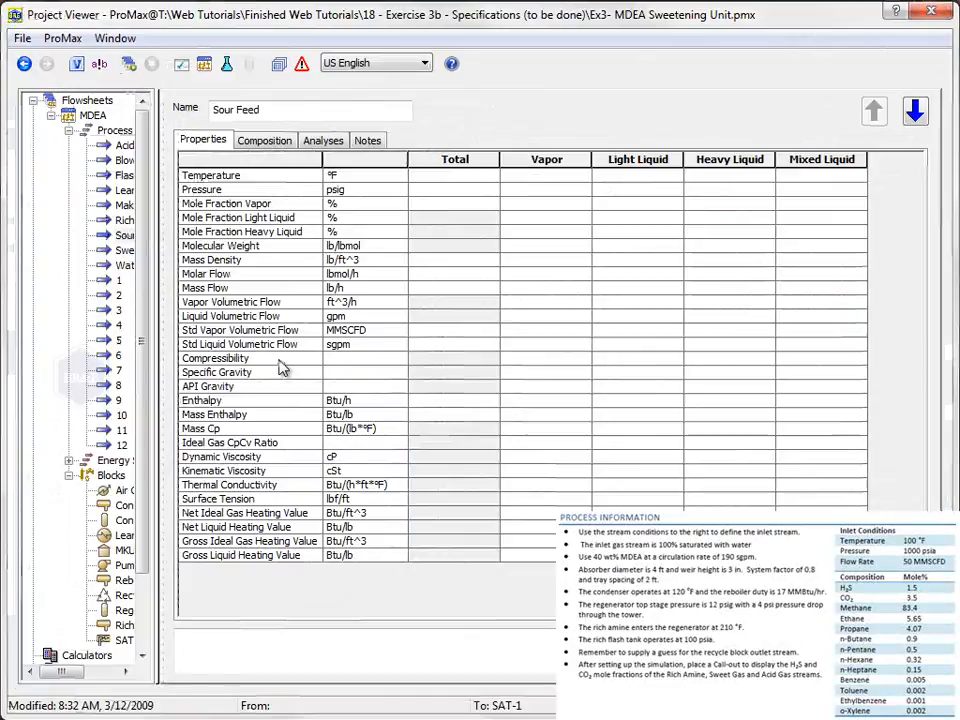
- Specify Sour Feed at 100 °F, 1000 psig and 50 MMSCFD std vapor flow
click(454, 176)
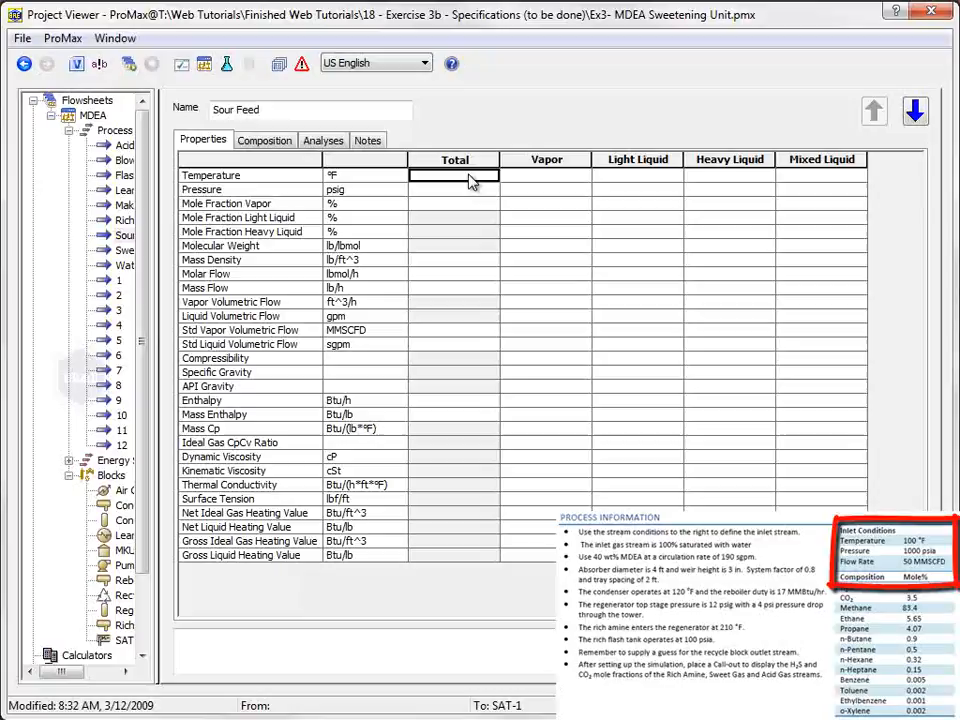
text(100)
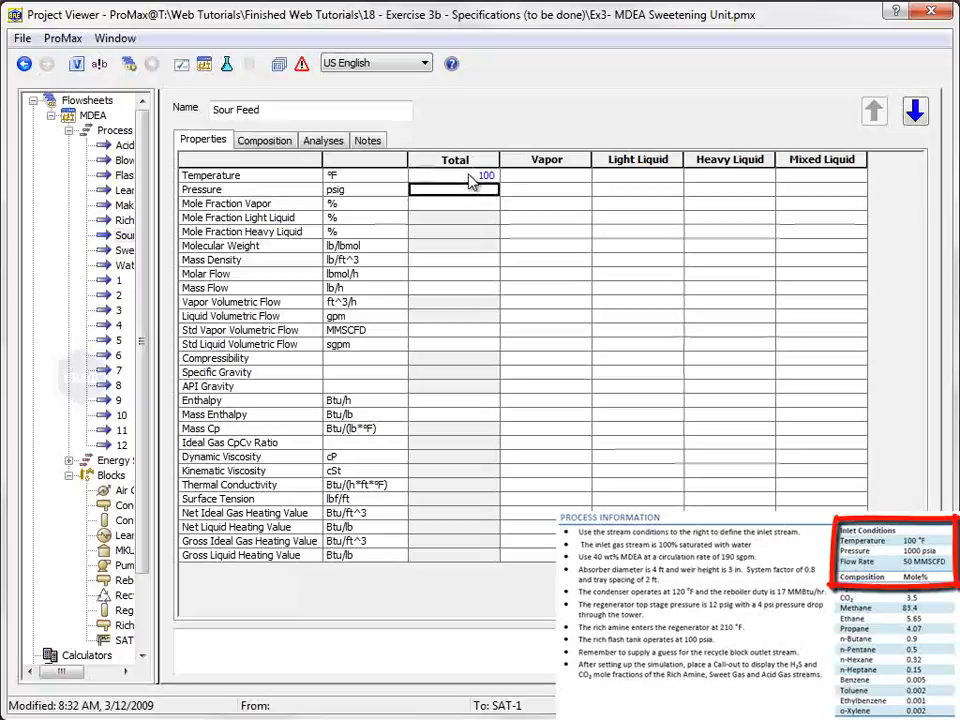
text(1000)
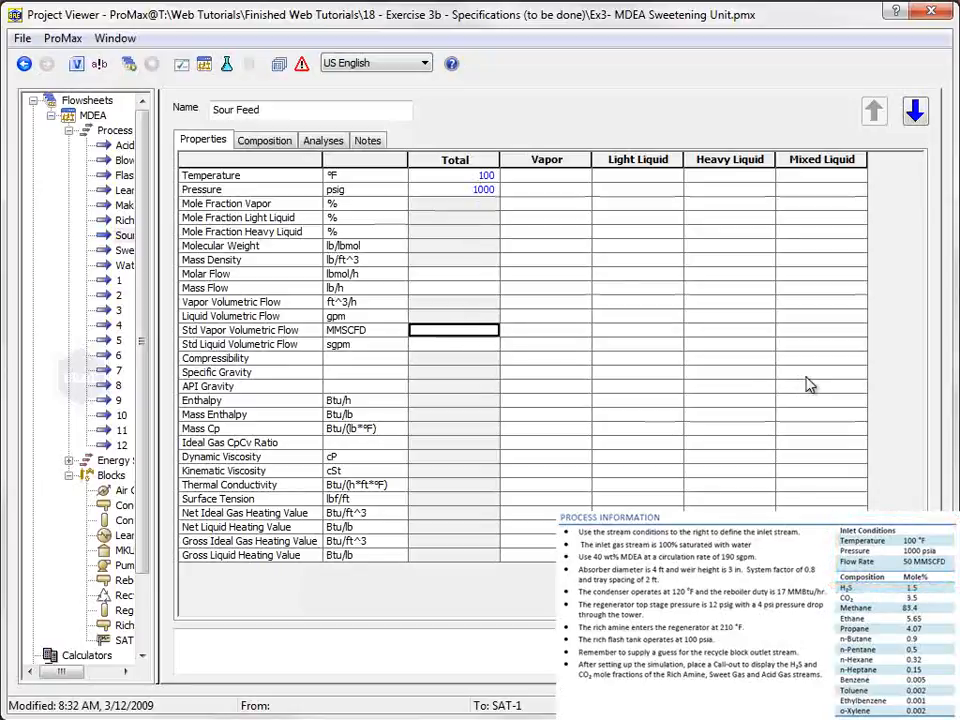
text(50)
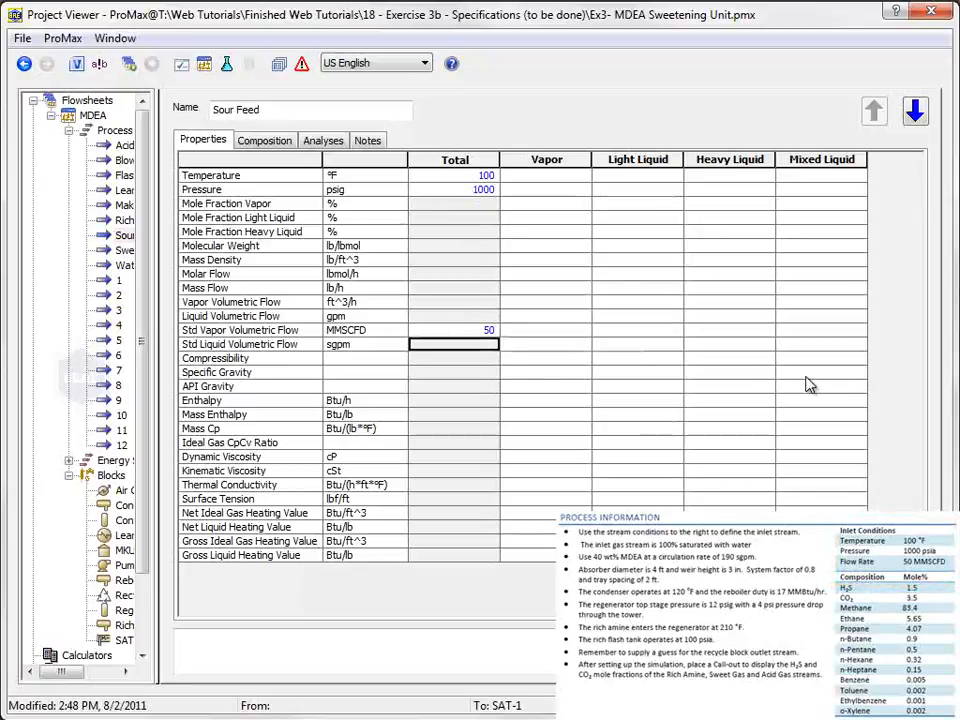
- Enter the Sour Feed composition (1.5, 4.07, ...) as mole fractions and confirm it
click(264, 140)
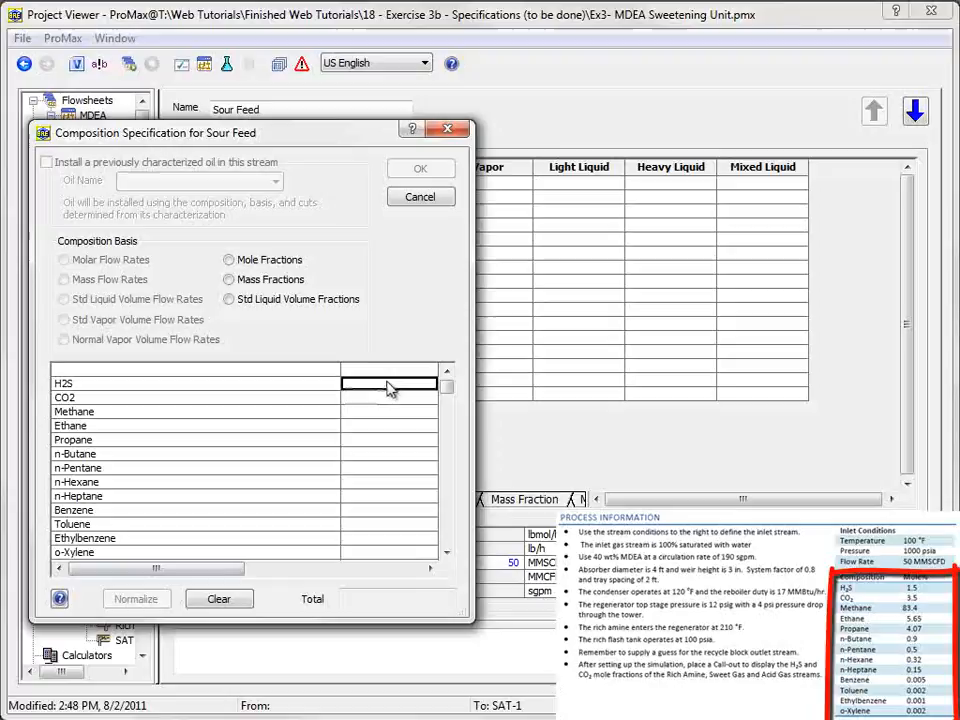
text(1.5)
click(388, 410)
text(83.)
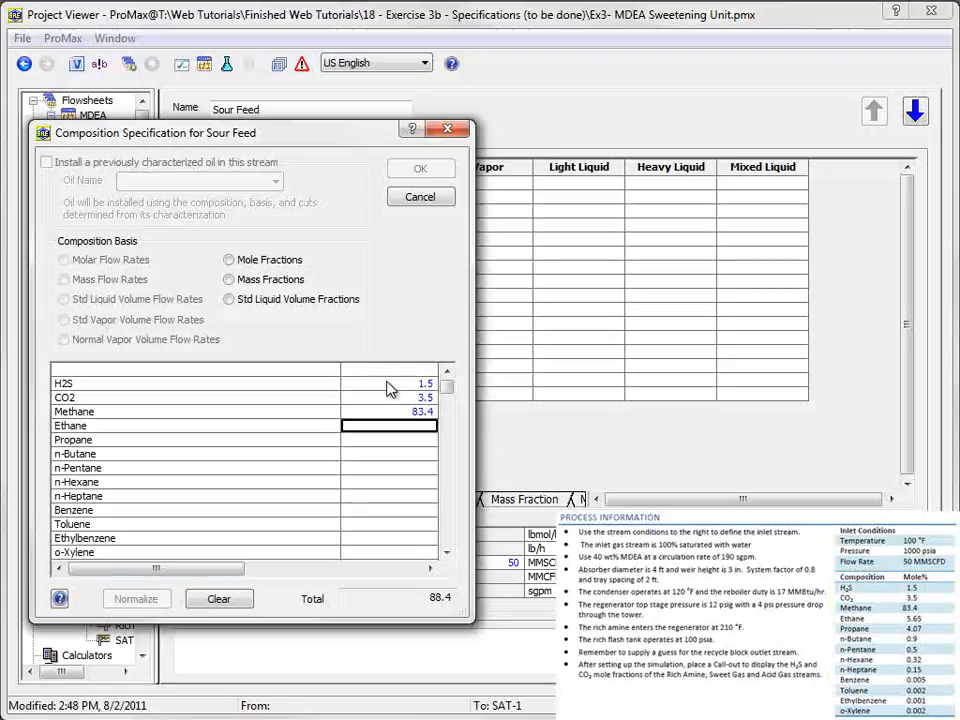
text(4.07)
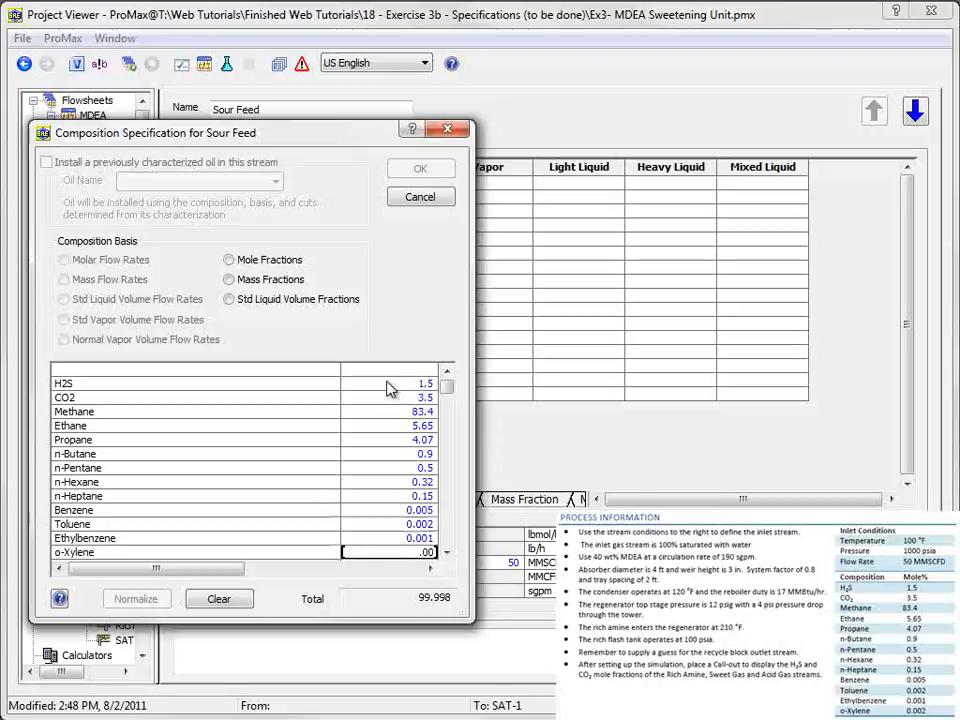
scroll(down, 3)
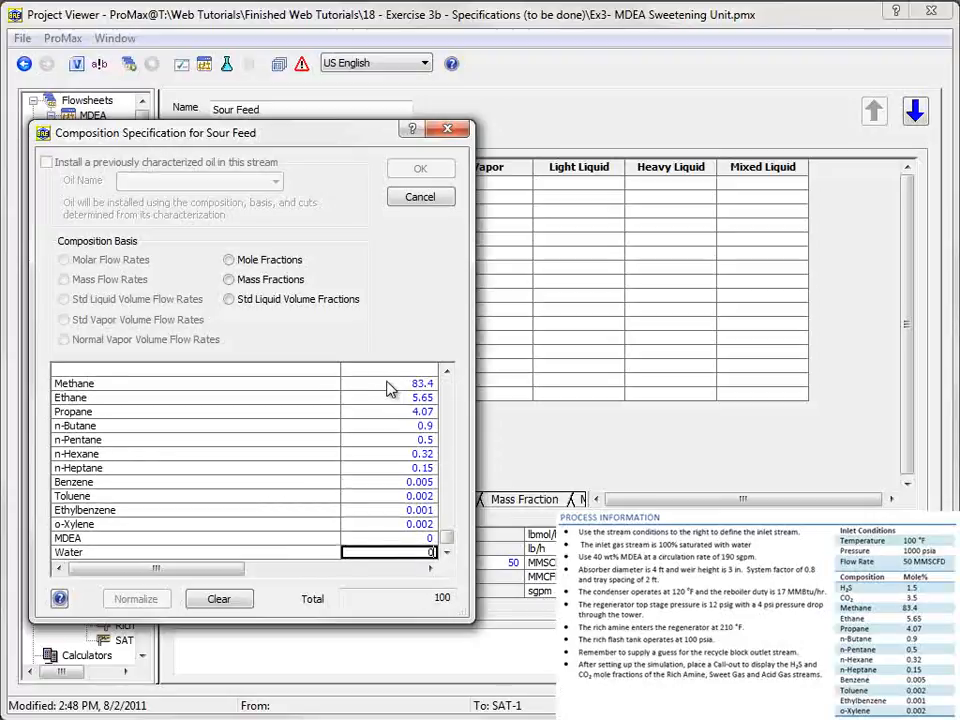
click(228, 260)
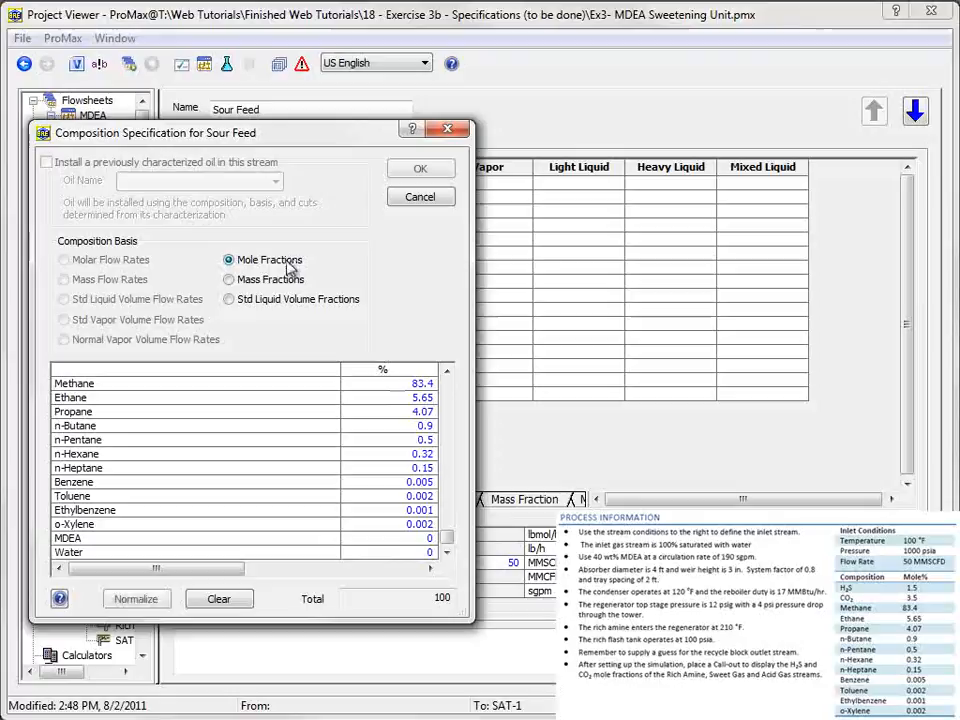
click(420, 168)
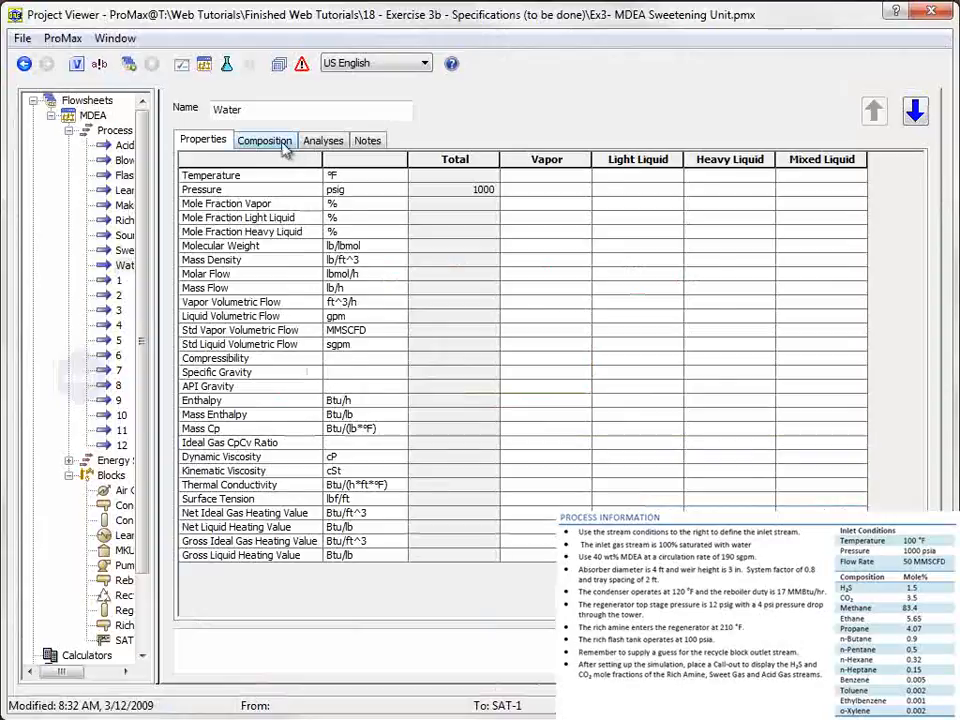
- Set the Water stream's composition to 100% water
click(264, 140)
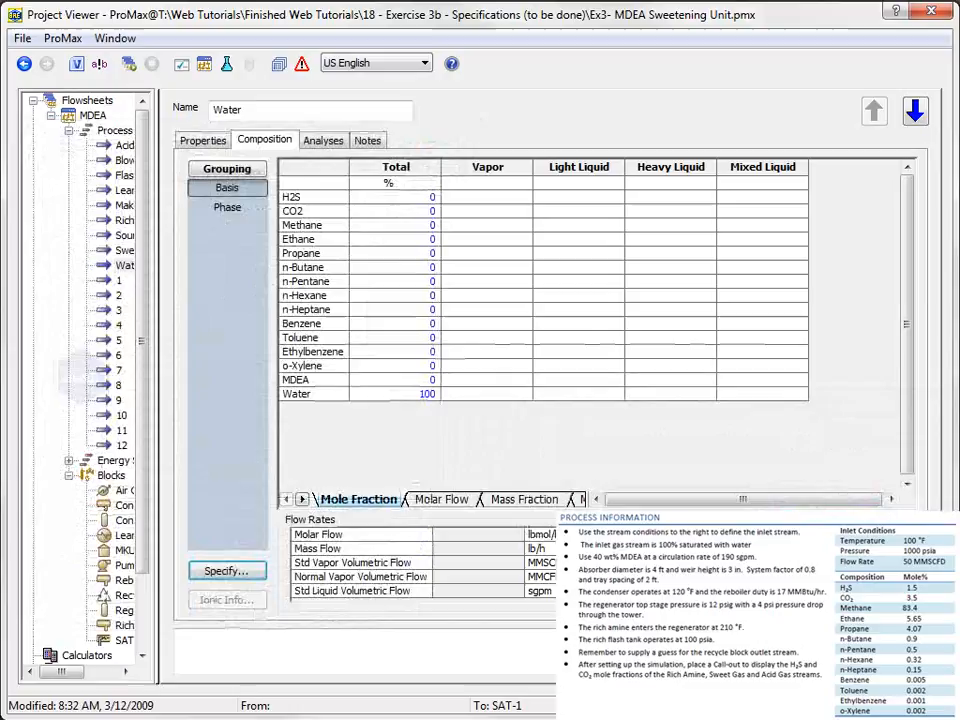
click(202, 140)
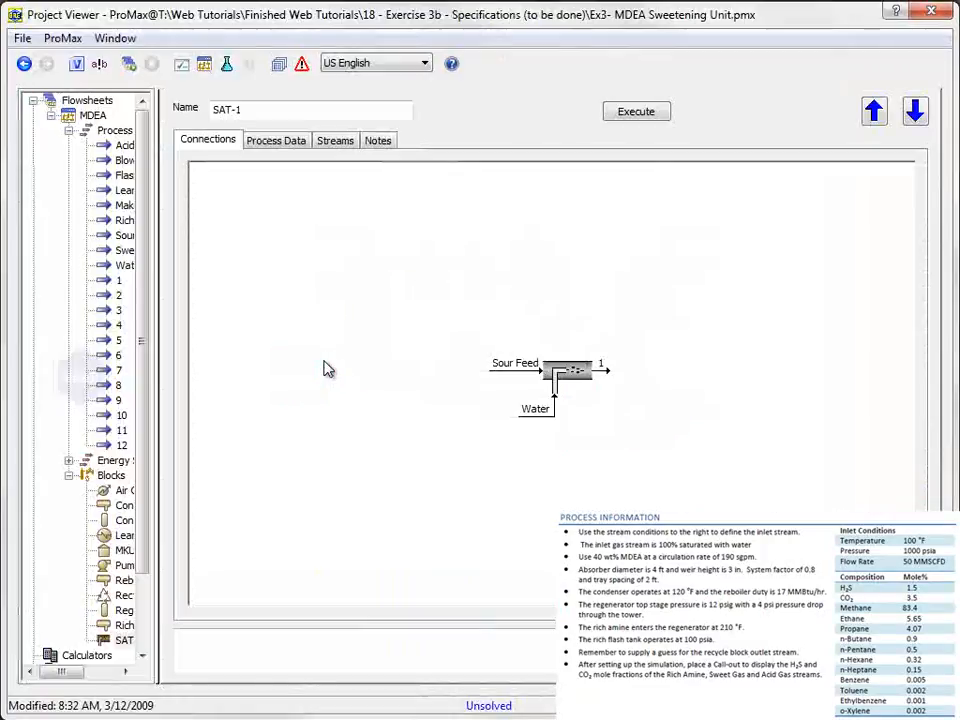
- Specify SAT-1 at 100% saturation with zero pressure drop and execute the solve
click(276, 140)
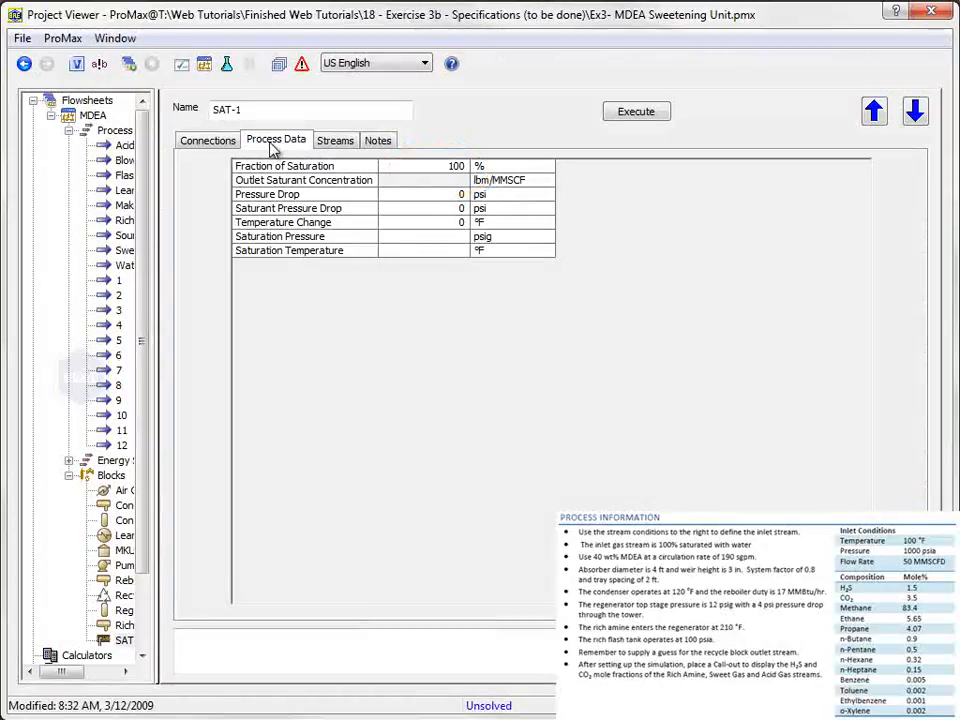
click(636, 112)
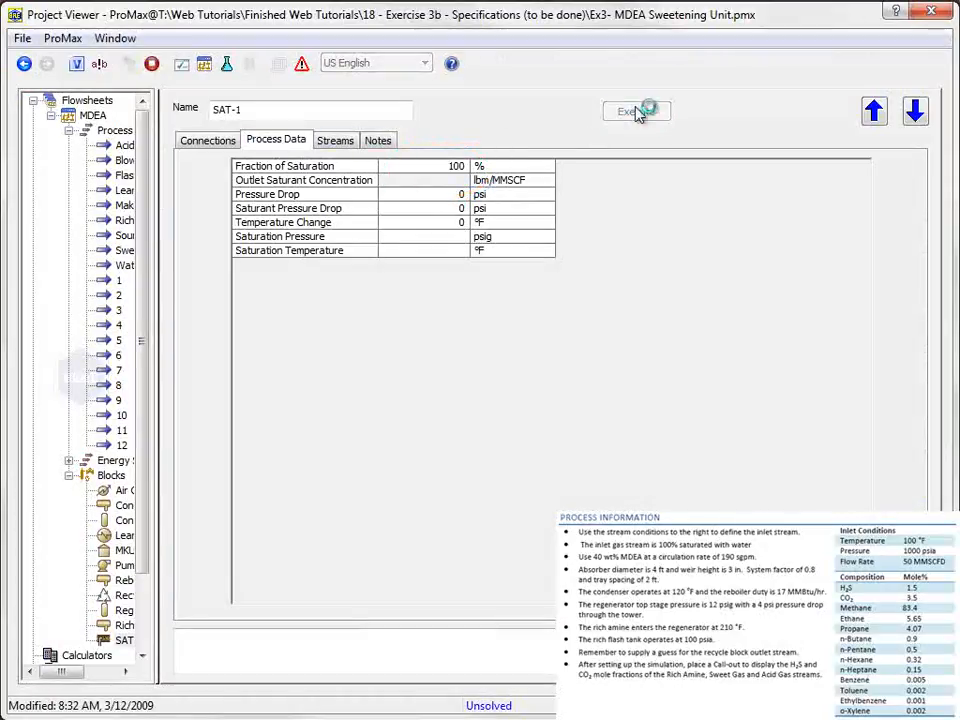
click(636, 112)
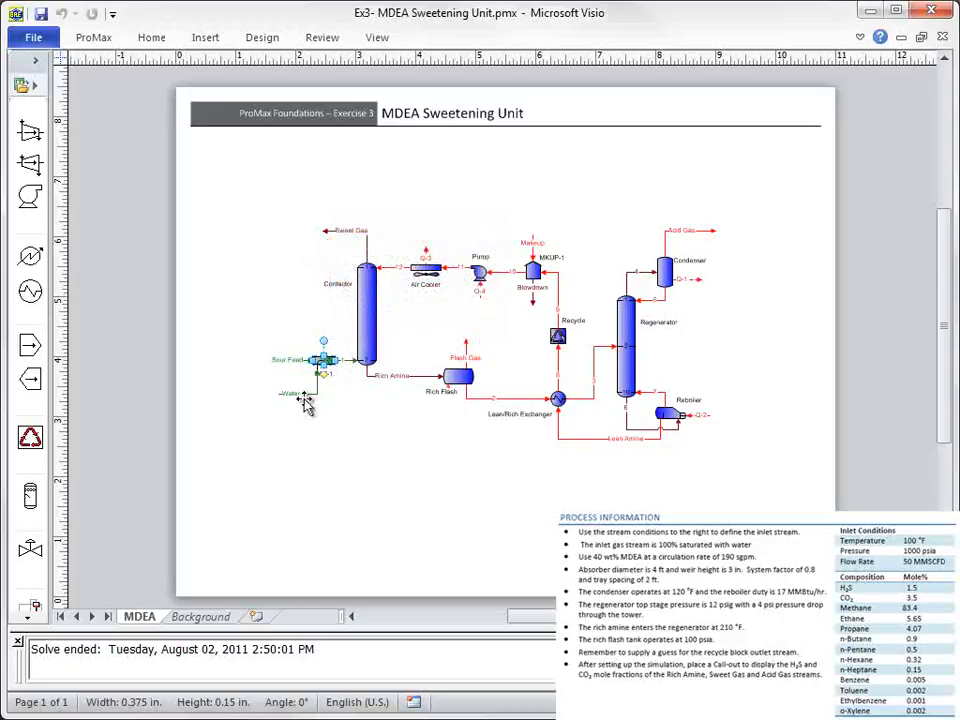
mouse_move(310, 396)
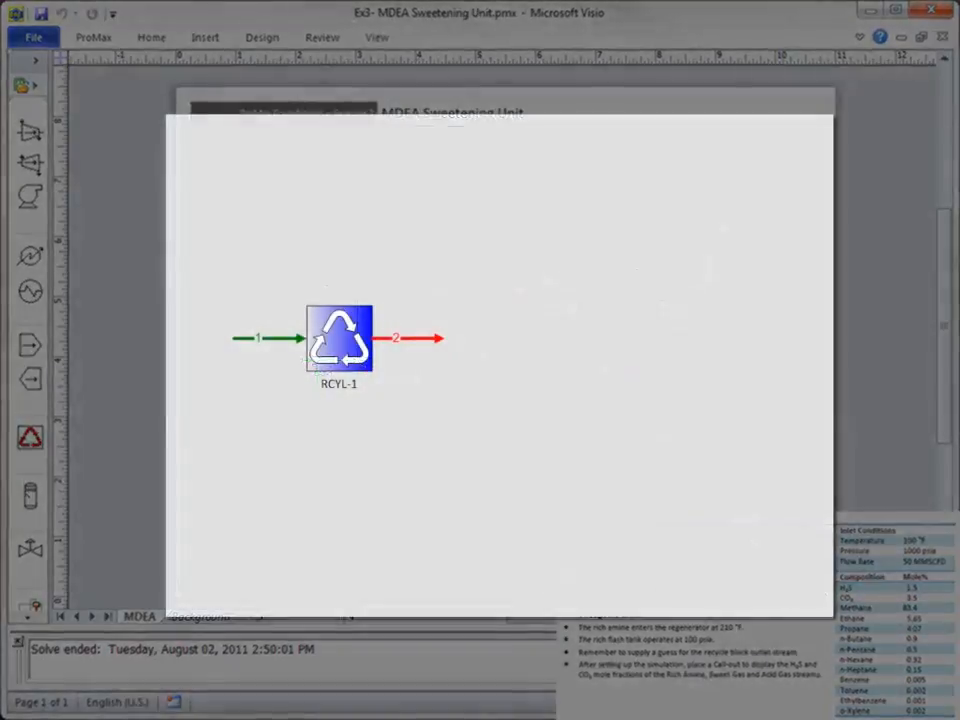
- Bring stream 9, linking Recycle to MKUP-1, into the Project Viewer
drag(430, 320, 476, 240)
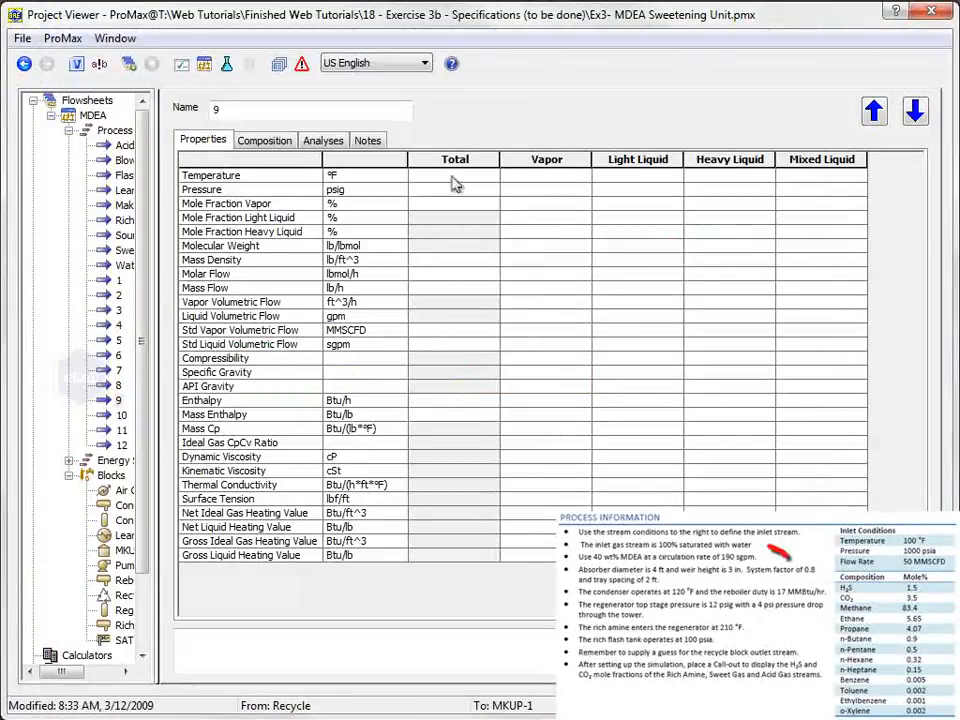
- Give stream 9 a 190 sgpm std liquid flow and 15 psig pressure
click(454, 344)
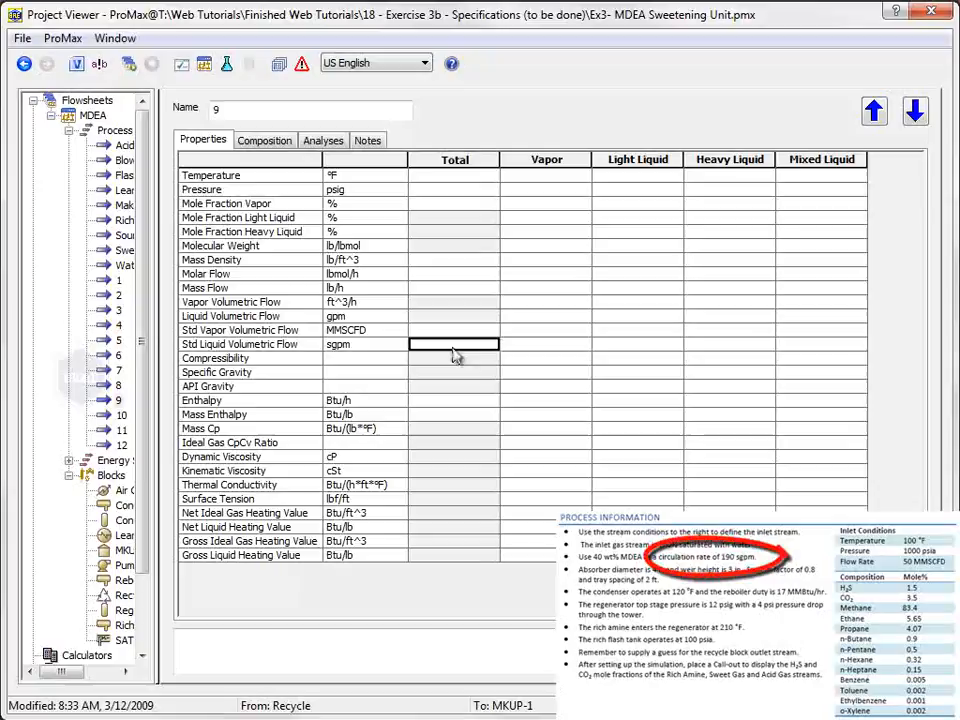
text(190)
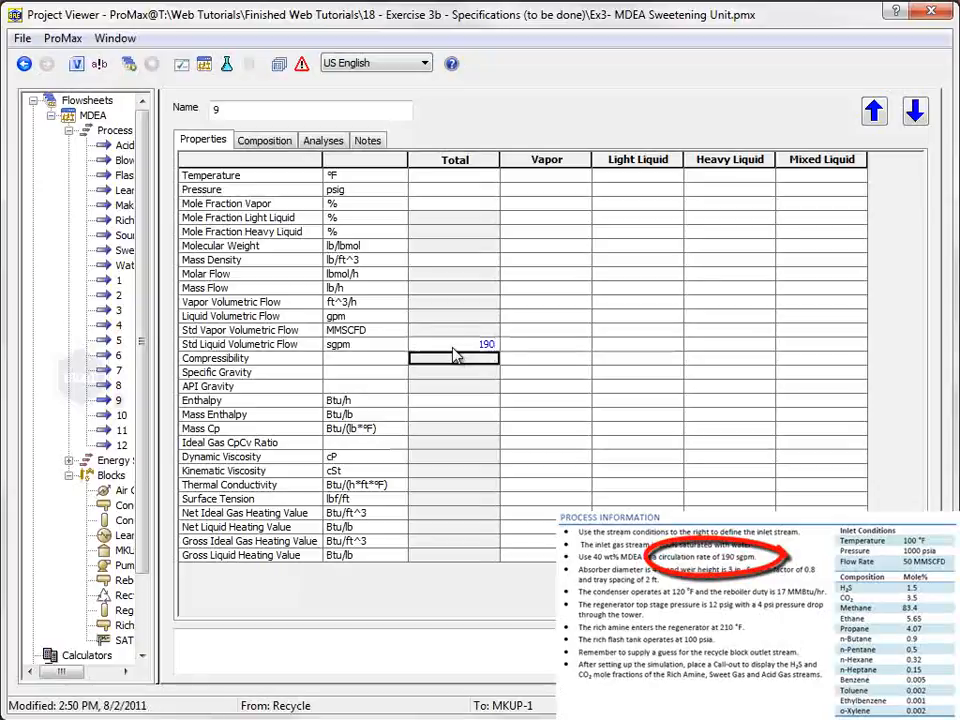
click(454, 188)
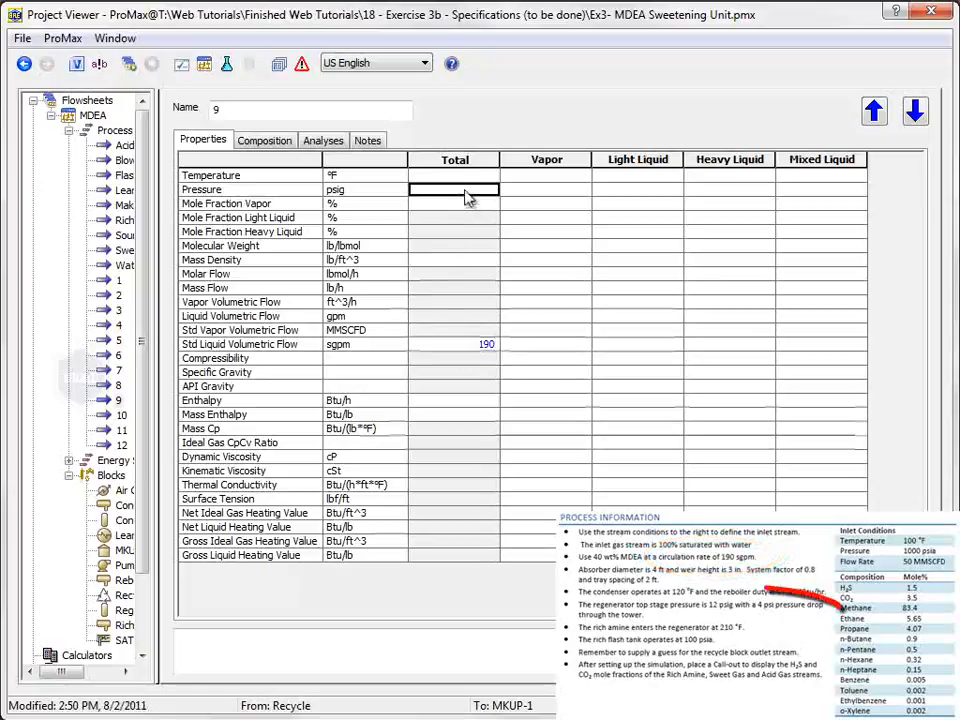
text(15)
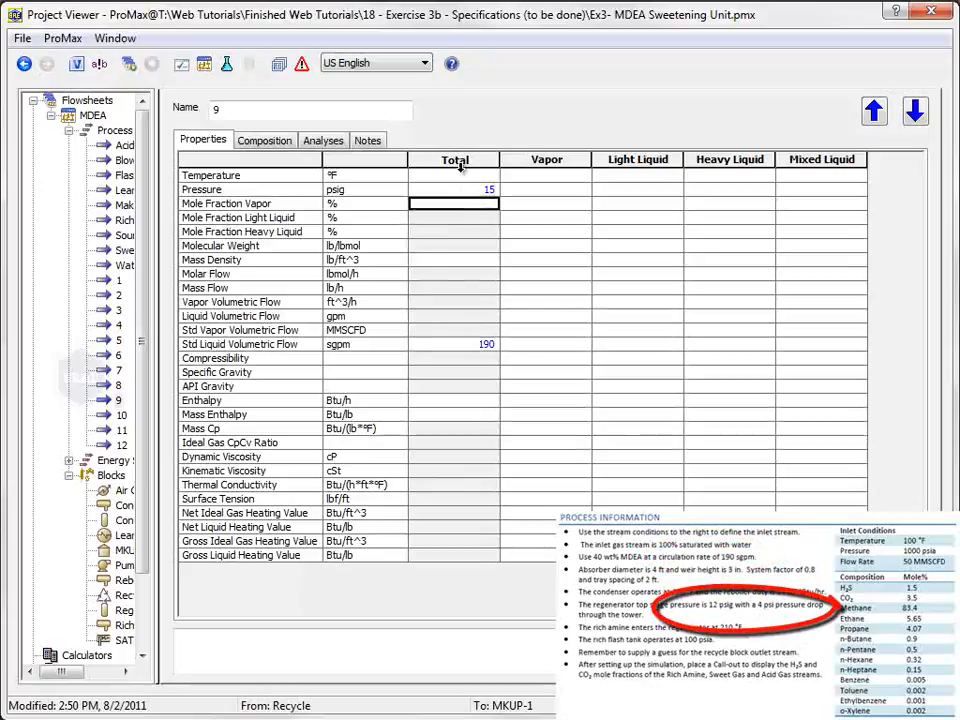
text(10)
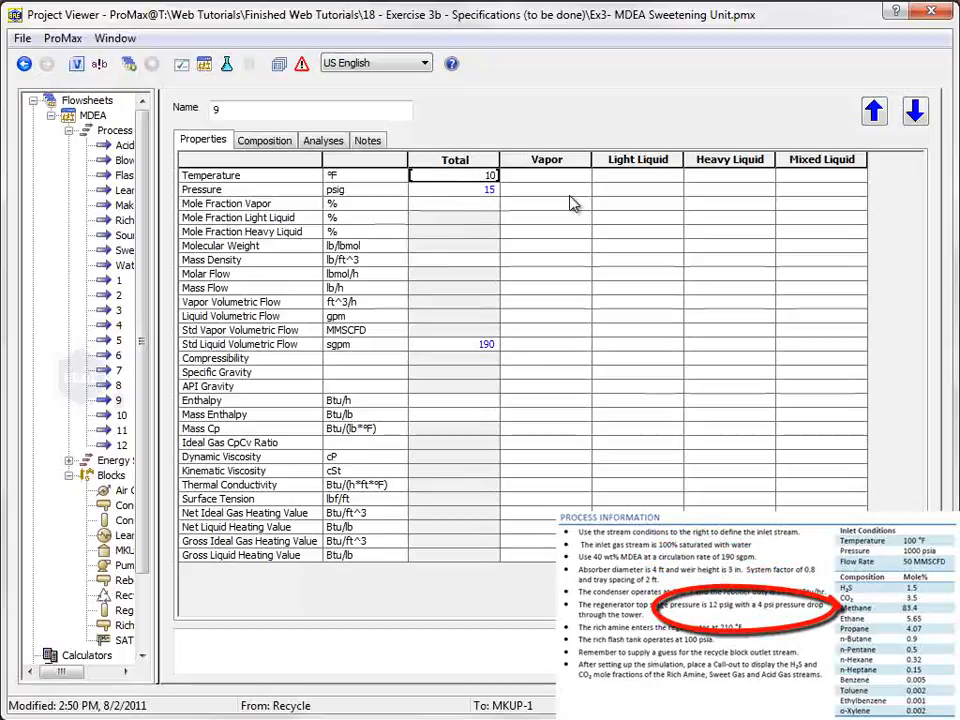
- Specify stream 9's composition as mass fractions: 40 MDEA, 60 water
click(264, 140)
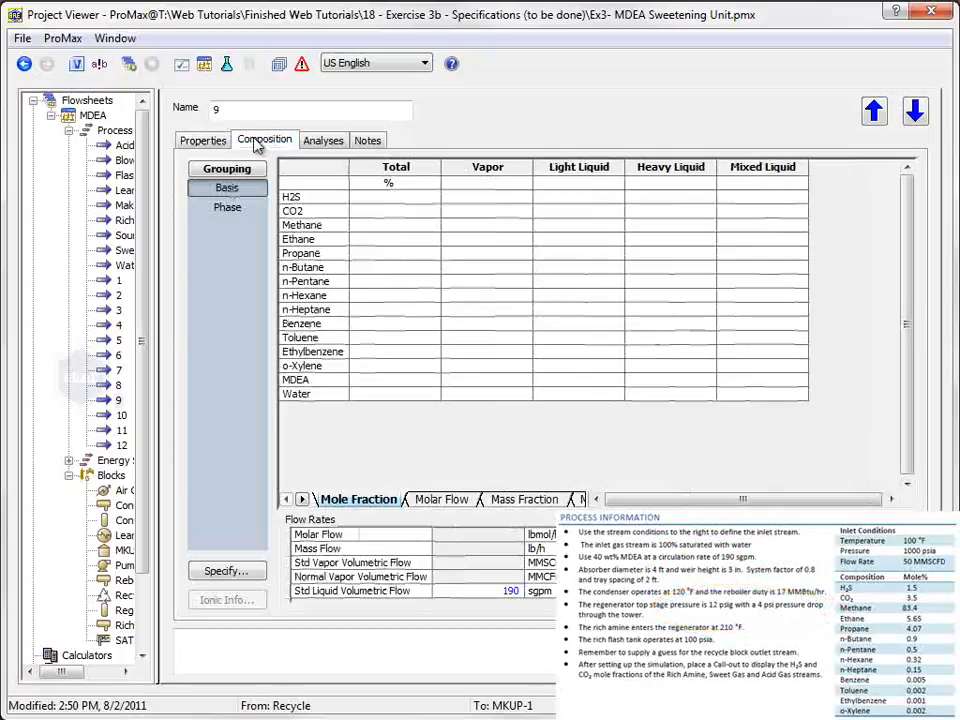
click(226, 570)
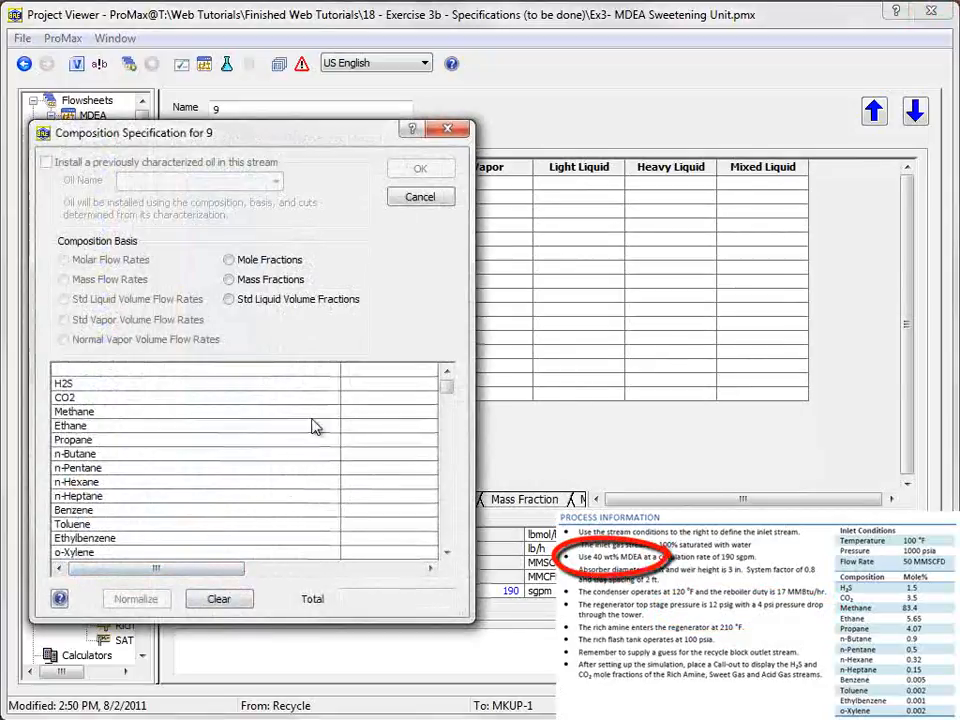
click(230, 280)
text(60)
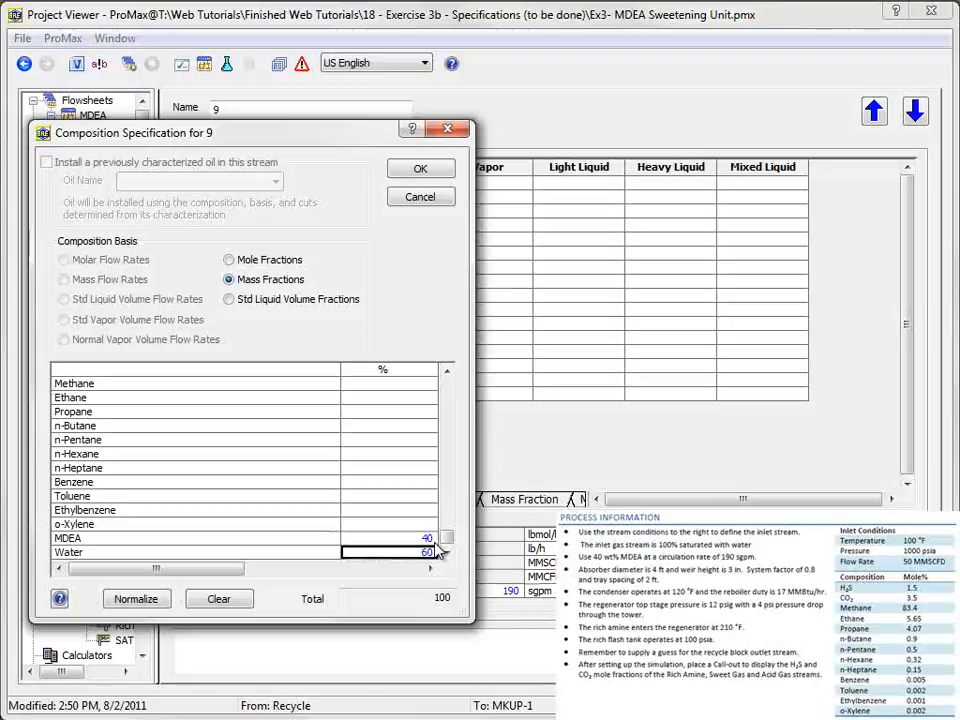
click(420, 168)
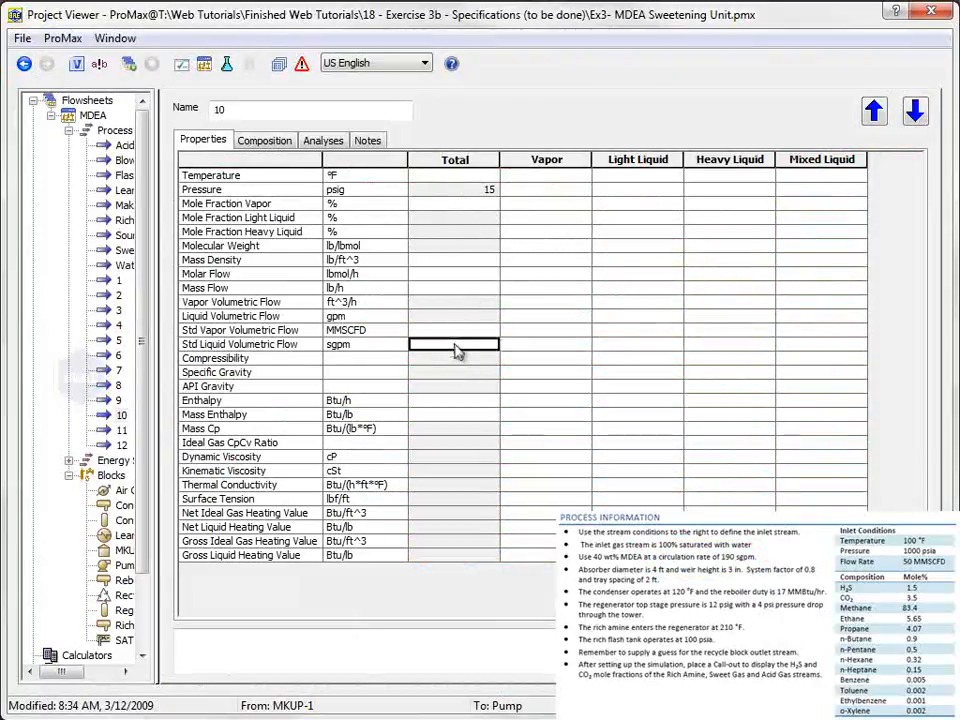
- Give stream 10 a 190 sgpm std liquid flow at 15 psig and return to the flowsheet
text(190)
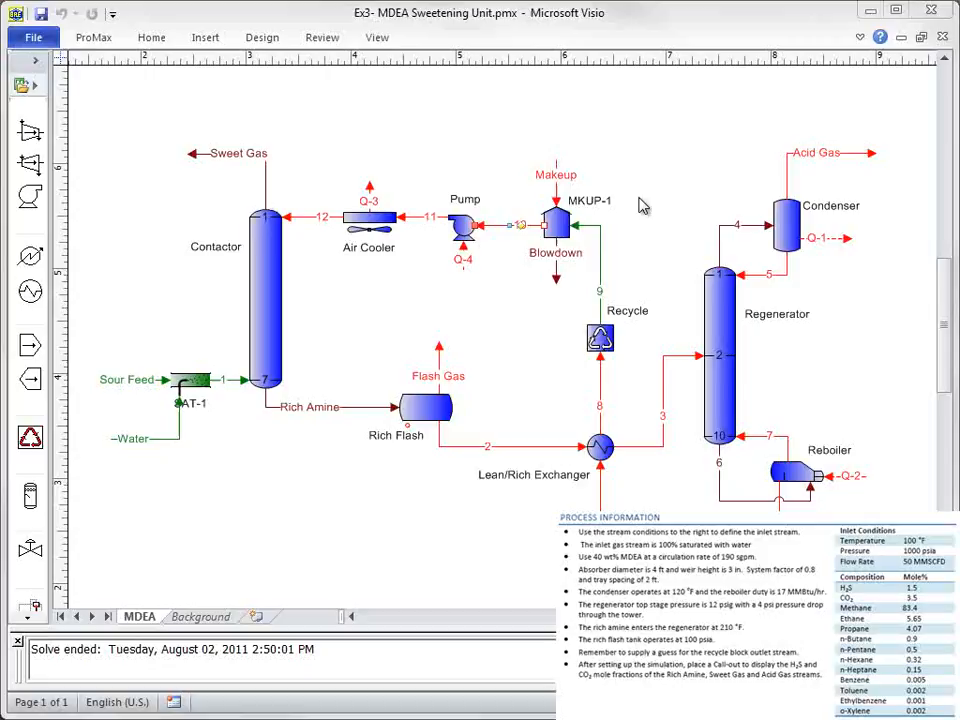
mouse_move(616, 216)
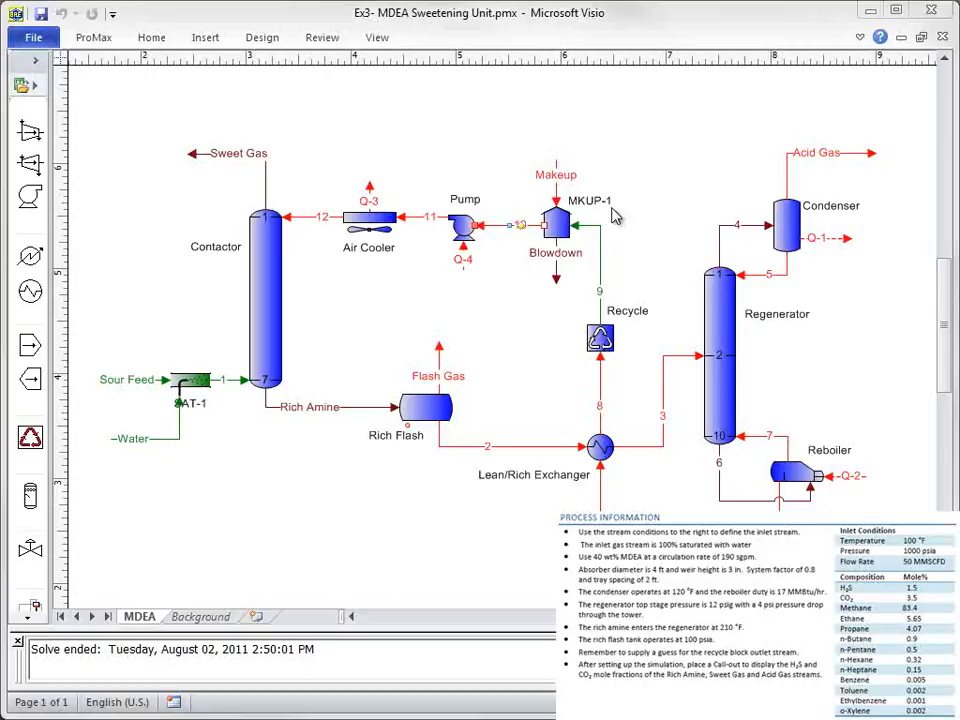
- Bring up MKUP-1's process data, showing 0 psi pressure drop and empty compositions
click(556, 224)
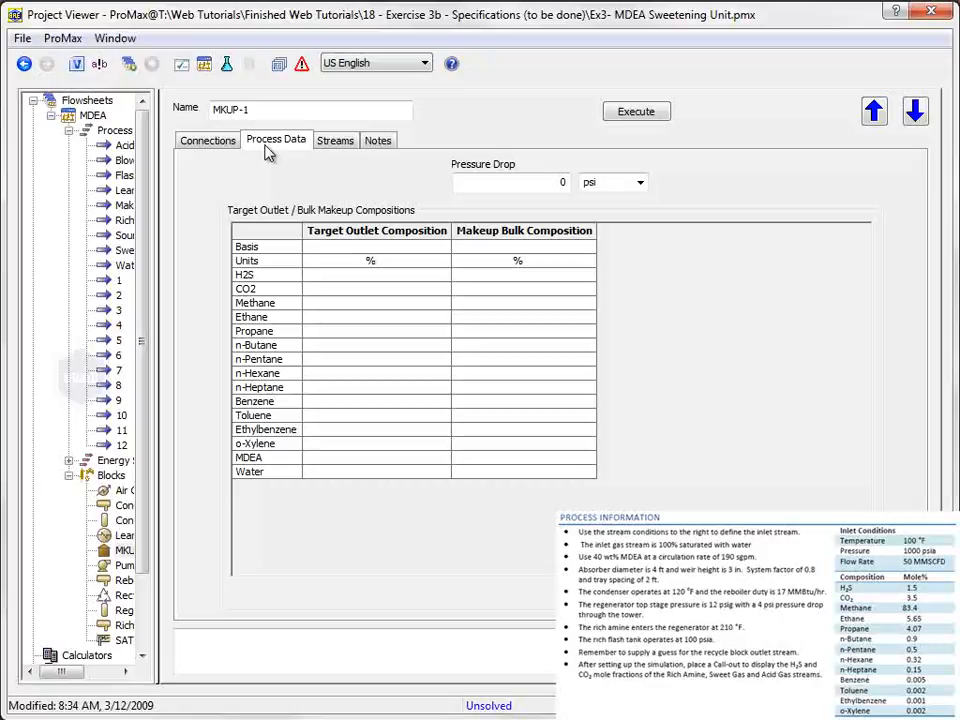
mouse_move(438, 404)
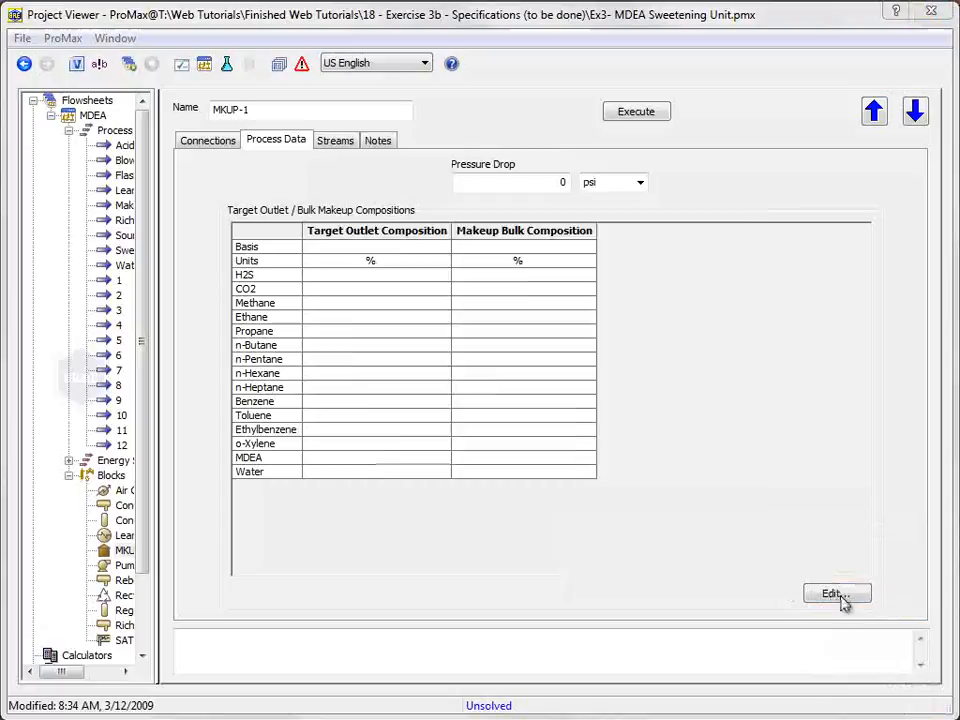
- Bring up the Makeup Specification dialog for MKUP-1 via Edit..
click(836, 592)
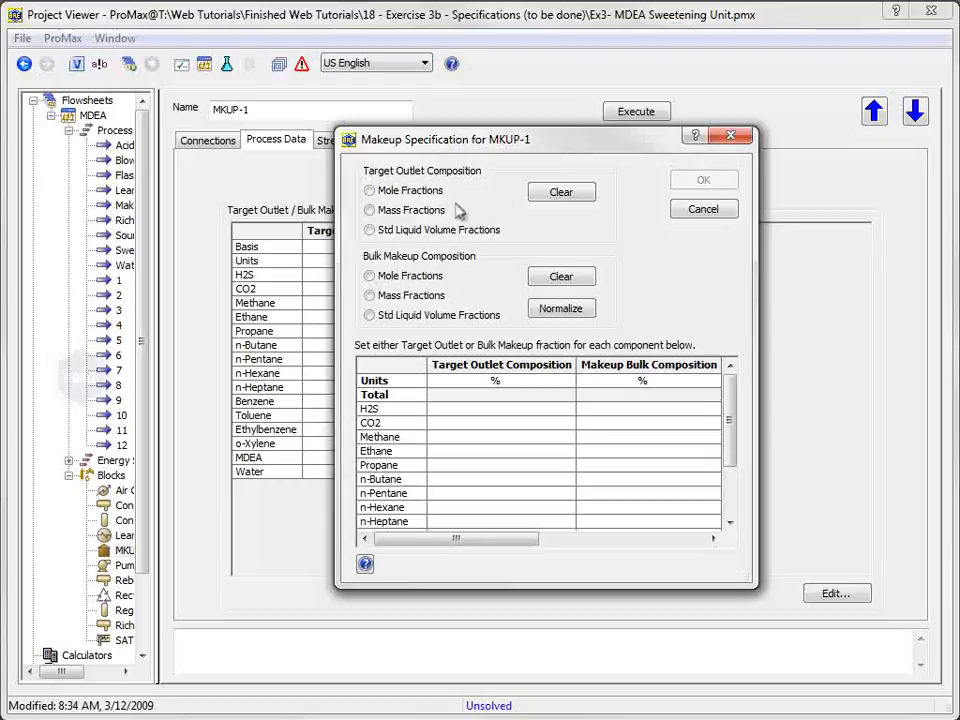
- Specify mass fractions: 40 MDEA / 60 water target outlet, 100 water makeup, missing values as zero
click(370, 296)
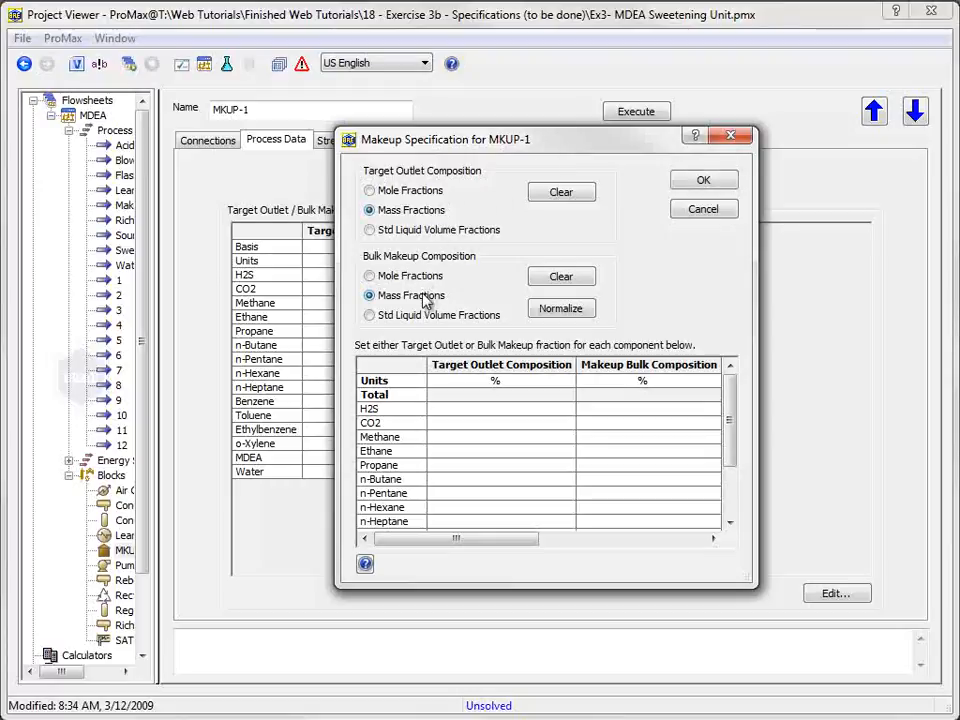
scroll(down, 3)
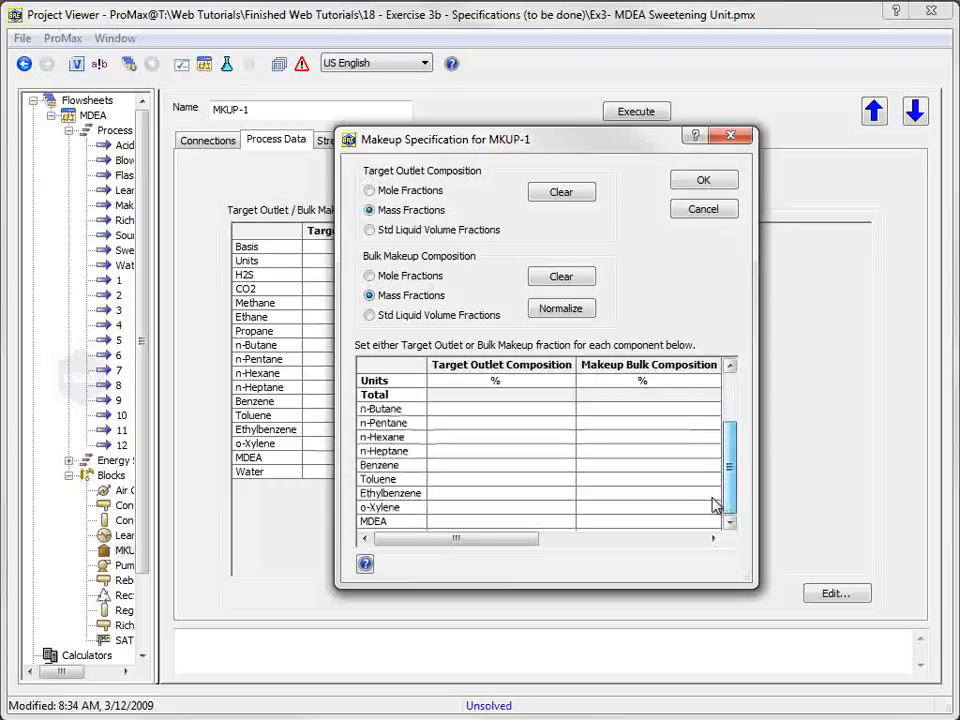
text(40)
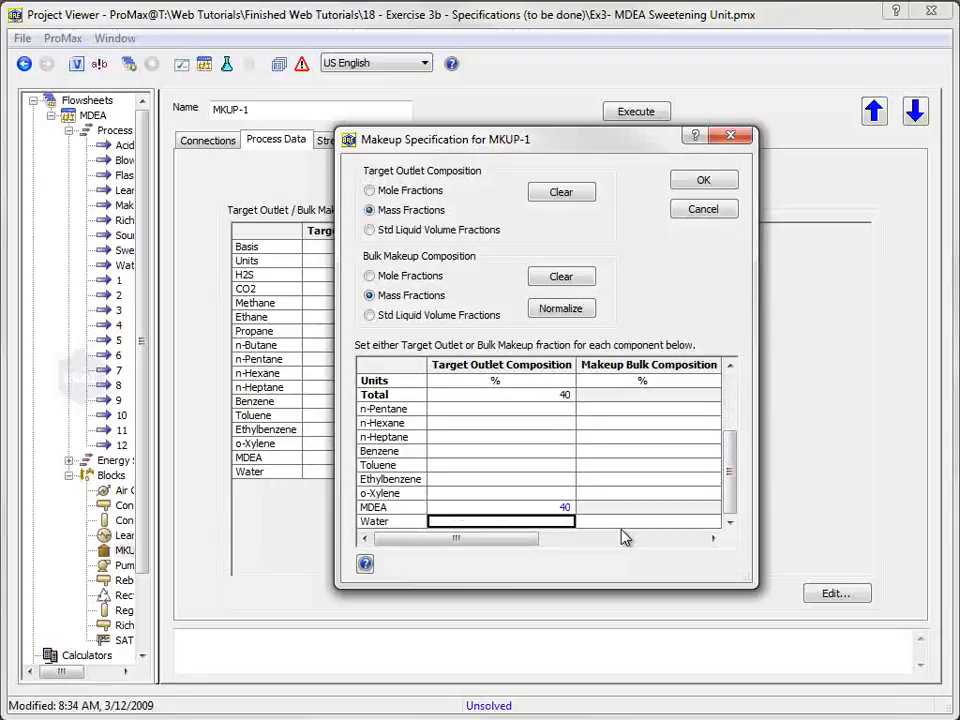
text(60)
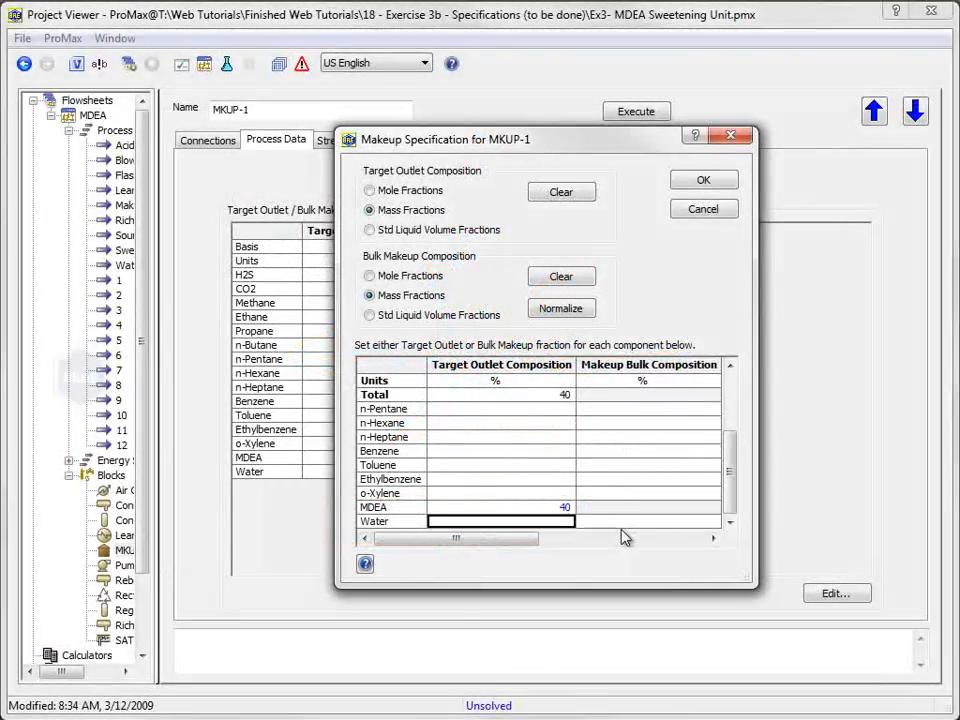
text(100)
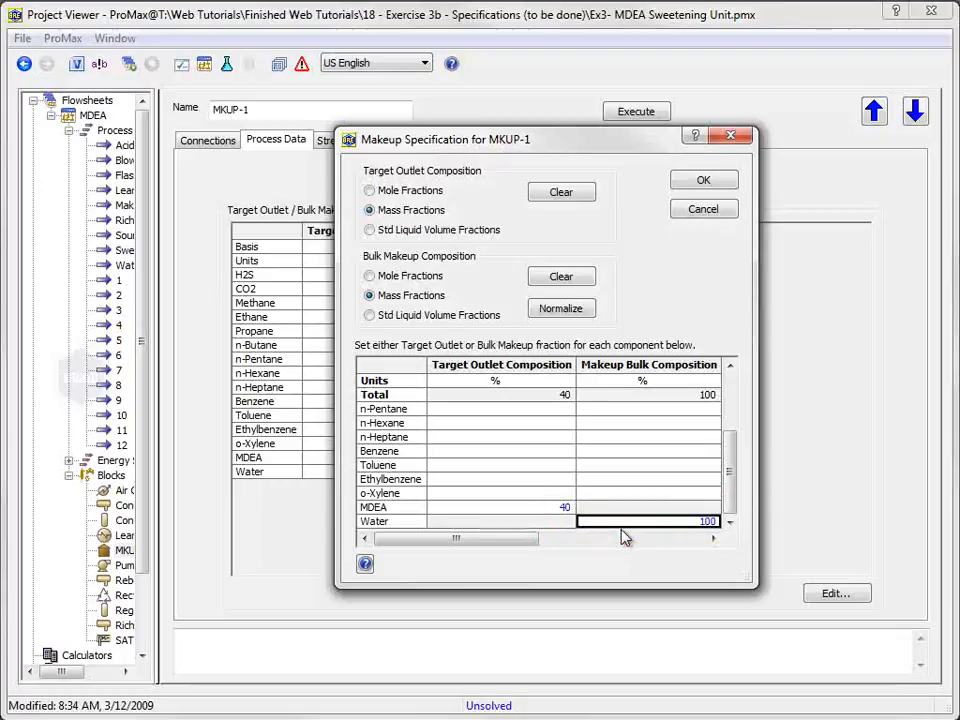
click(704, 180)
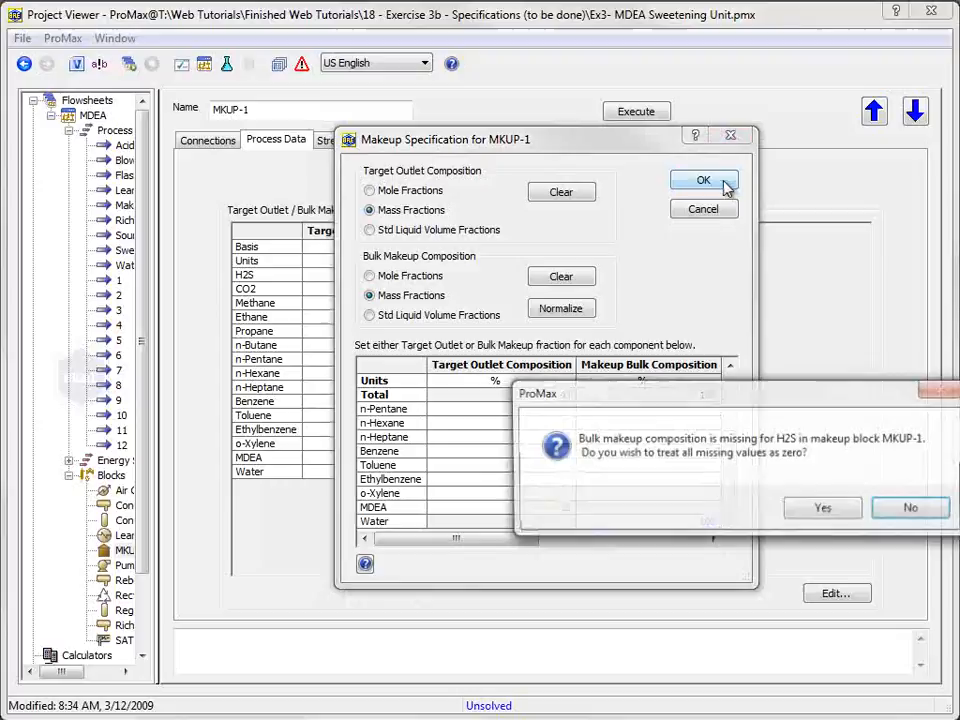
click(822, 508)
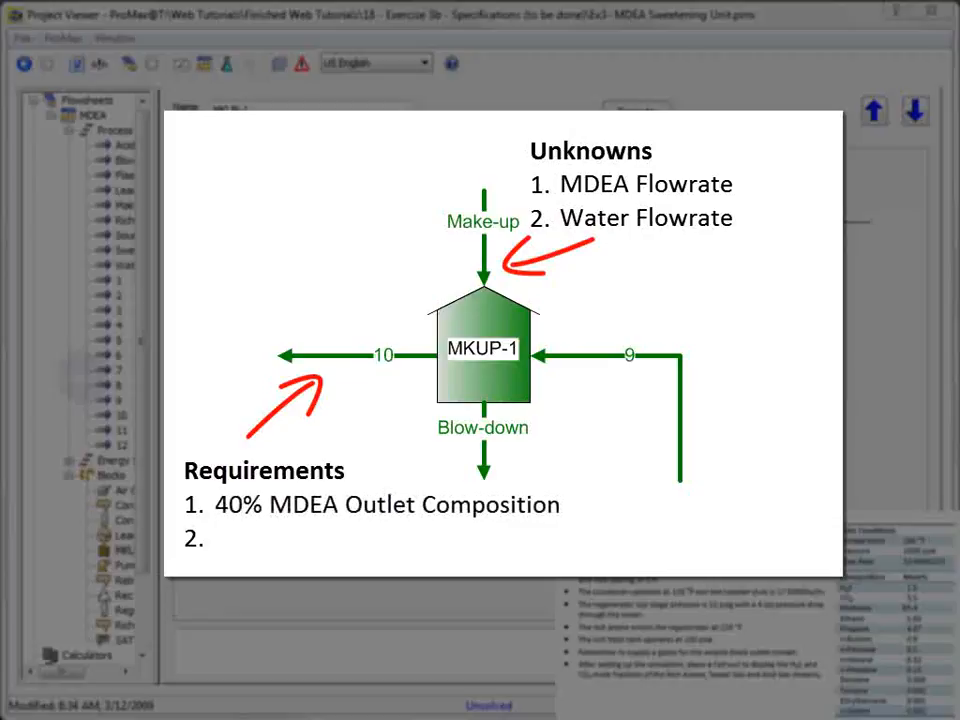
- Enter a 190 sgpm flow rate while bringing up the Makeup stream's property sheet
text(190 sgpm Flow Rate)
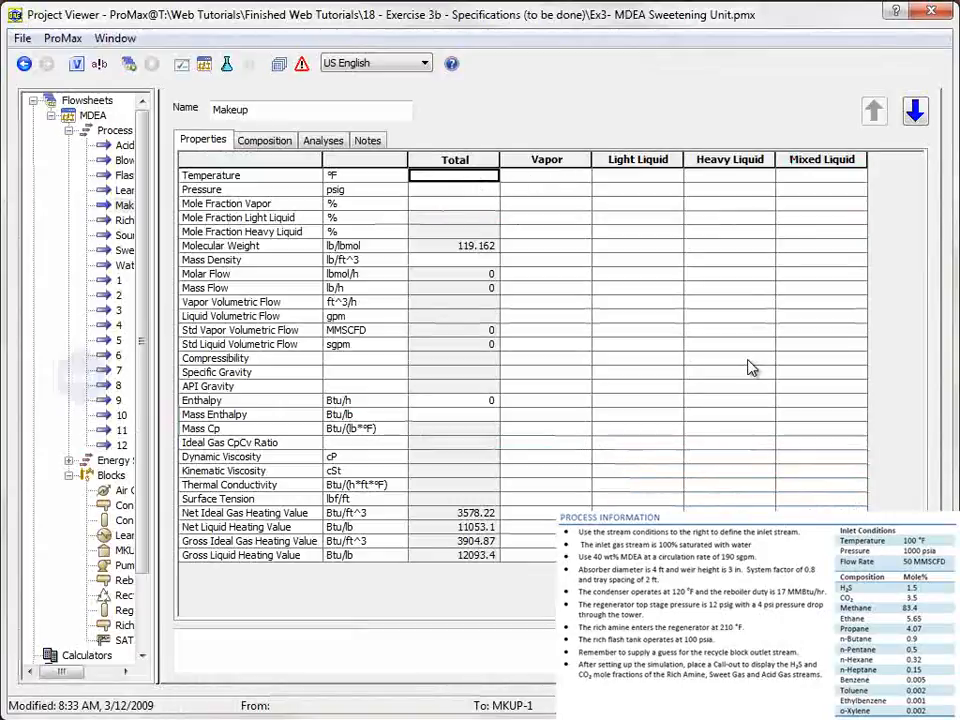
- Give the Makeup stream 80 °F temperature and 20 psig pressure
text(80)
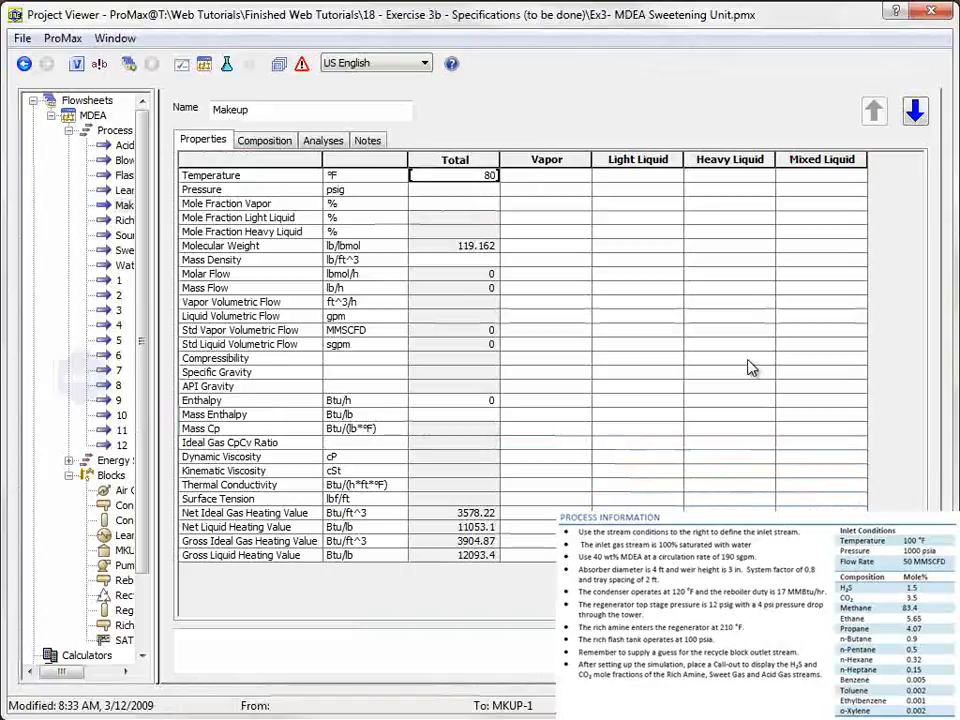
text(20)
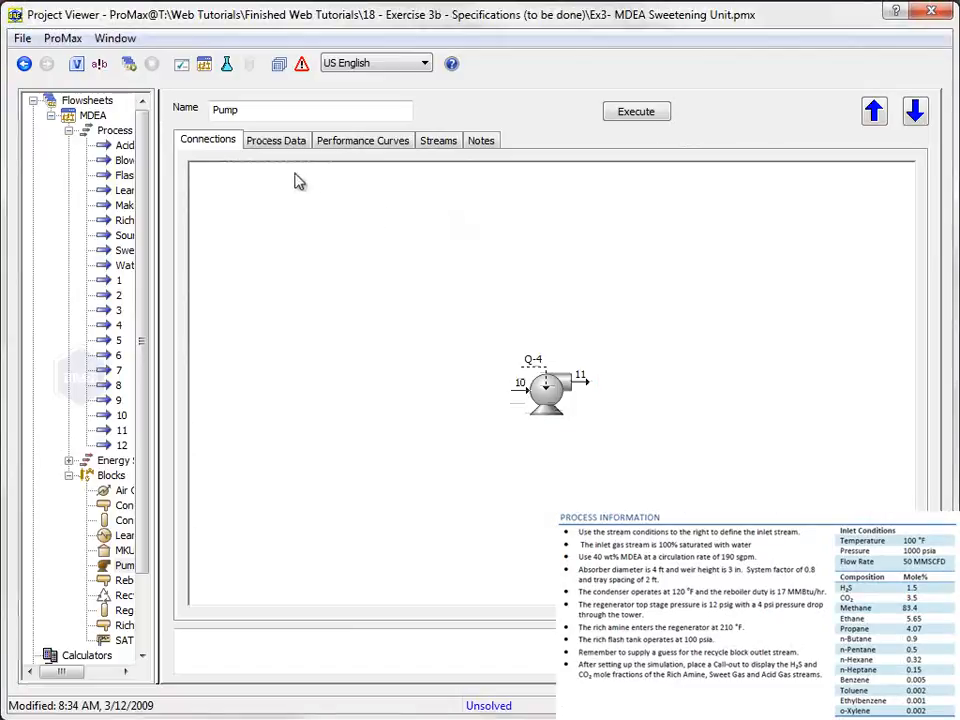
- Set stream 11's total pressure leaving the pump to 1000 psig
click(276, 140)
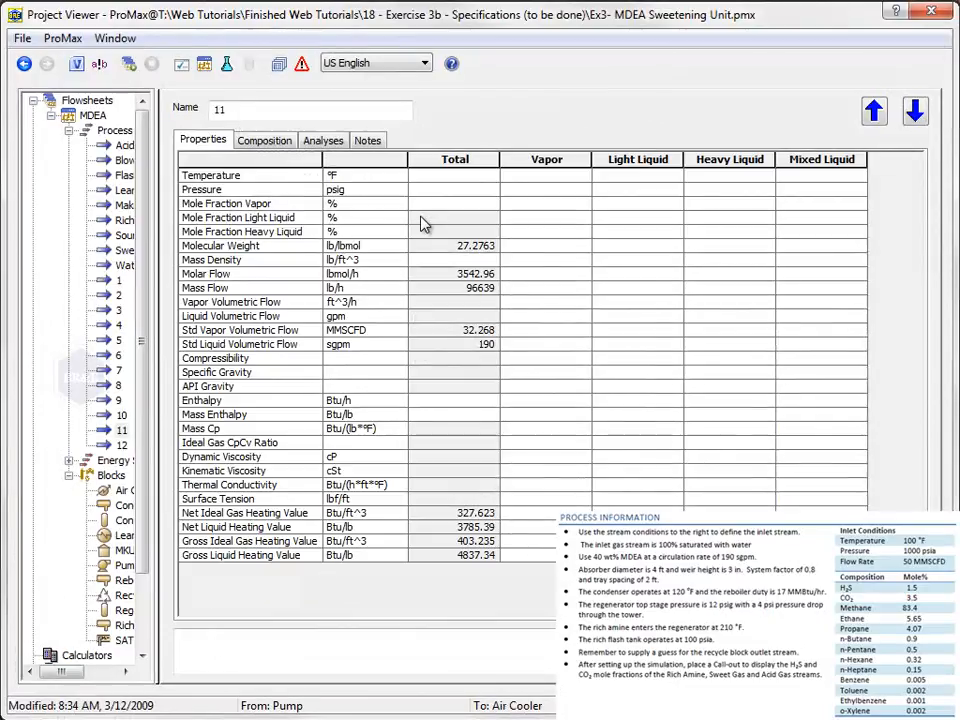
click(454, 188)
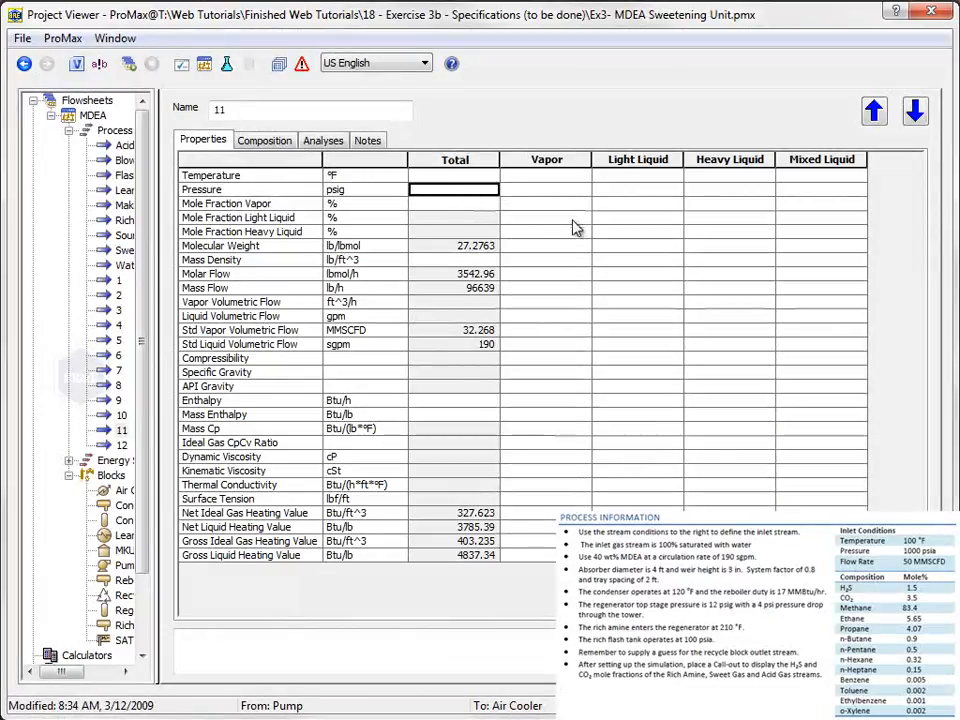
text(1000)
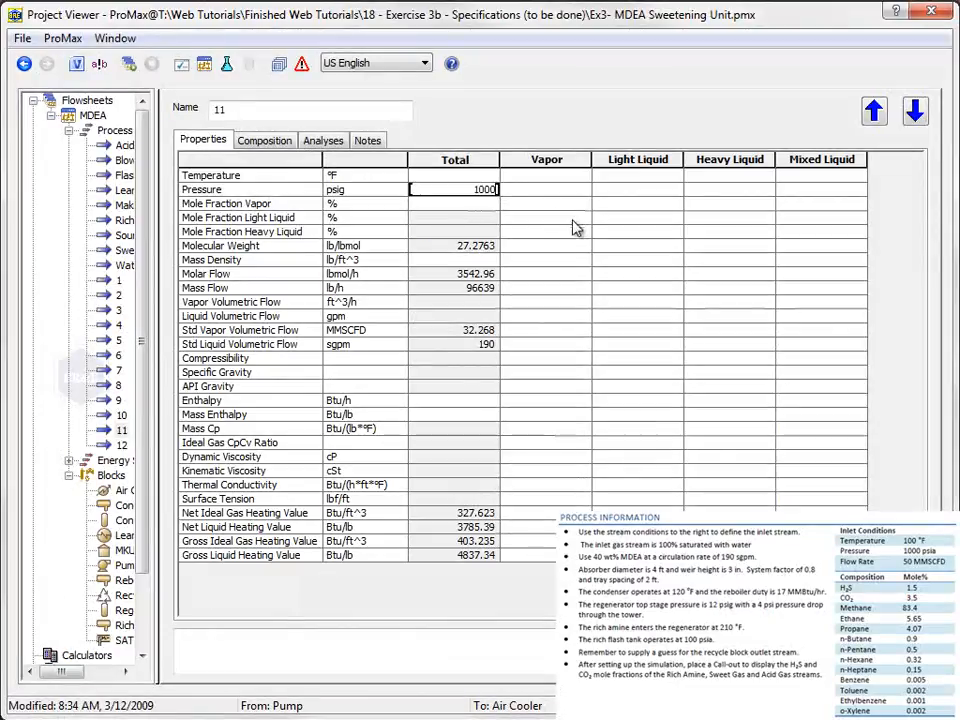
click(456, 204)
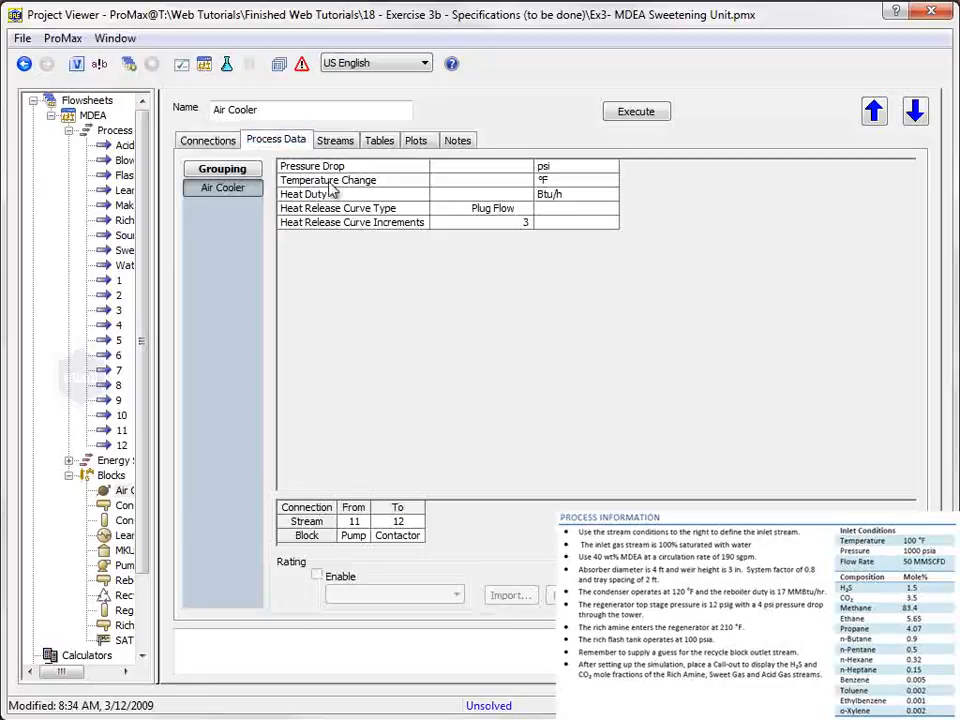
- Set stream 12's total temperature leaving the air cooler to 110 °F
click(482, 164)
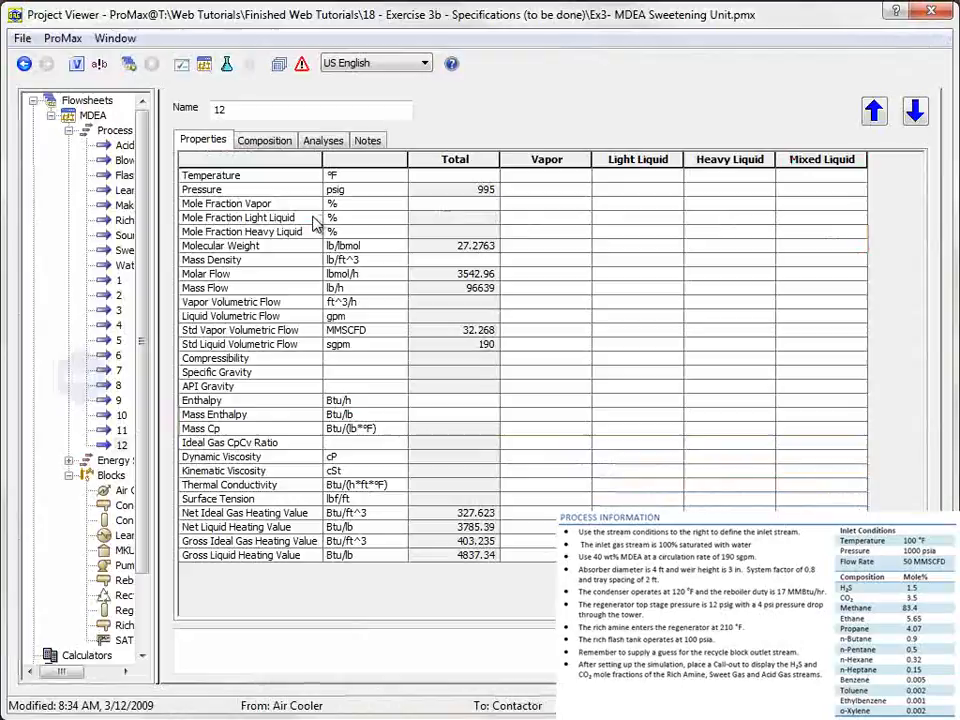
click(454, 176)
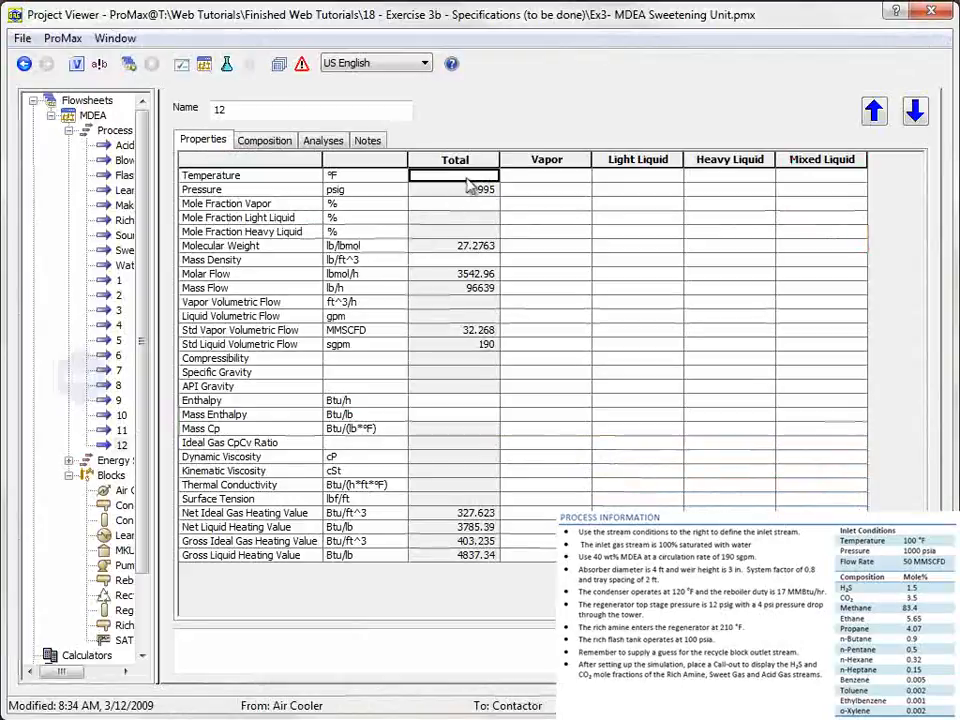
text(110)
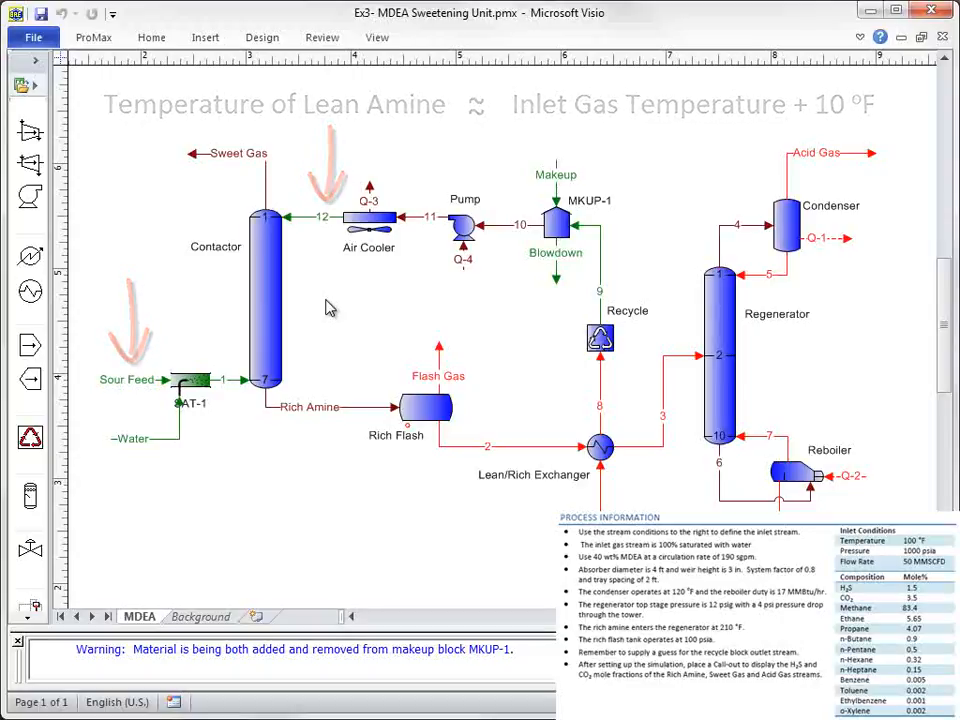
- Bring up the Contactor column in the Project Viewer showing its connections
click(264, 296)
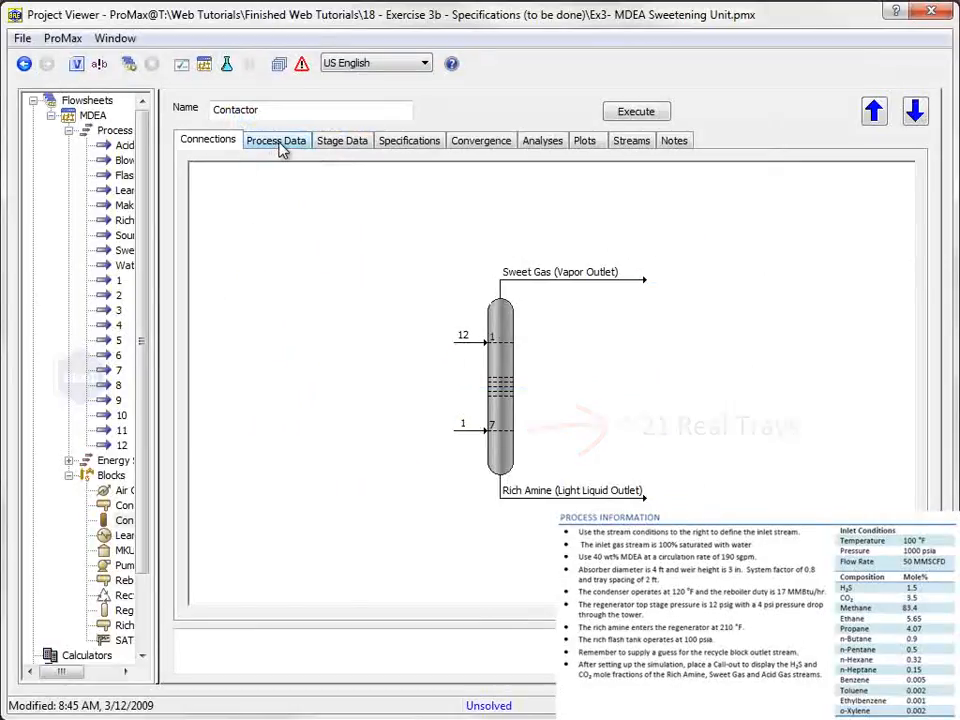
- Change the Contactor's column type from Equilibrium to TSWEET Kinetics
click(276, 140)
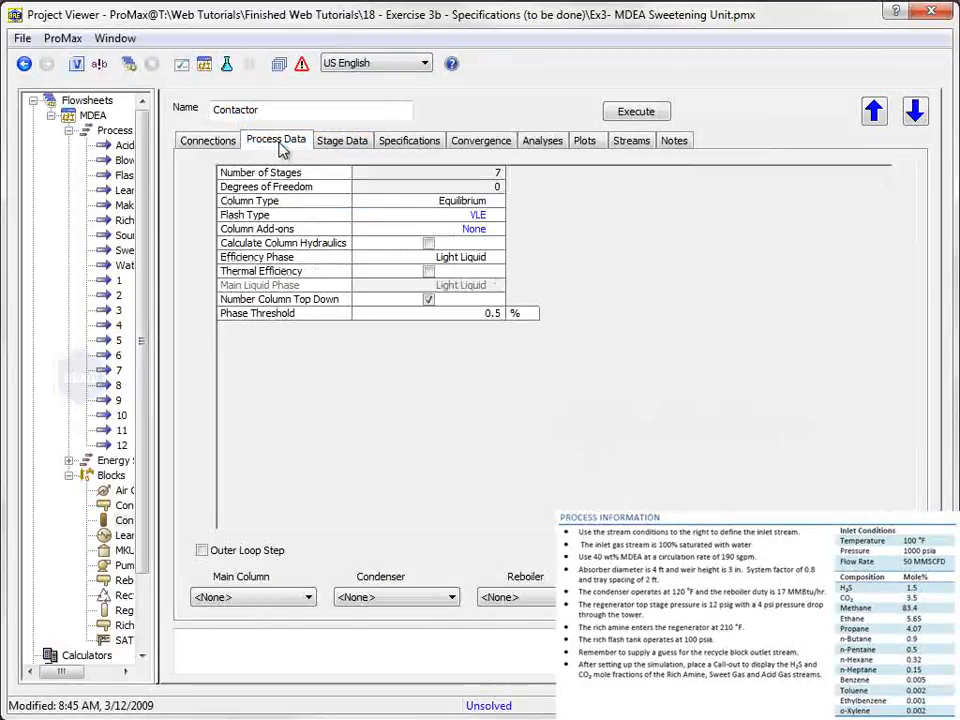
click(496, 200)
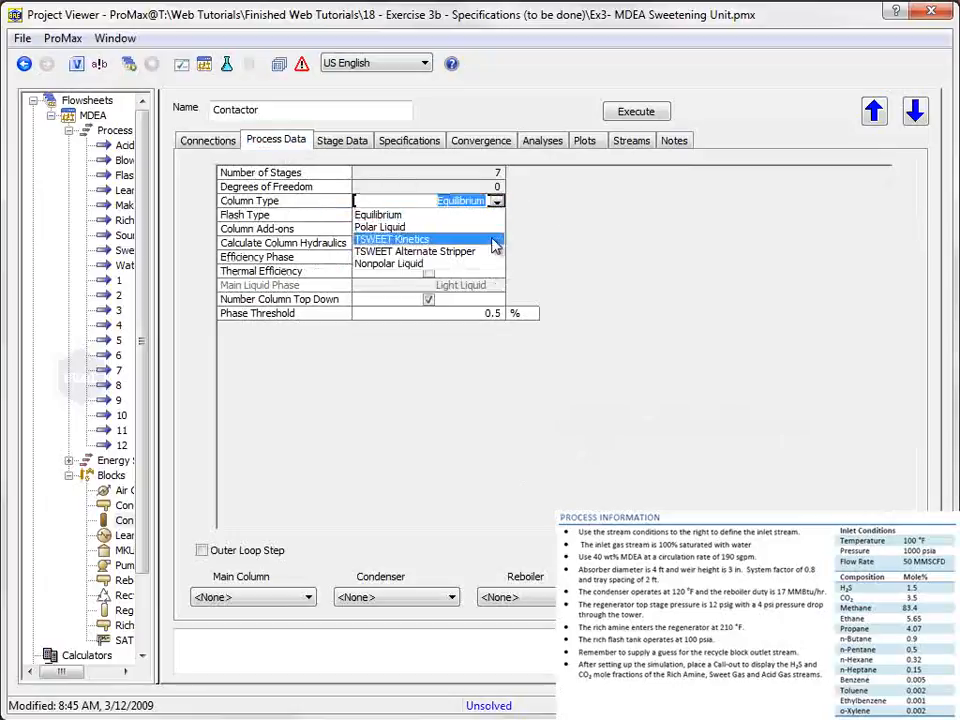
click(392, 240)
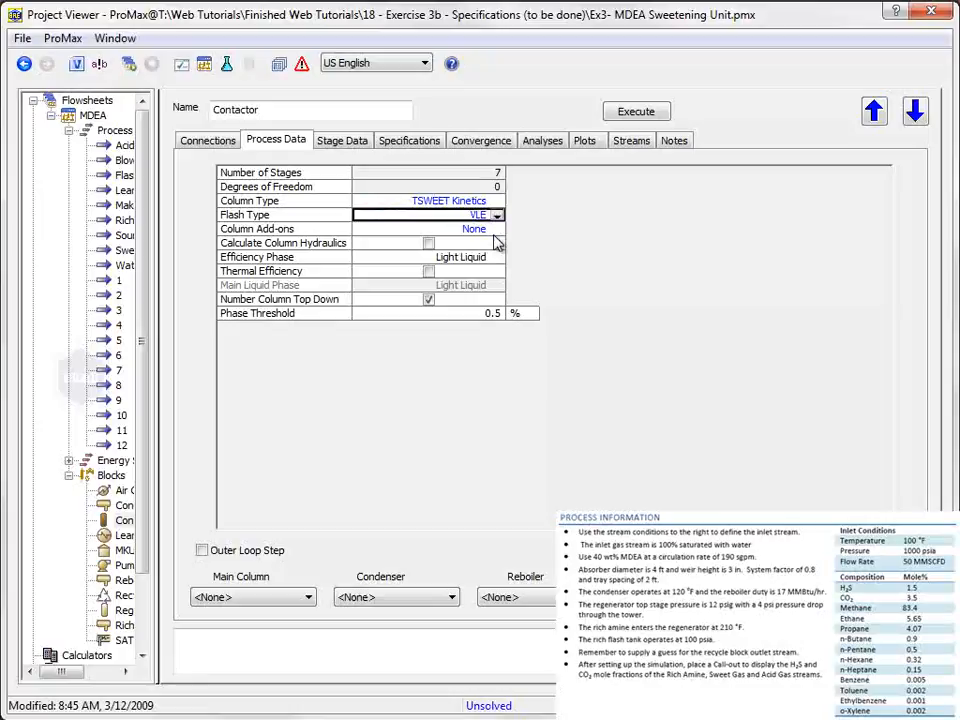
- Enter a 5 psi pressure change so Contactor stages span 995–1000 psig
click(342, 140)
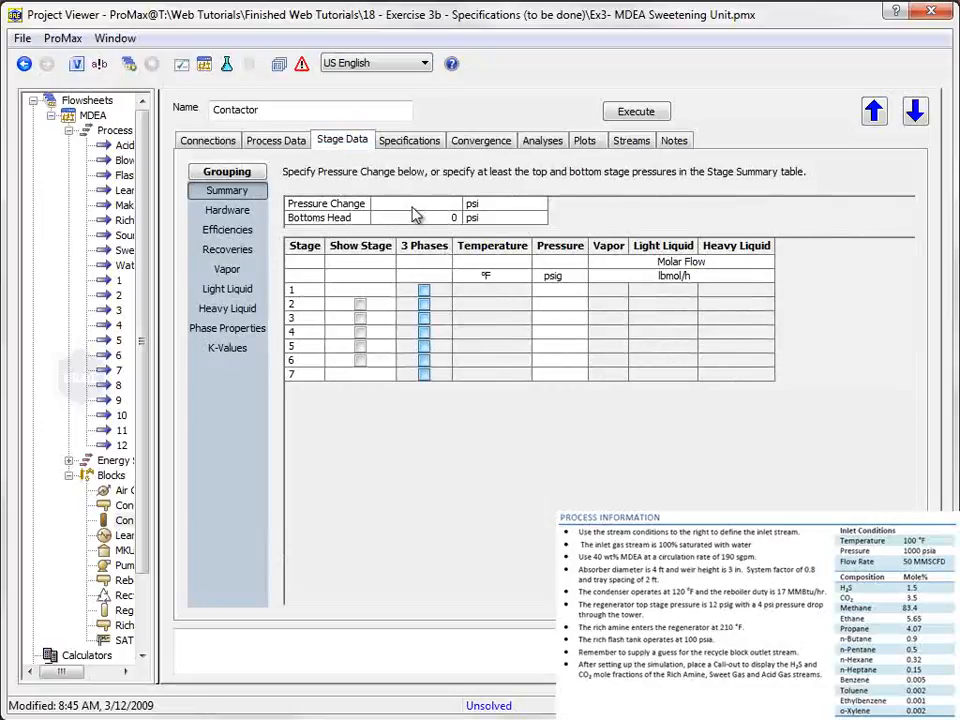
click(416, 204)
text(5)
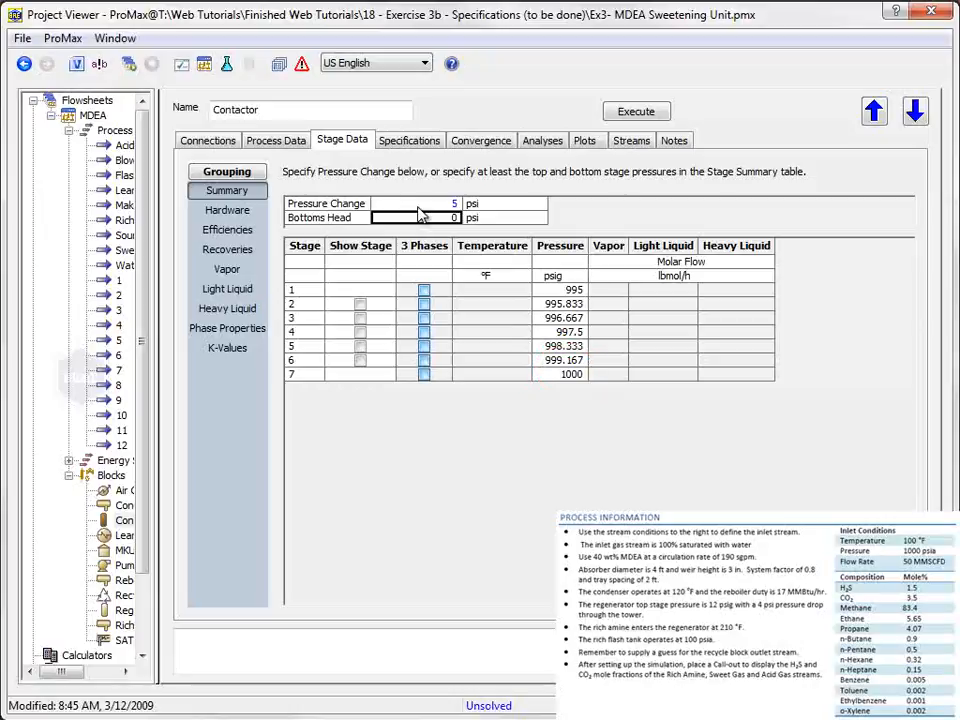
click(228, 210)
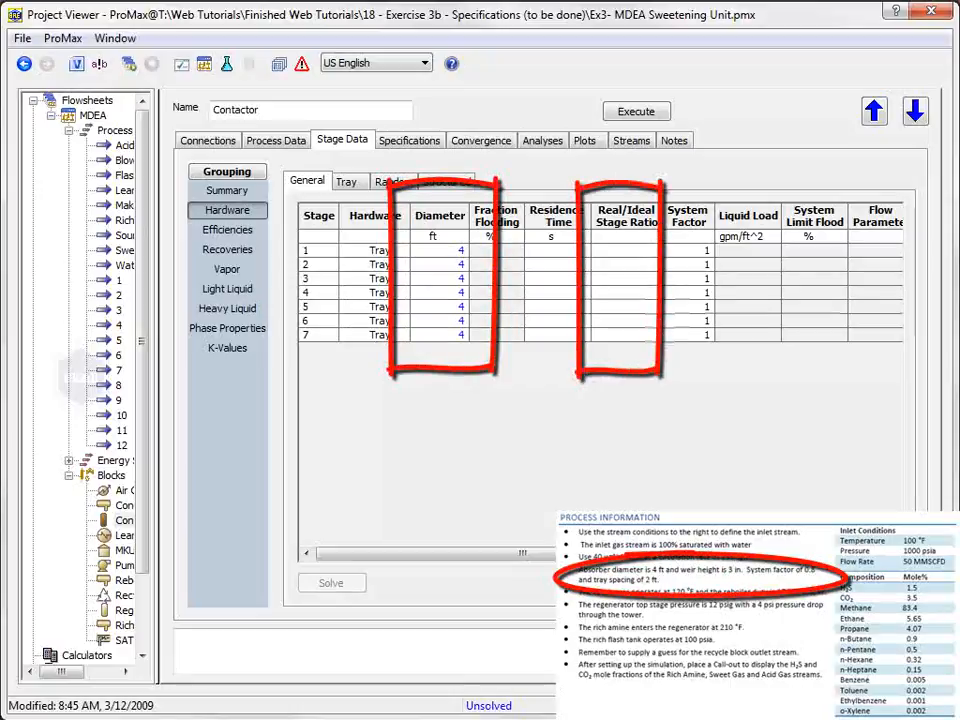
- Set the Contactor hardware to a real/ideal stage ratio of 3 and 2 ft tray spacing
click(624, 248)
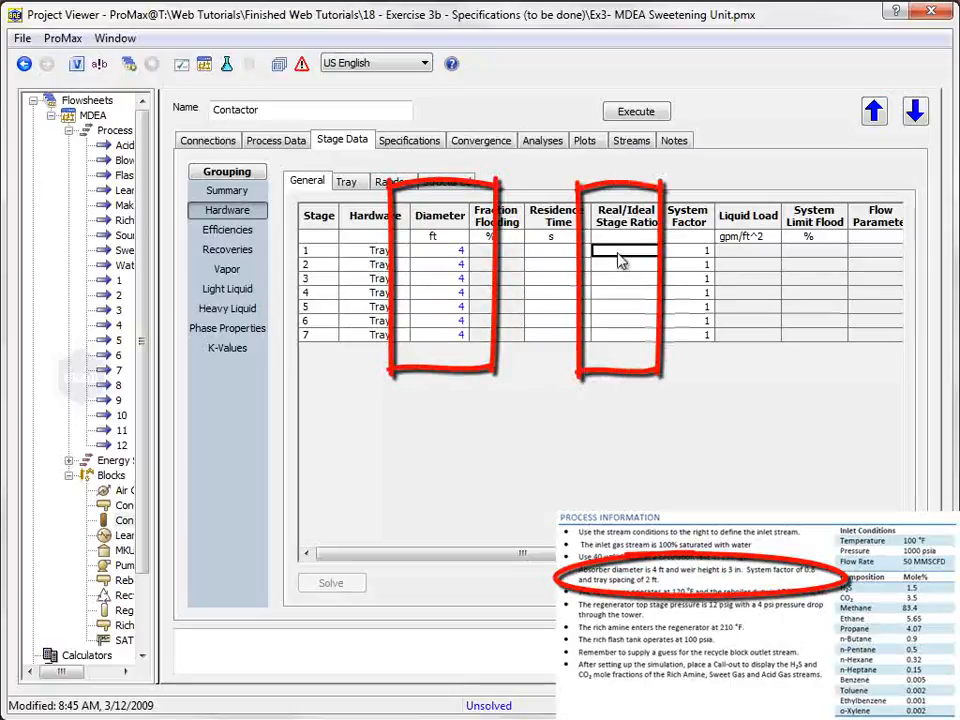
text(3)
click(686, 250)
text(0.8)
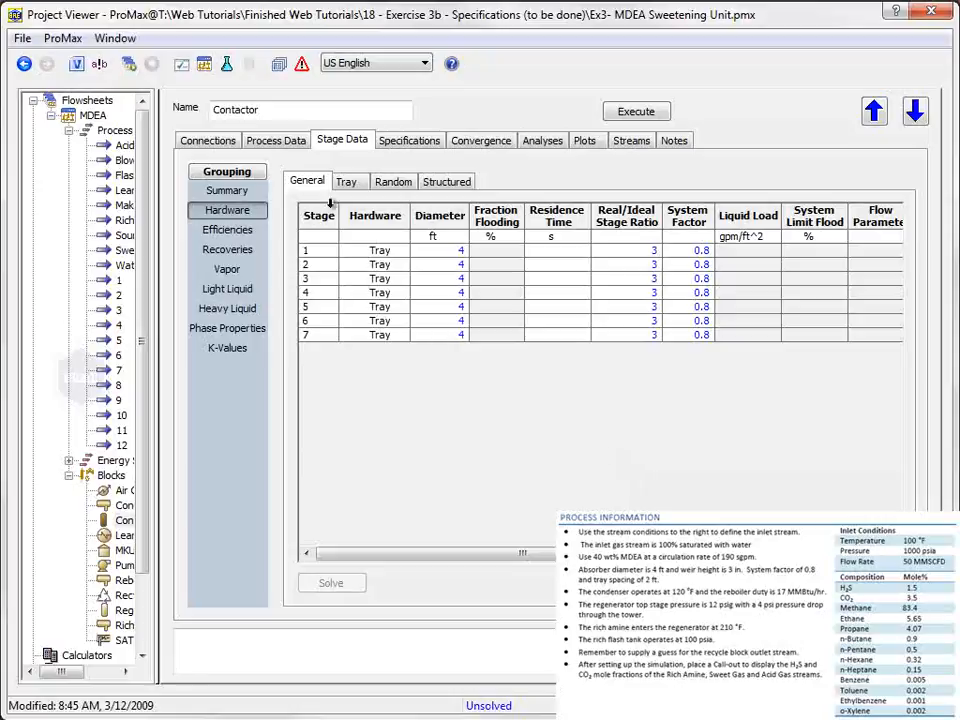
click(346, 180)
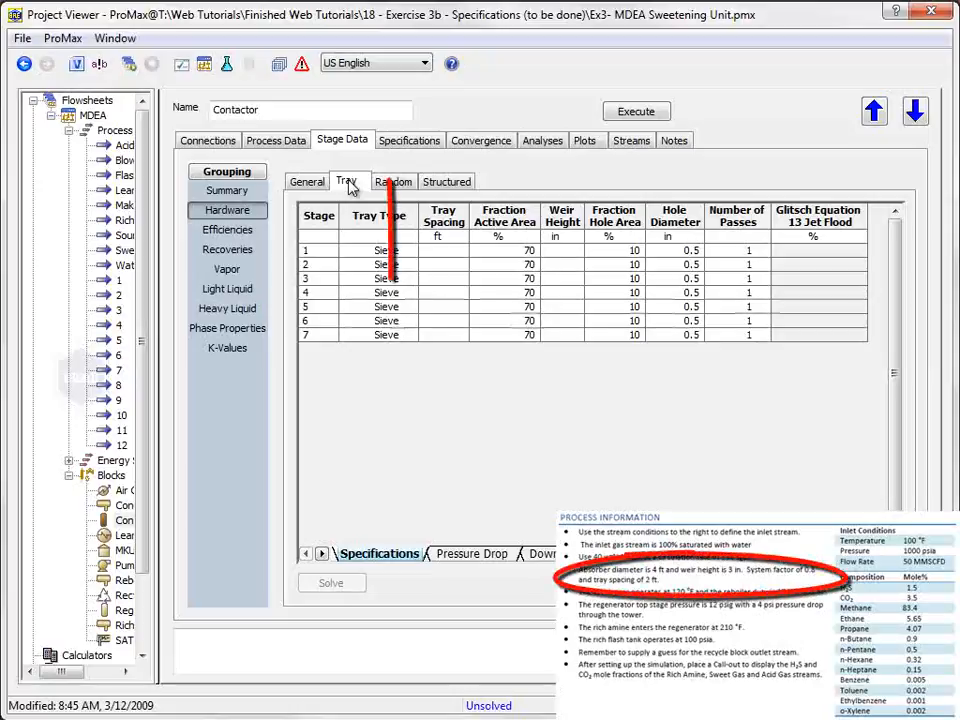
click(444, 250)
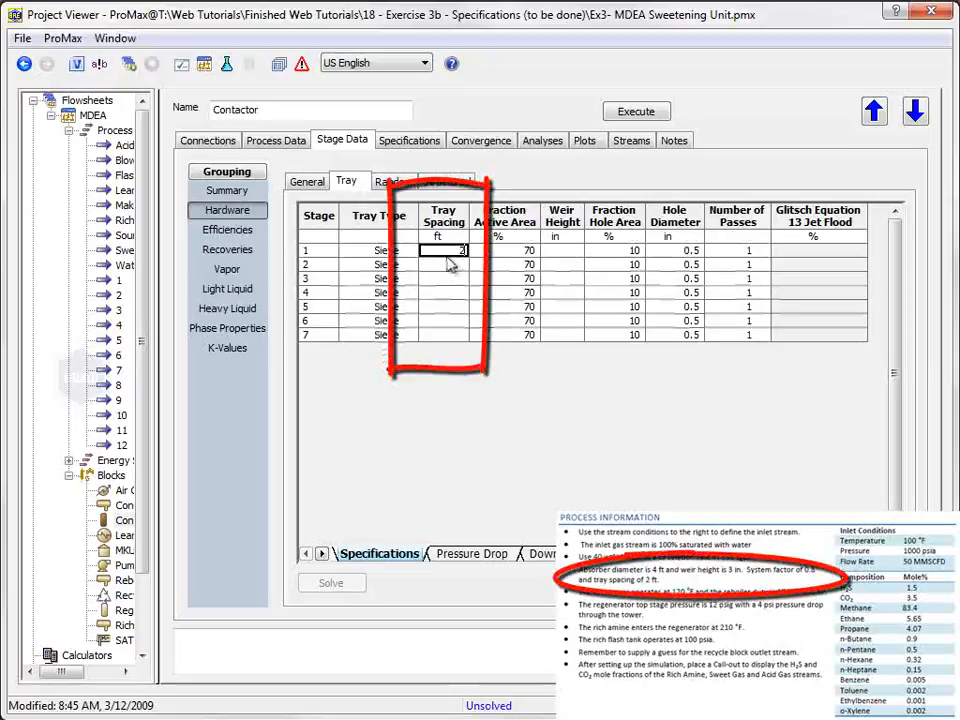
text(2)
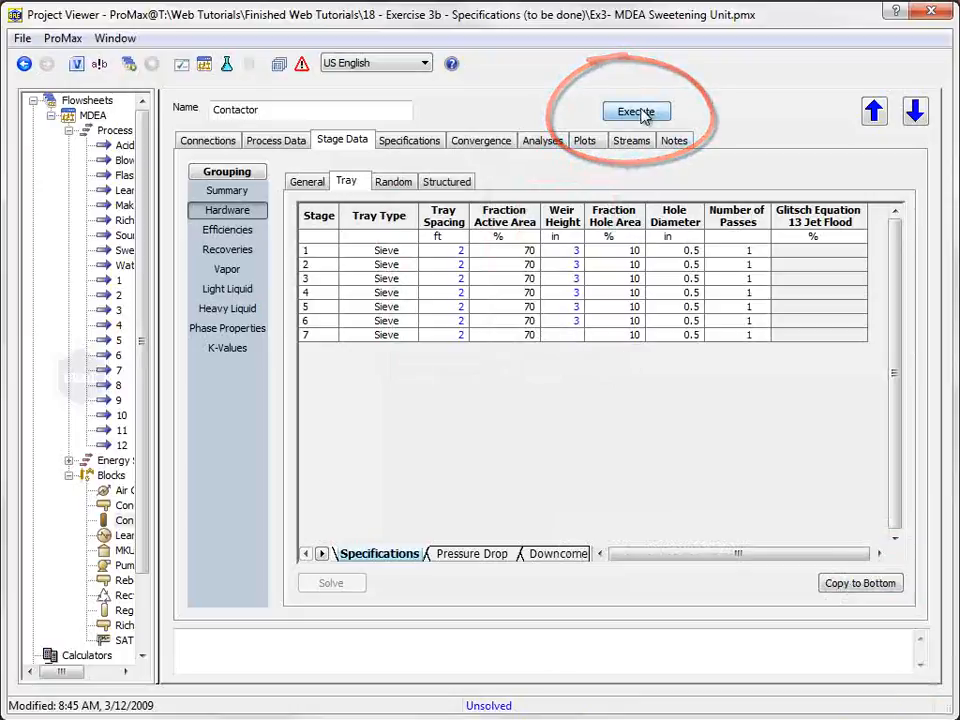
- Execute the Contactor calculation repeatedly to obtain jet-flood results
click(636, 112)
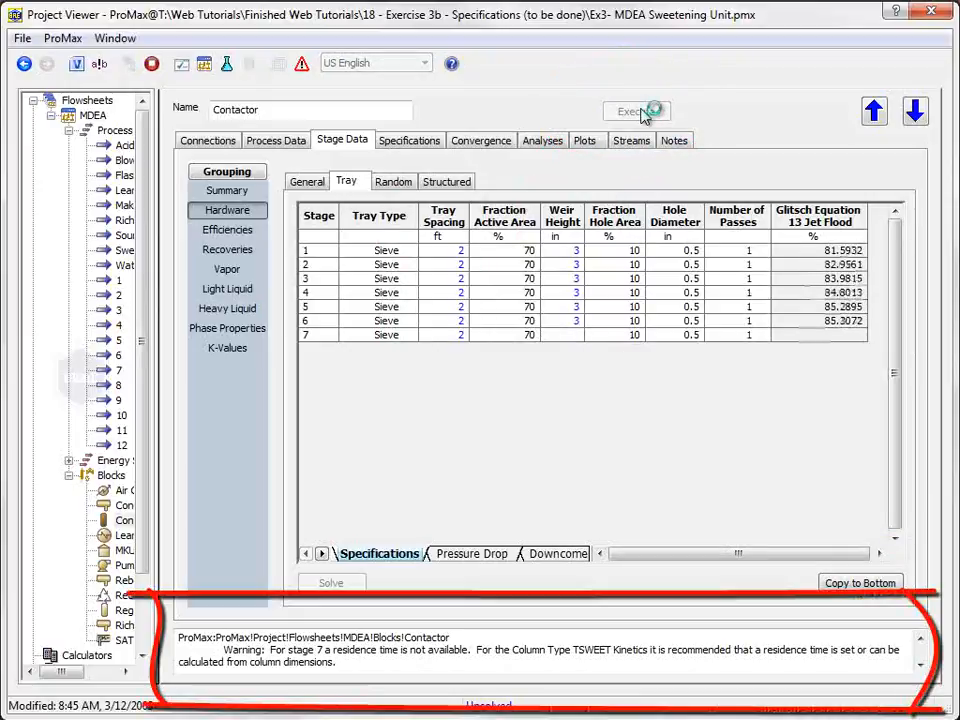
click(636, 112)
text(3)
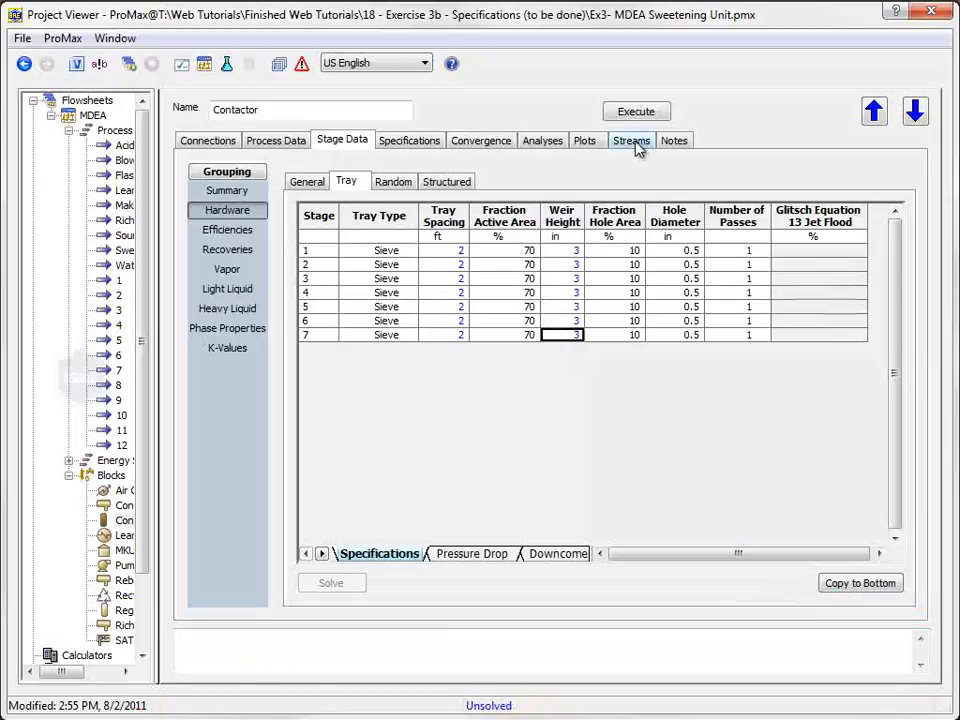
click(636, 112)
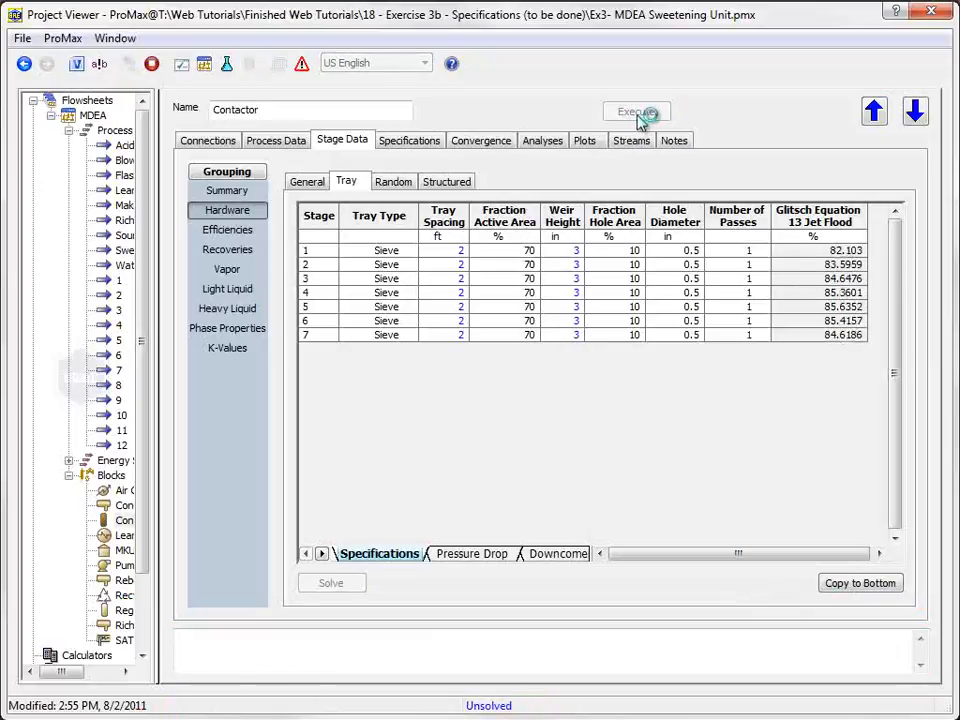
click(636, 112)
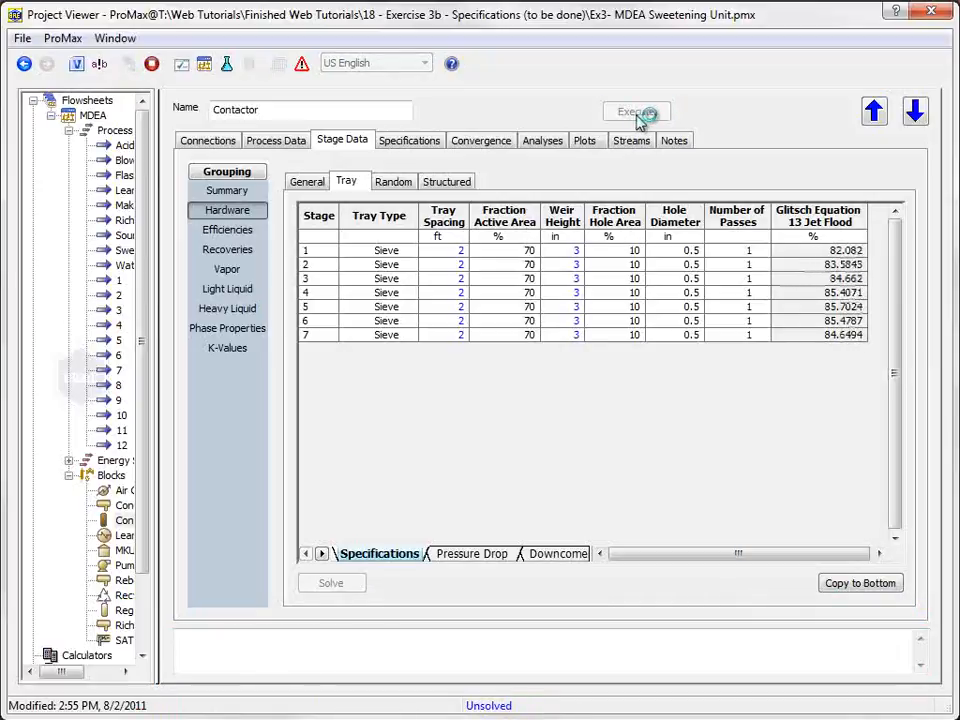
click(636, 112)
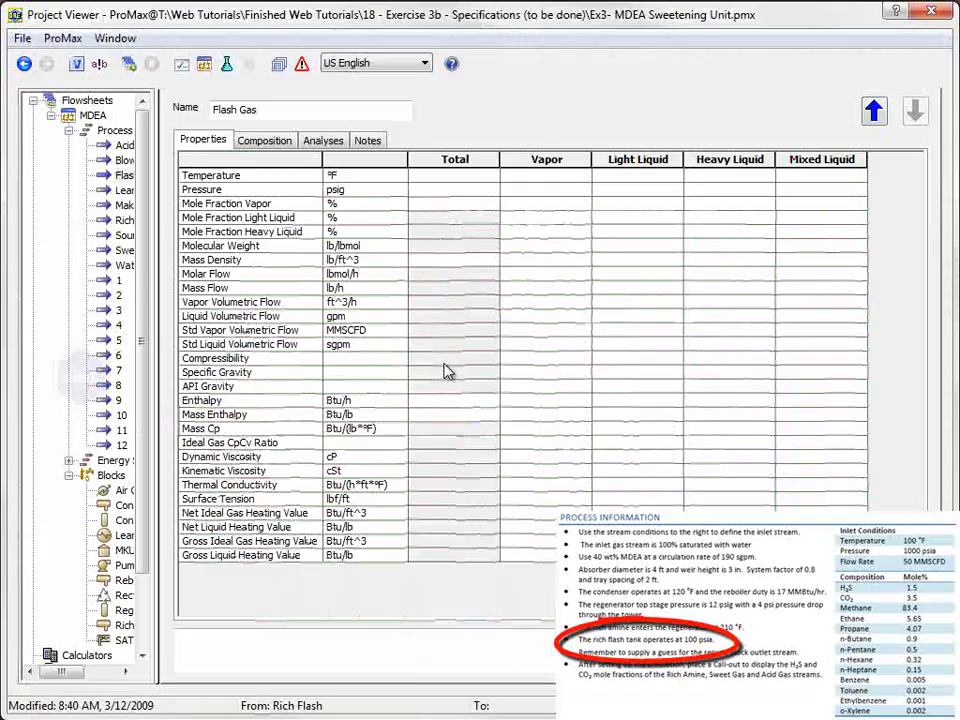
- Specify the Flash Gas stream's pressure as 100
text(100)
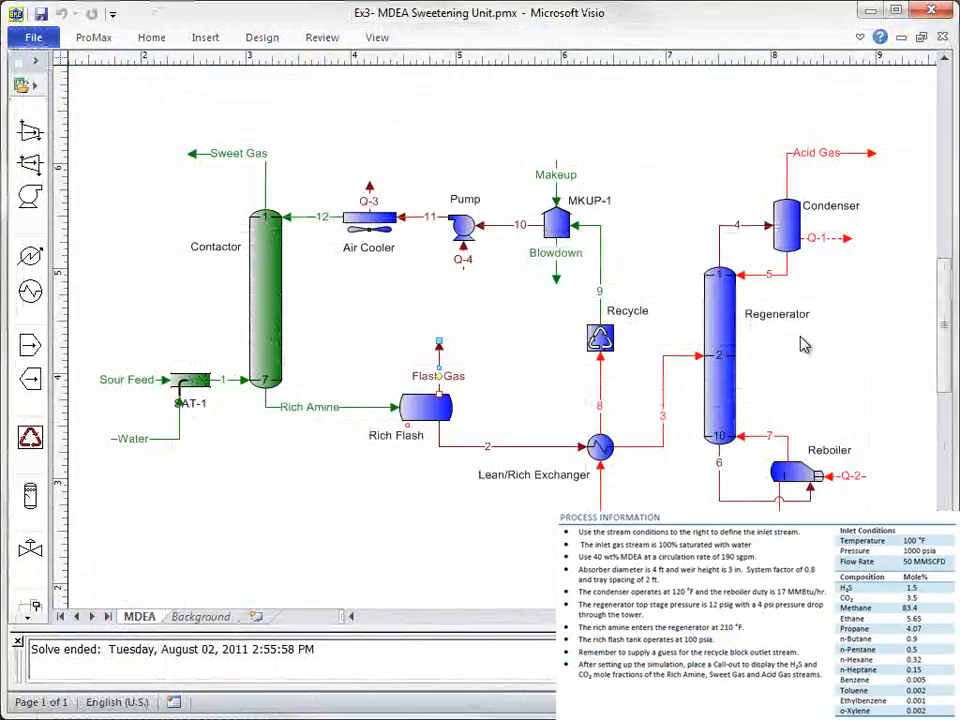
mouse_move(780, 320)
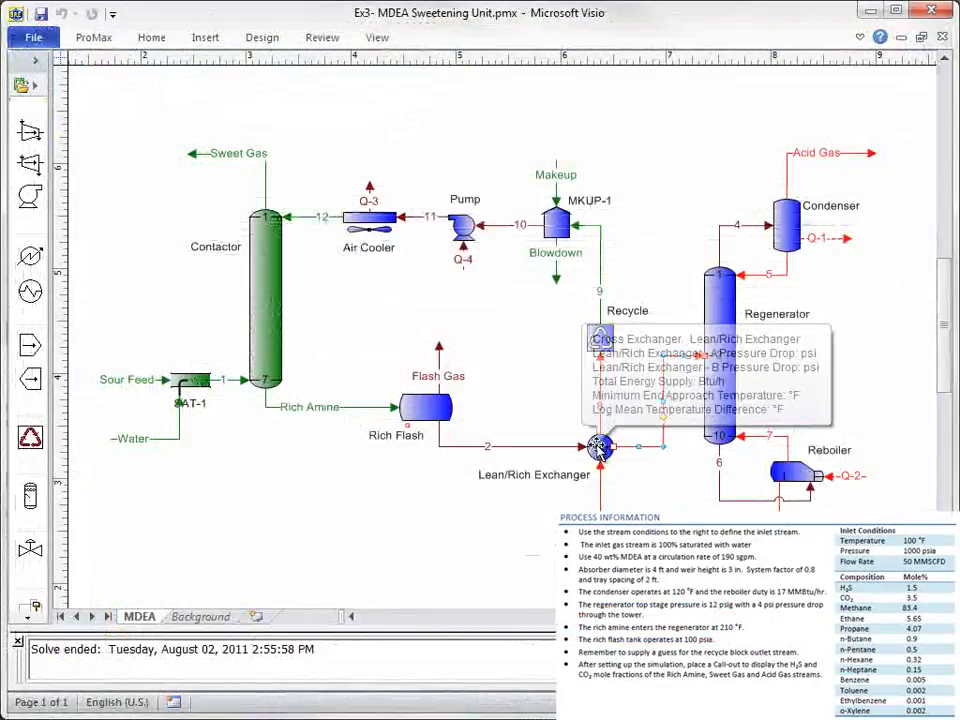
- Give the Lean/Rich Exchanger a 5 psi pressure drop in its Process Data
click(600, 448)
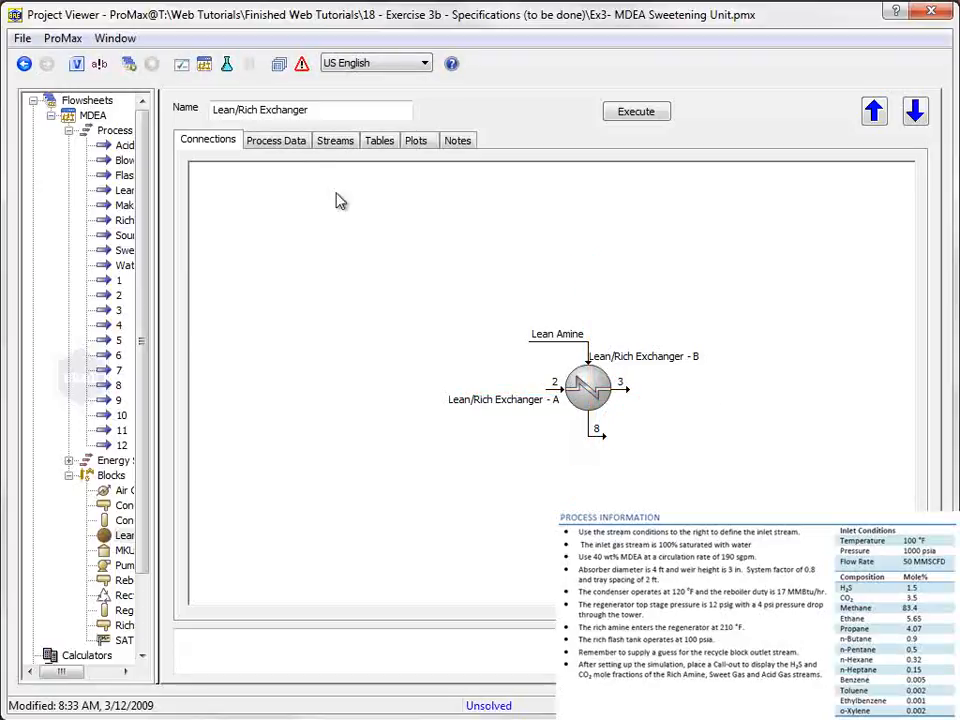
click(276, 140)
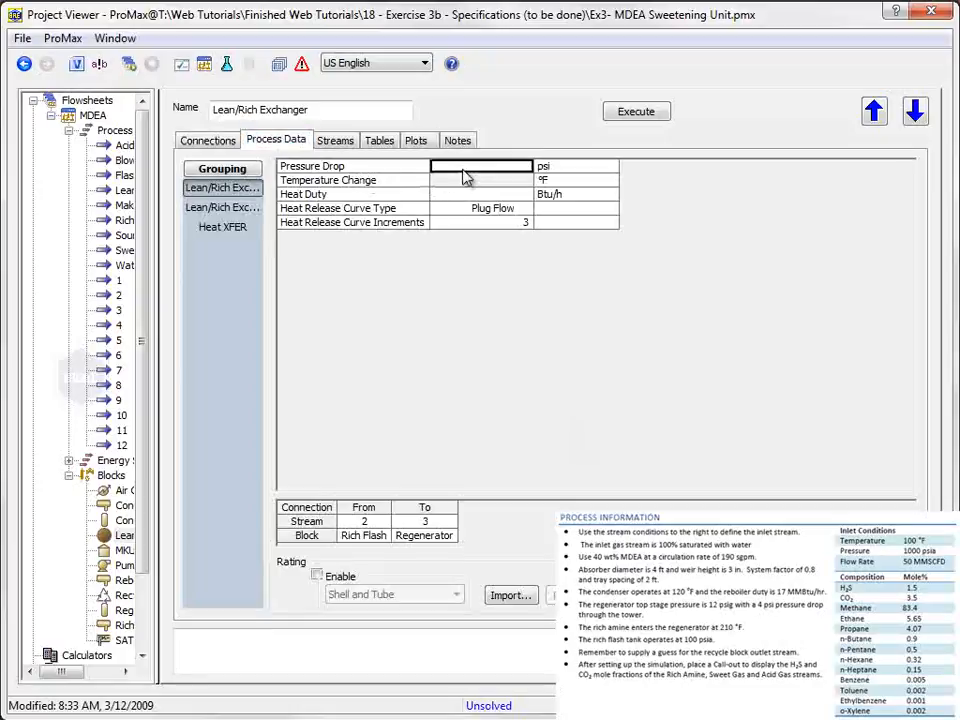
text(5)
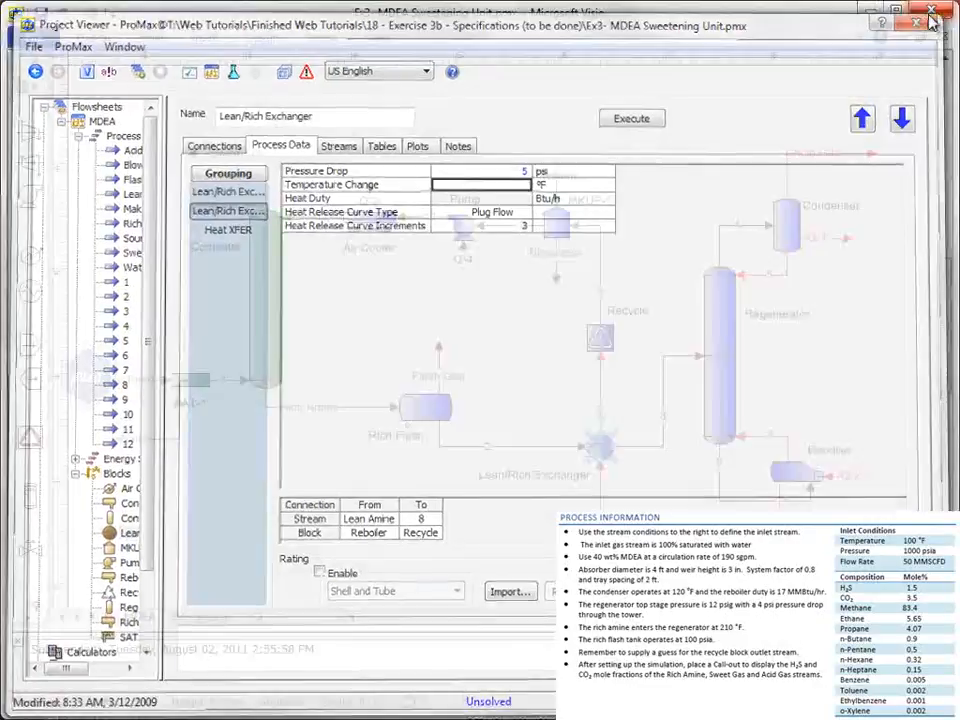
click(930, 22)
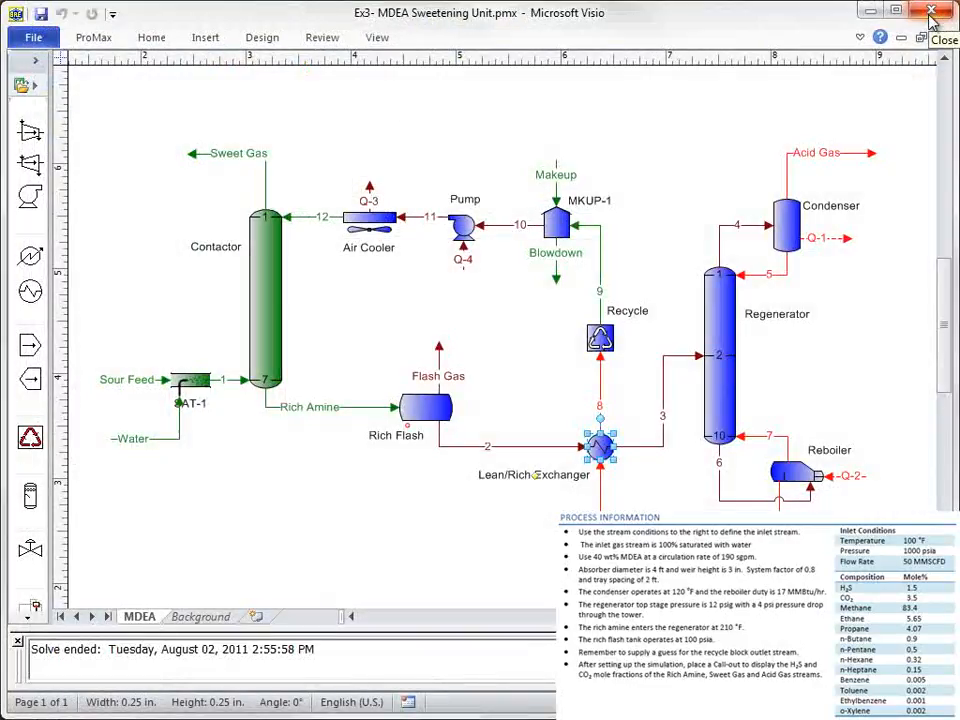
- Set the Regenerator's column type to TSWEET Alternate Stripper
click(92, 36)
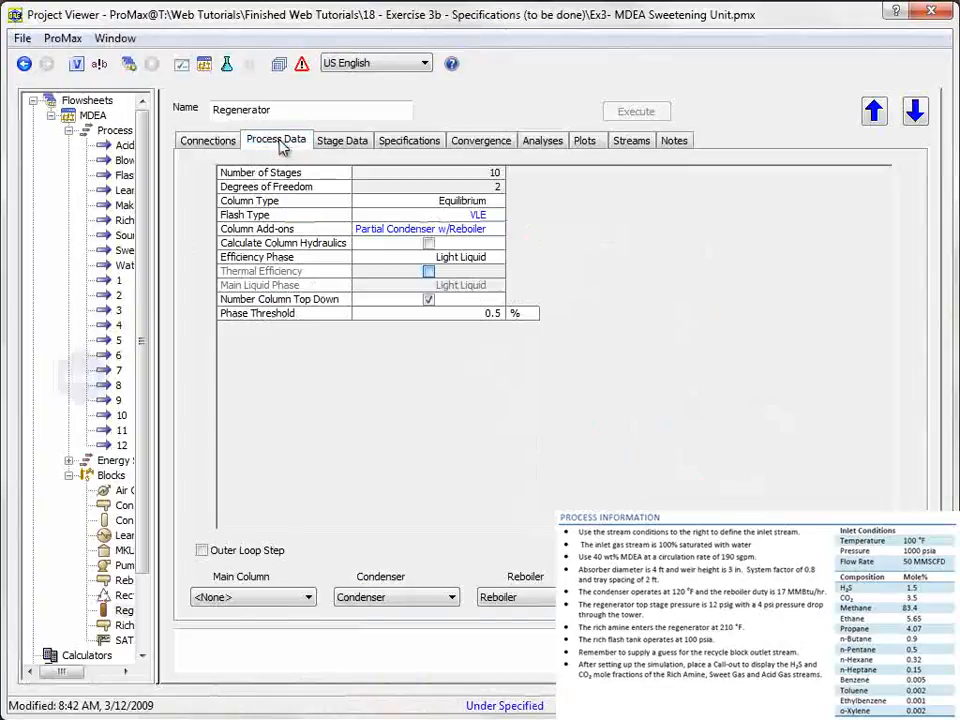
click(496, 200)
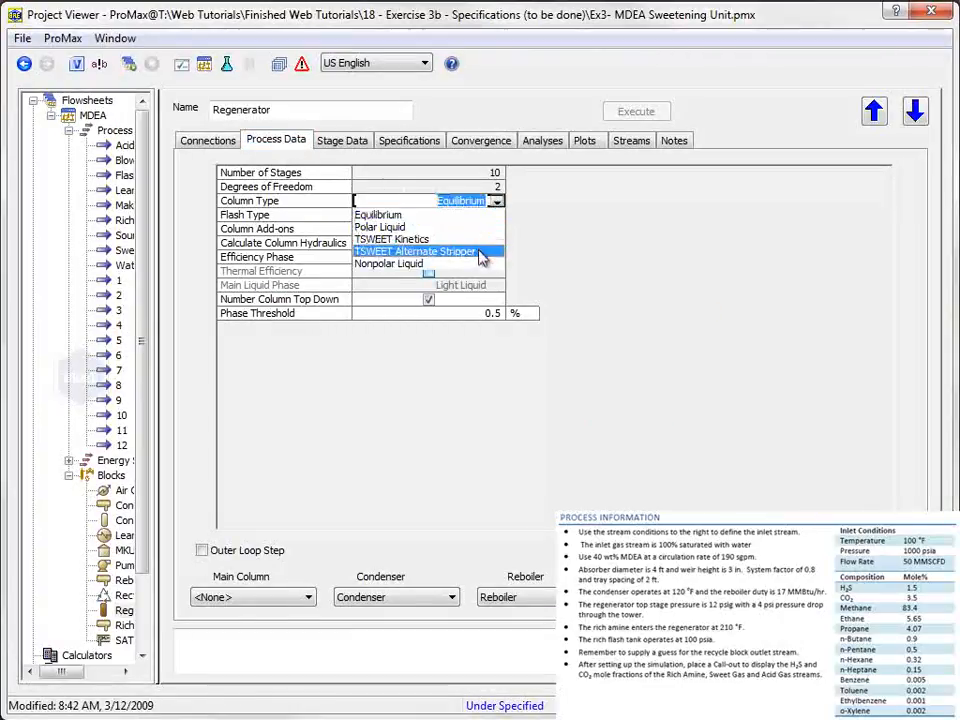
click(414, 252)
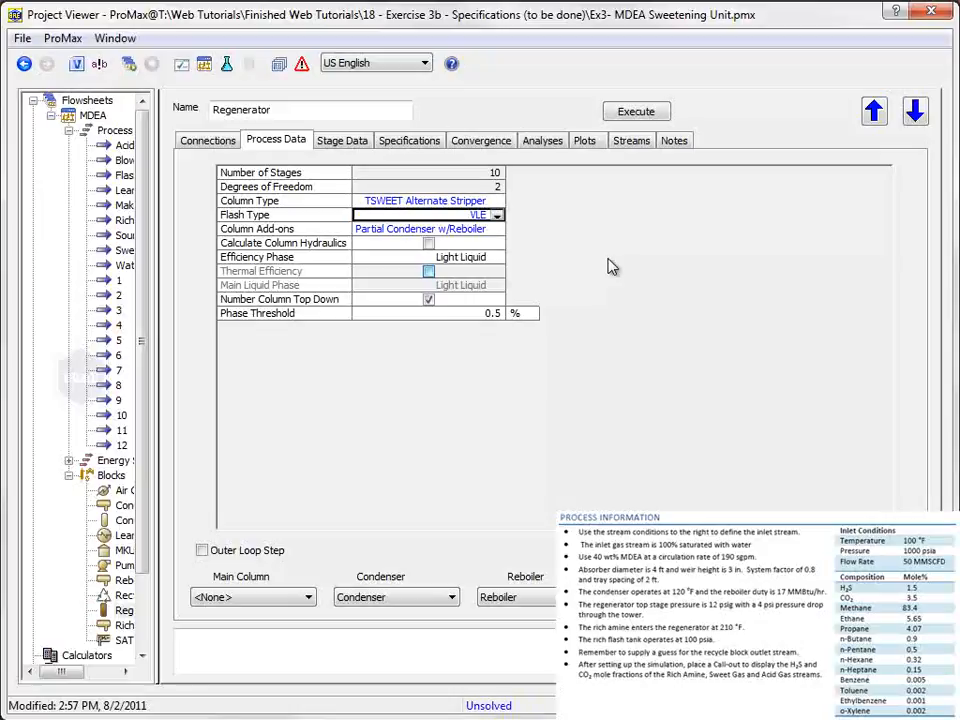
click(342, 140)
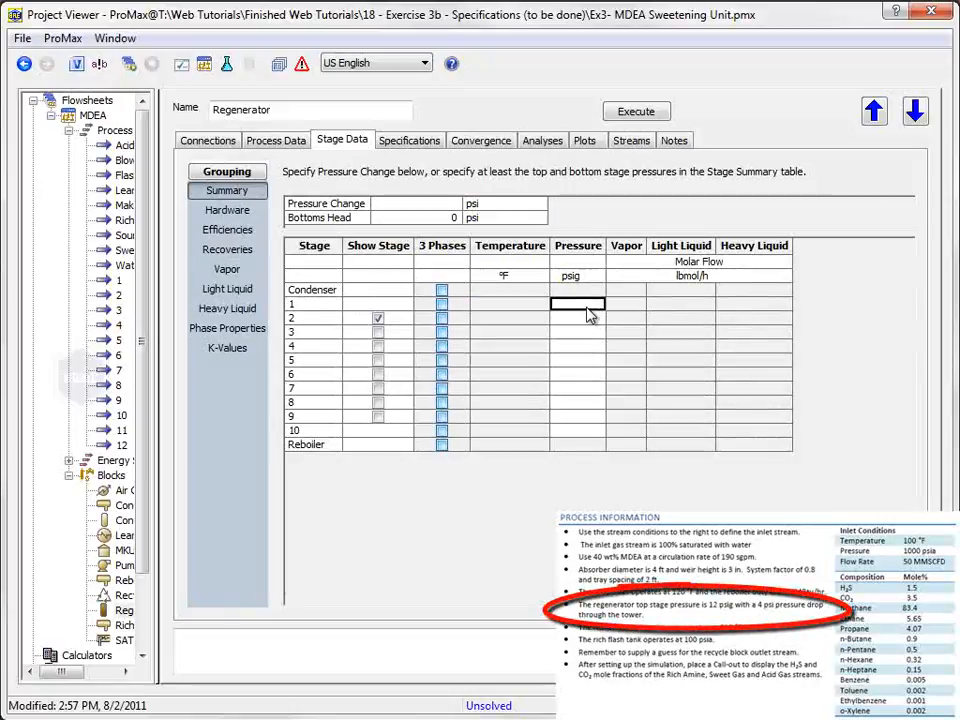
- Set the Regenerator top stage pressure to 12 psig with a 4 psi pressure change
text(12)
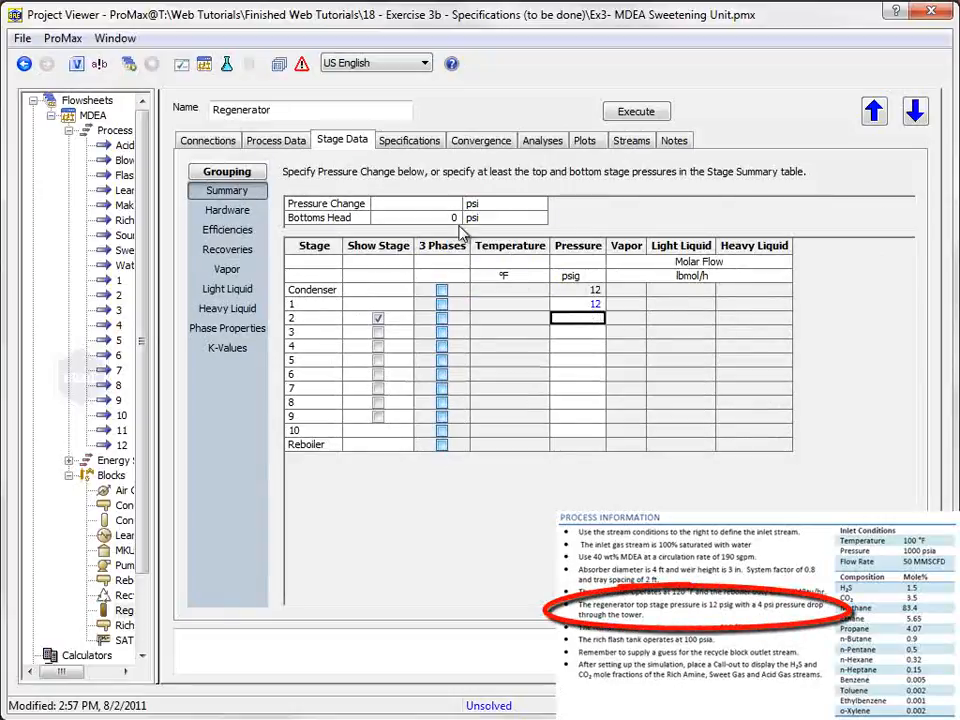
text(4)
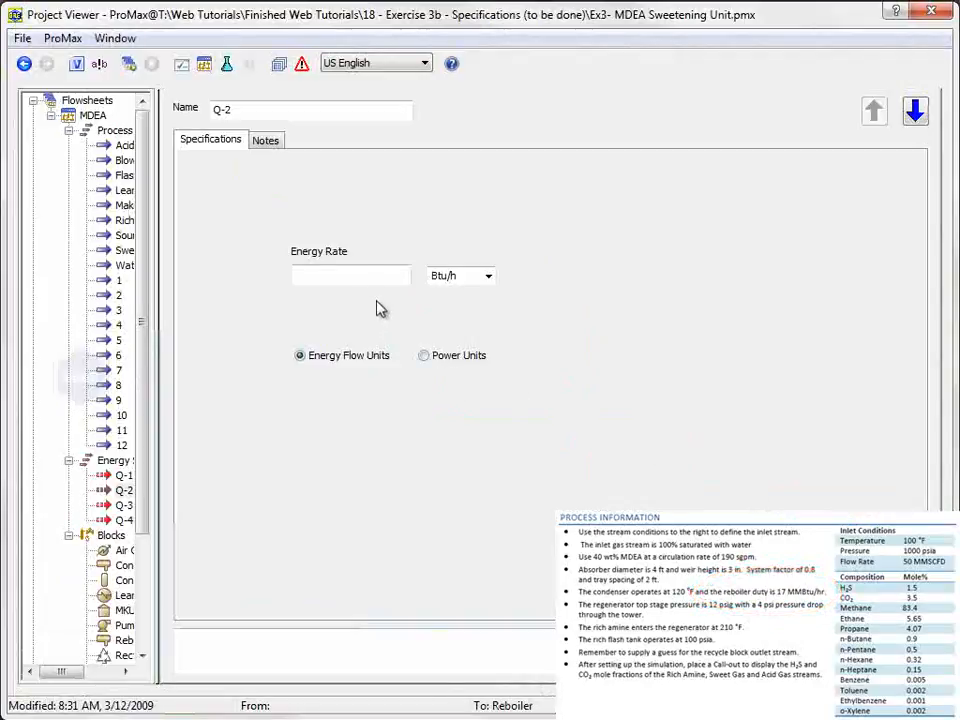
- Give reboiler energy stream Q-2 an energy rate of 17 MMBtu/h
text(17)
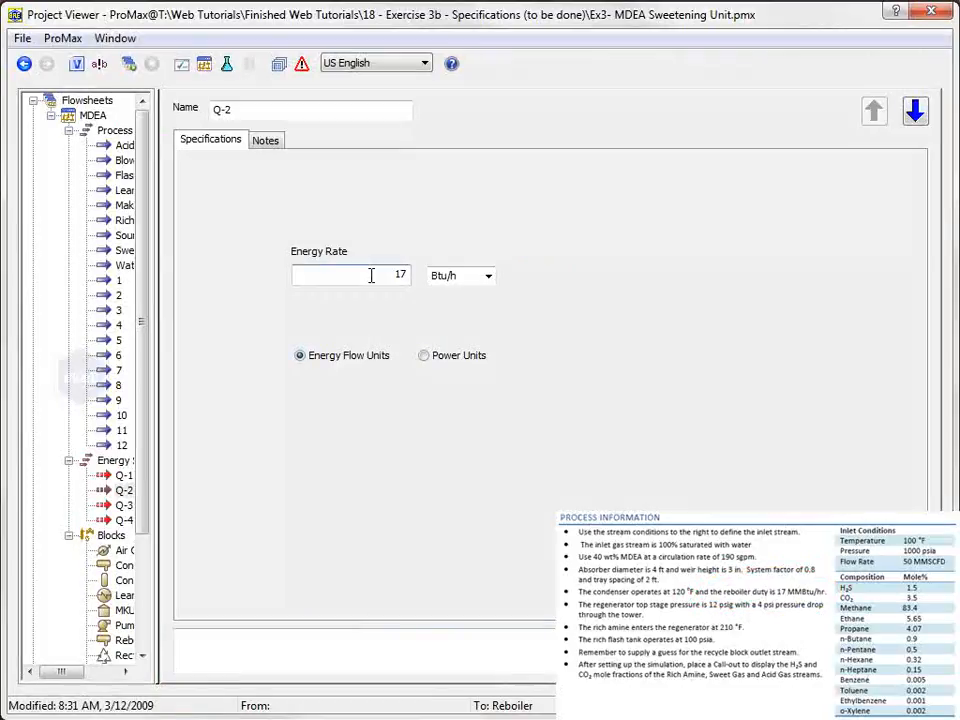
click(488, 276)
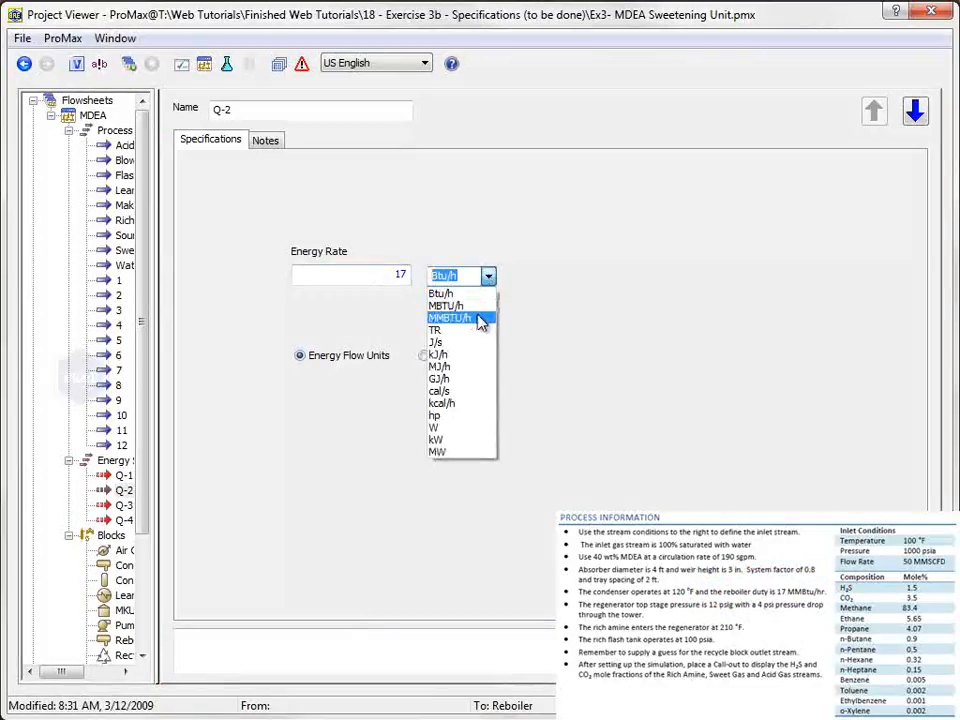
click(448, 318)
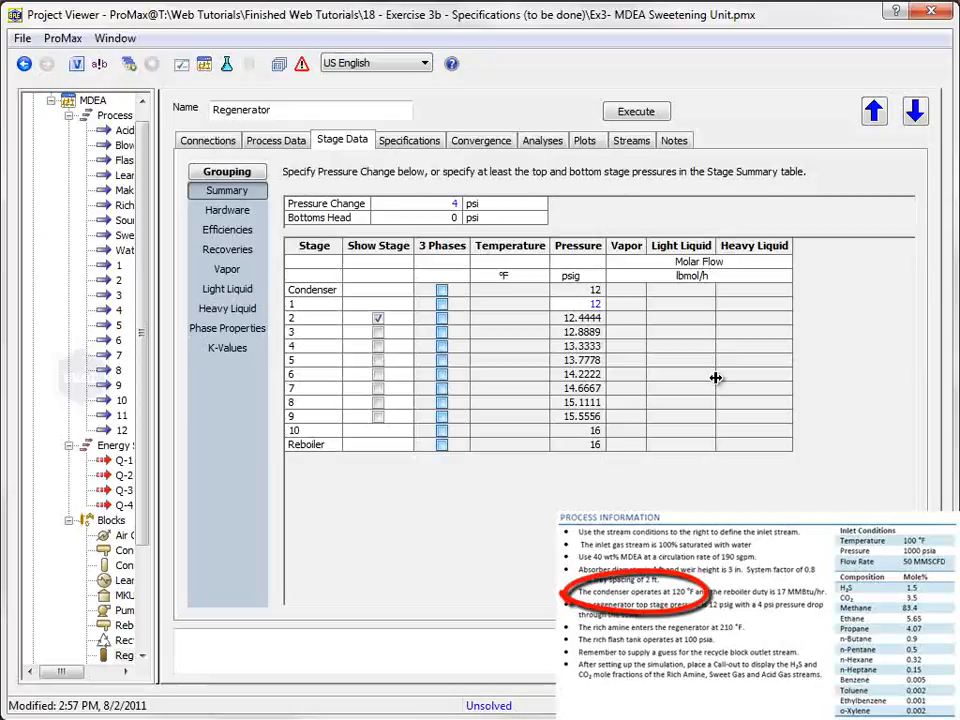
- Add a Phase Property specification to the Regenerator named Condenser Temperature
click(408, 140)
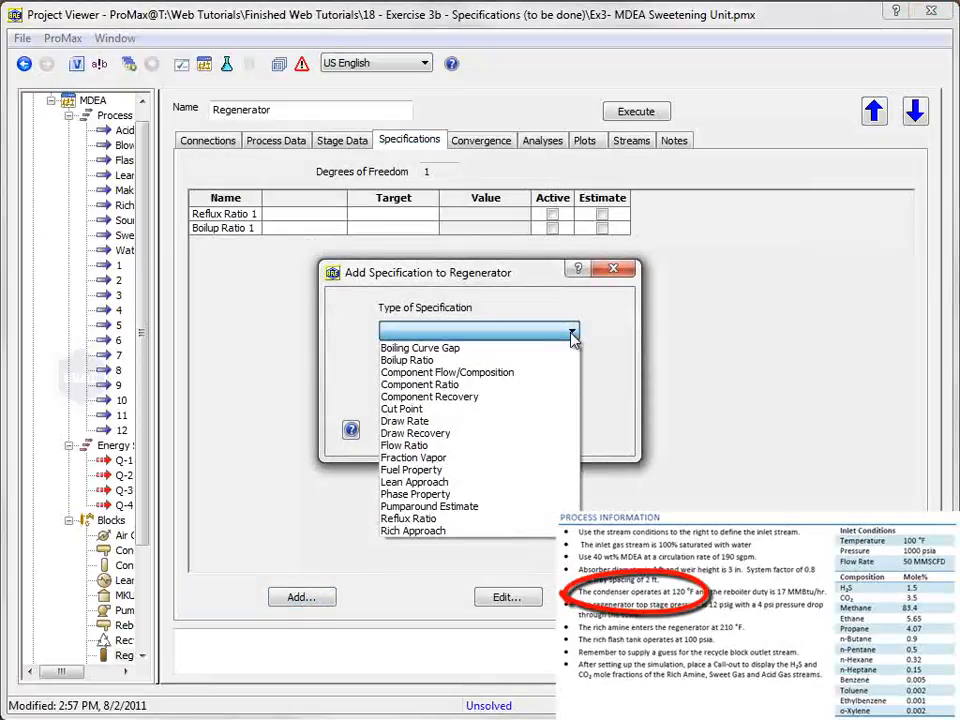
click(416, 492)
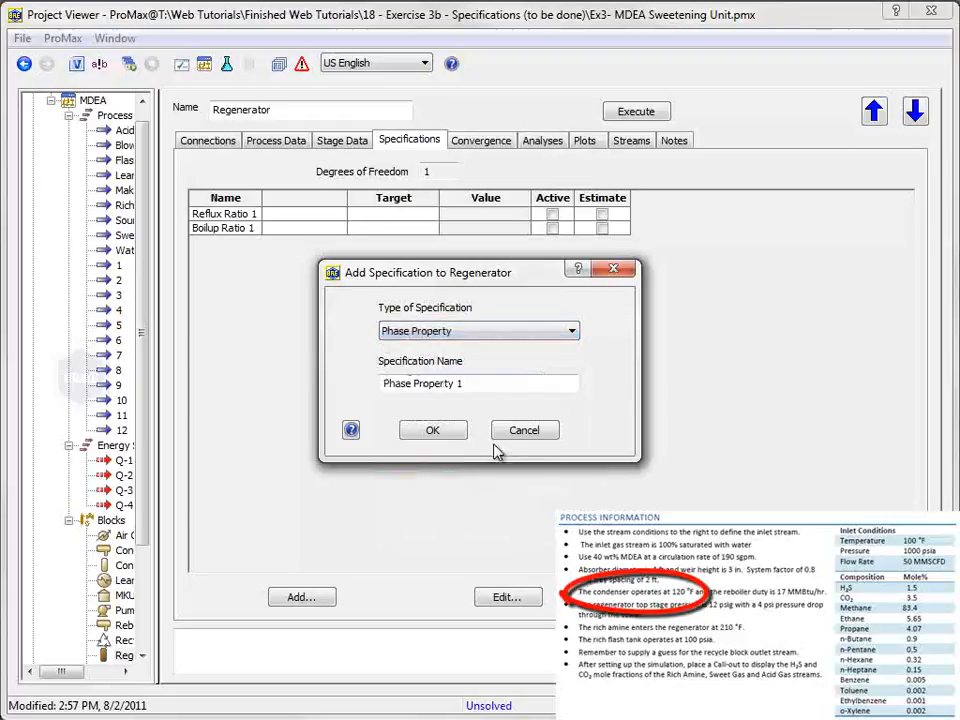
triple_click(480, 384)
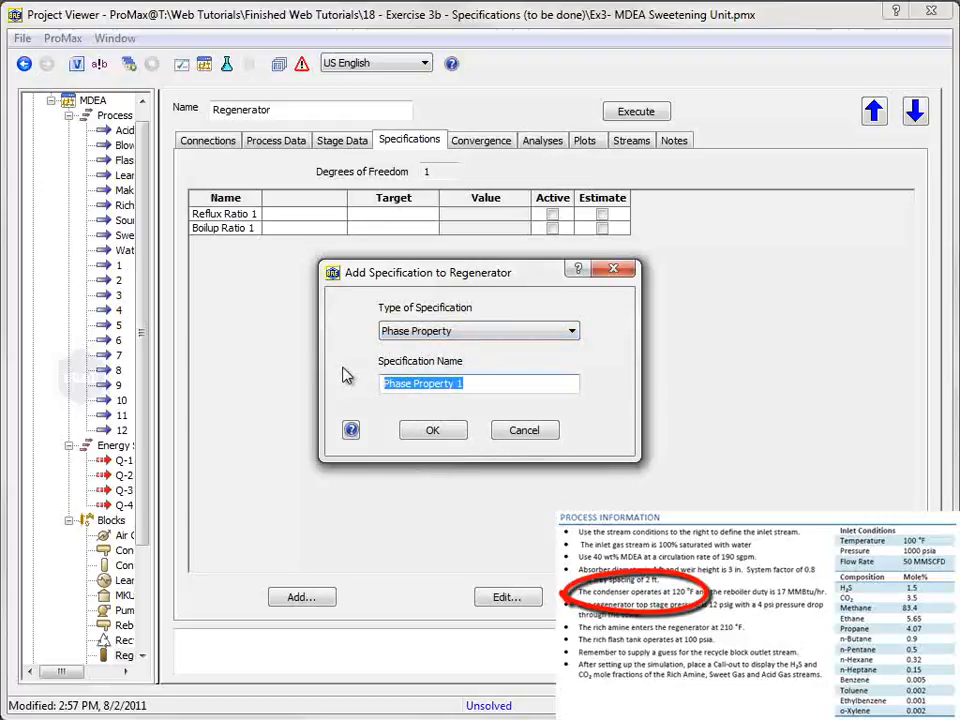
text(Condenser Temperature)
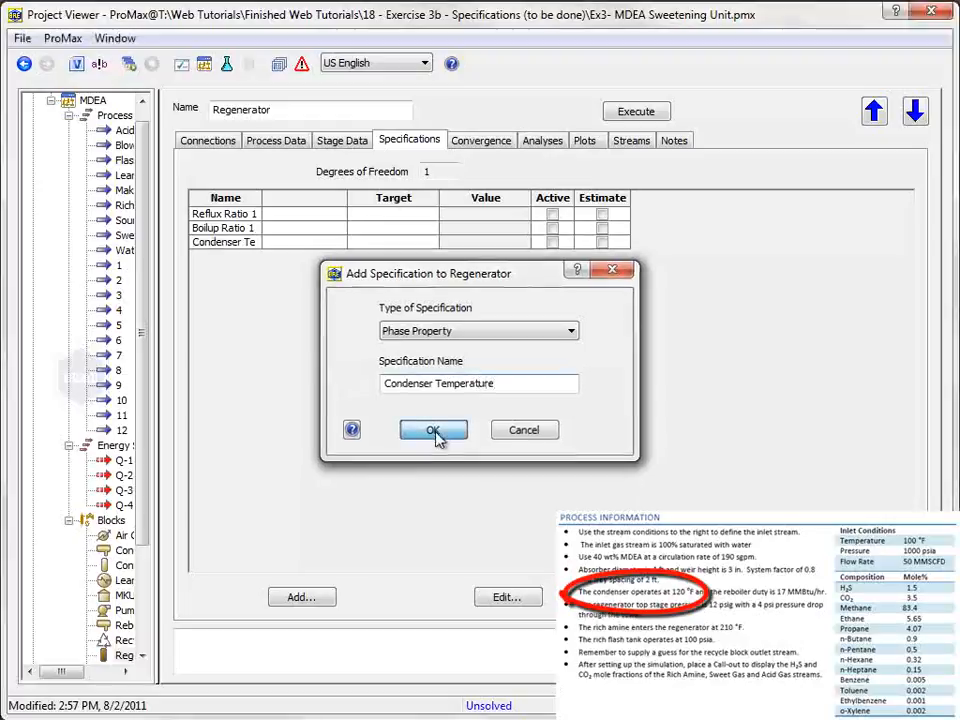
click(432, 430)
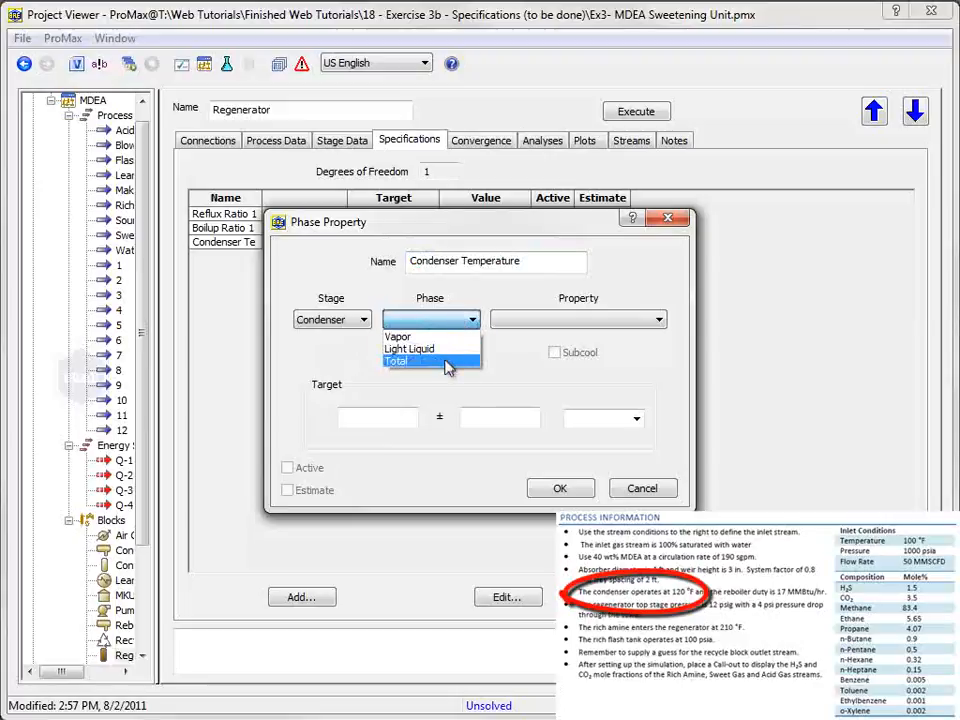
- Make the Condenser Temperature spec an active 120 °F total-phase target
click(396, 360)
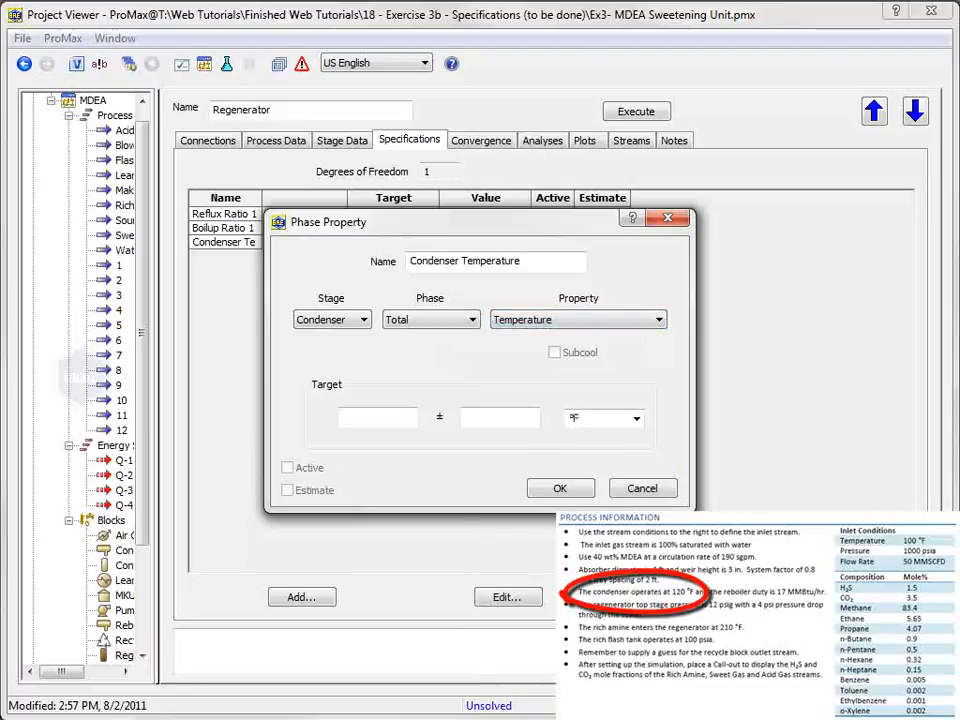
click(376, 418)
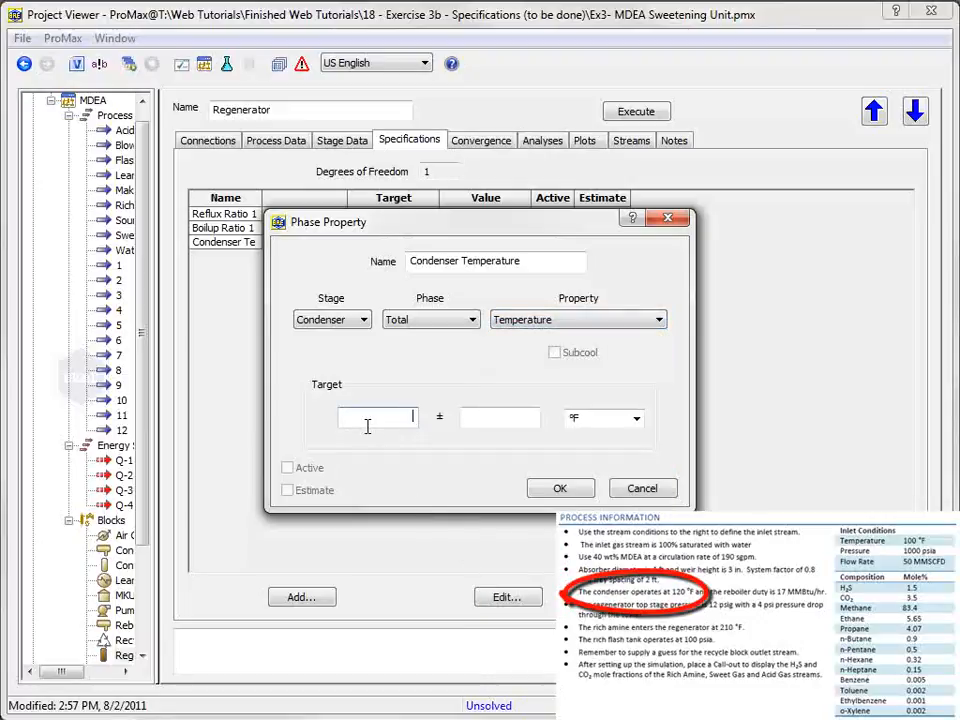
text(120)
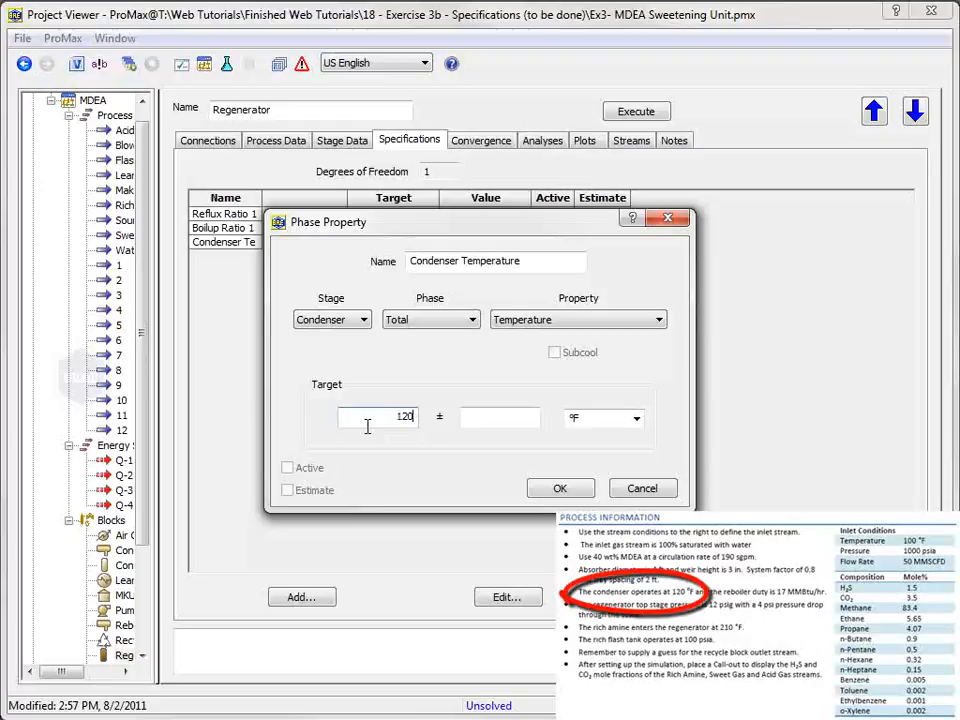
click(288, 468)
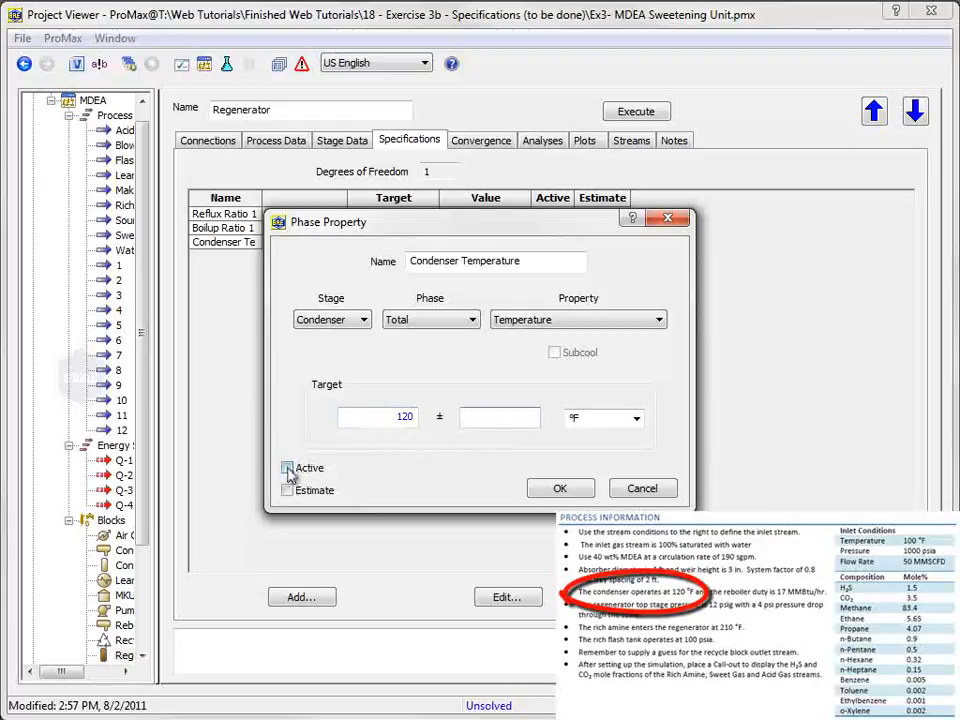
click(288, 468)
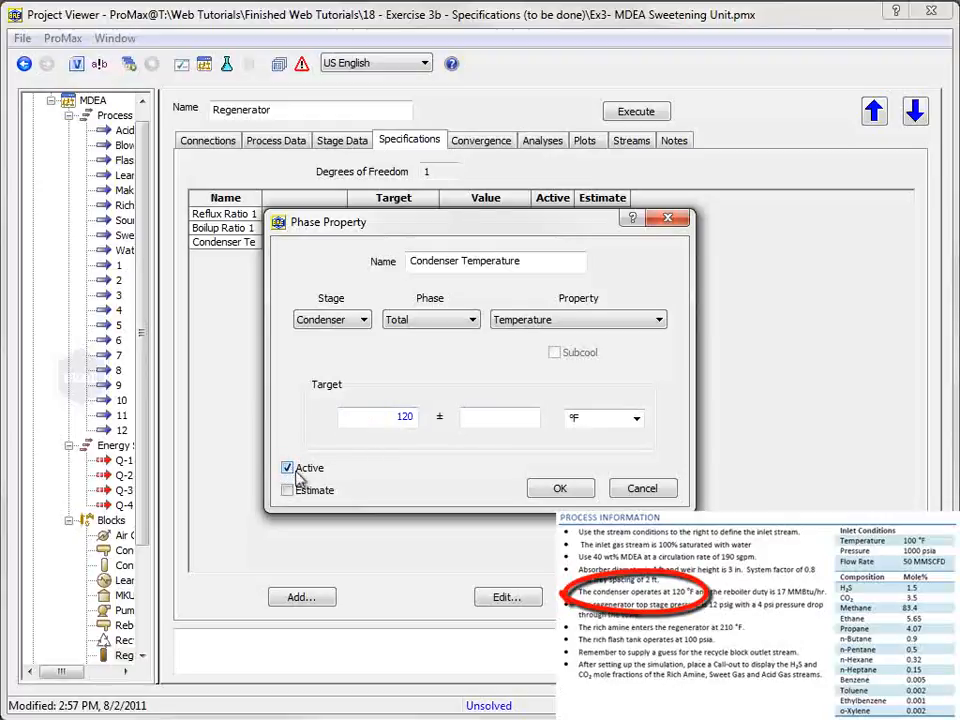
click(560, 488)
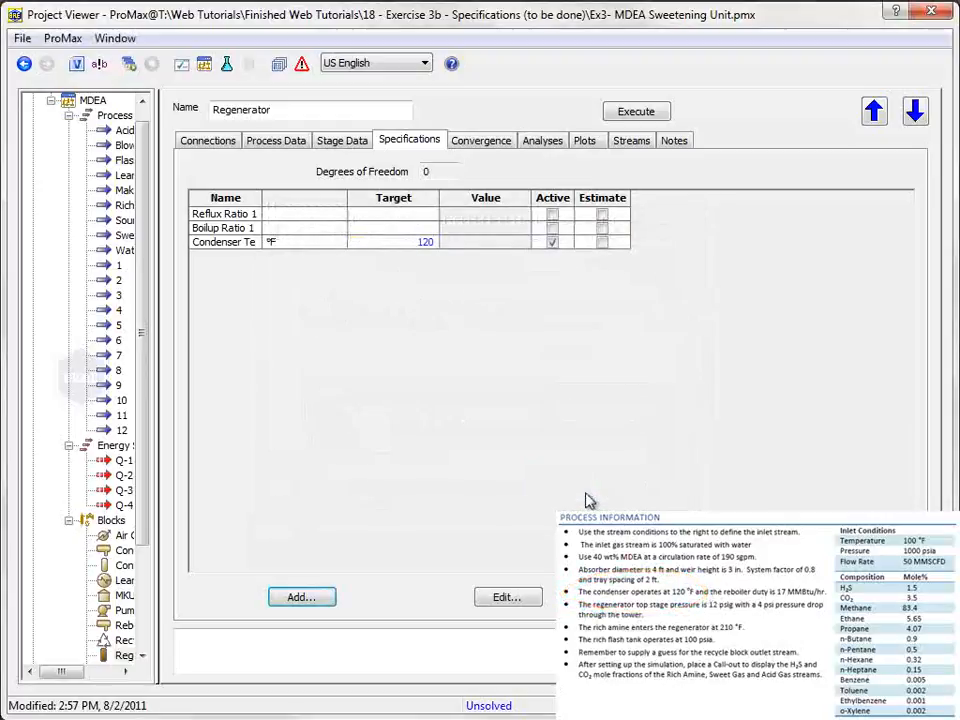